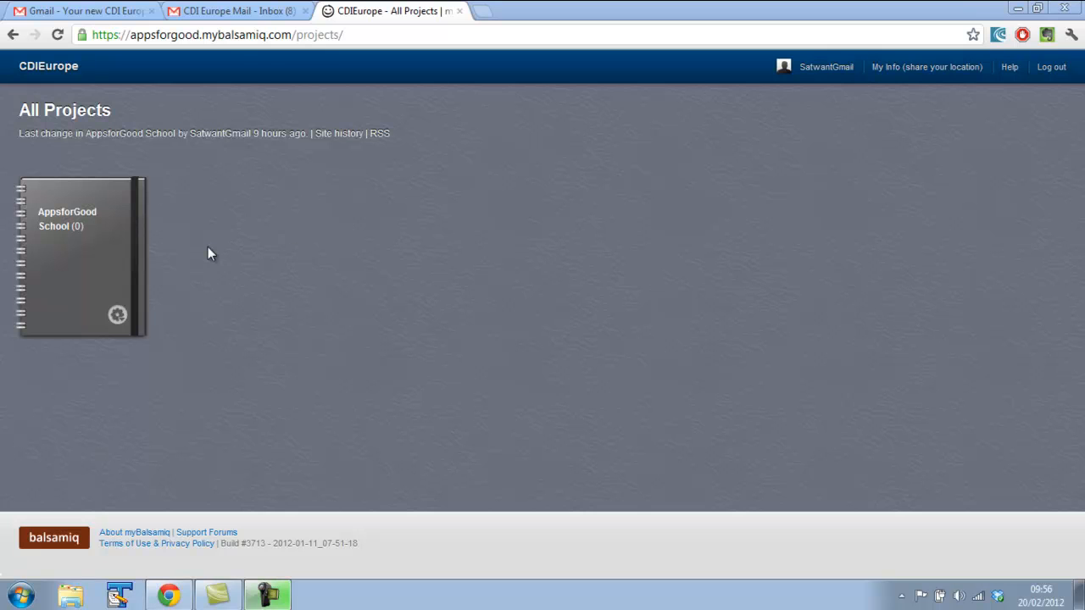
{"action": "mouse_move", "coordinate": [91, 219]}
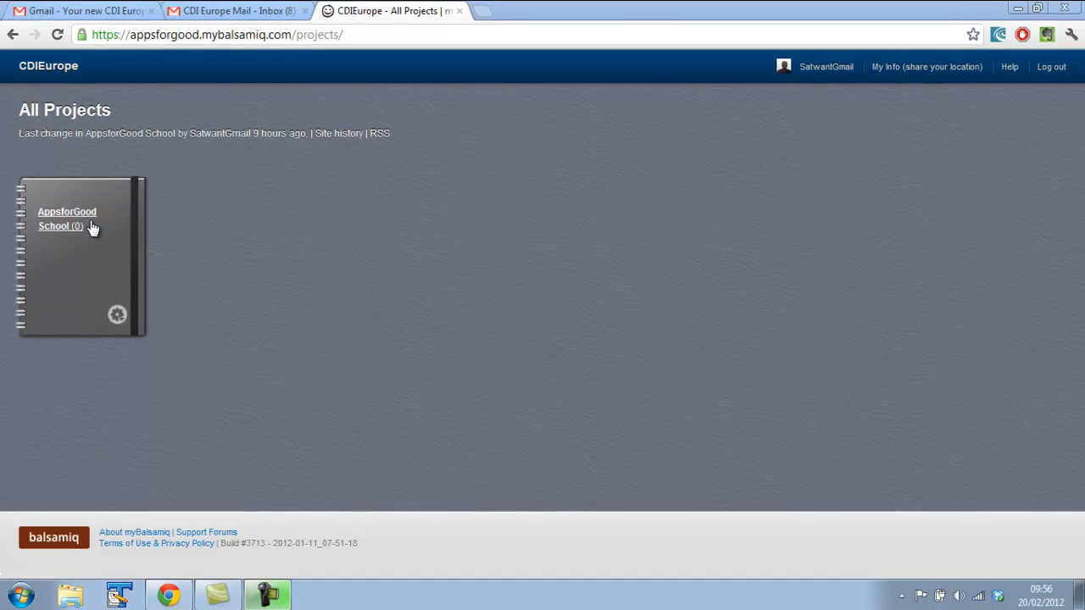
Open the AppsforGood School project from the All Projects page.
{"action": "left_click", "coordinate": [67, 218]}
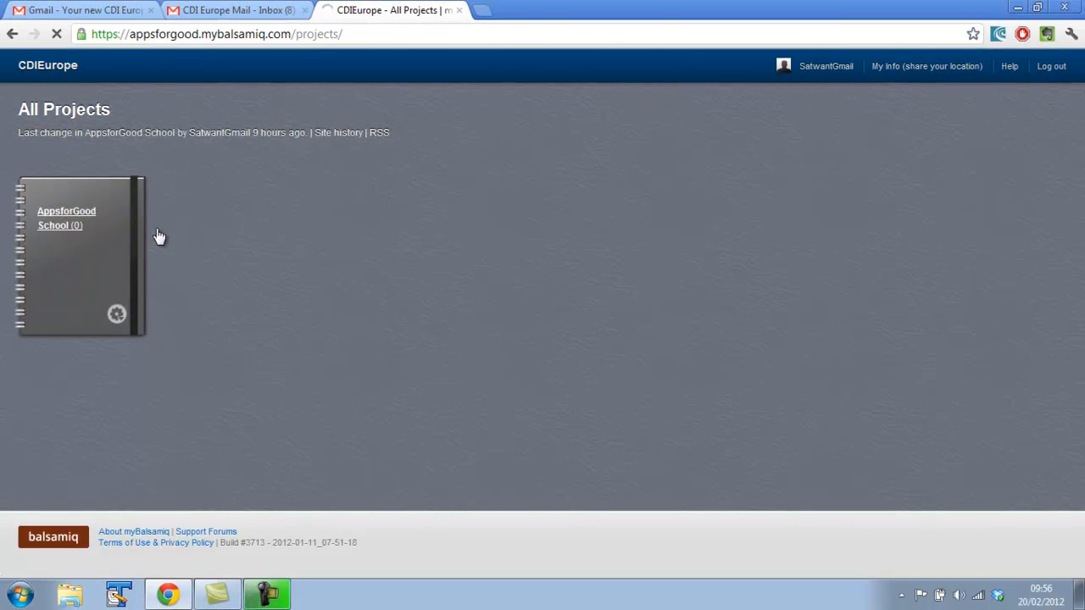
{"action": "left_click", "coordinate": [66, 218]}
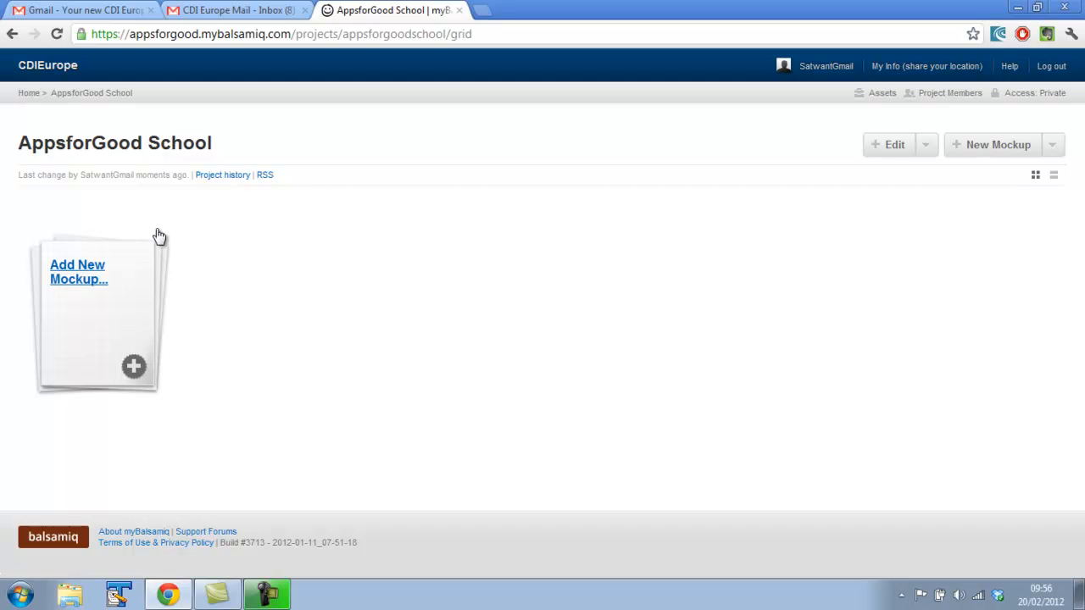
{"action": "mouse_move", "coordinate": [167, 282]}
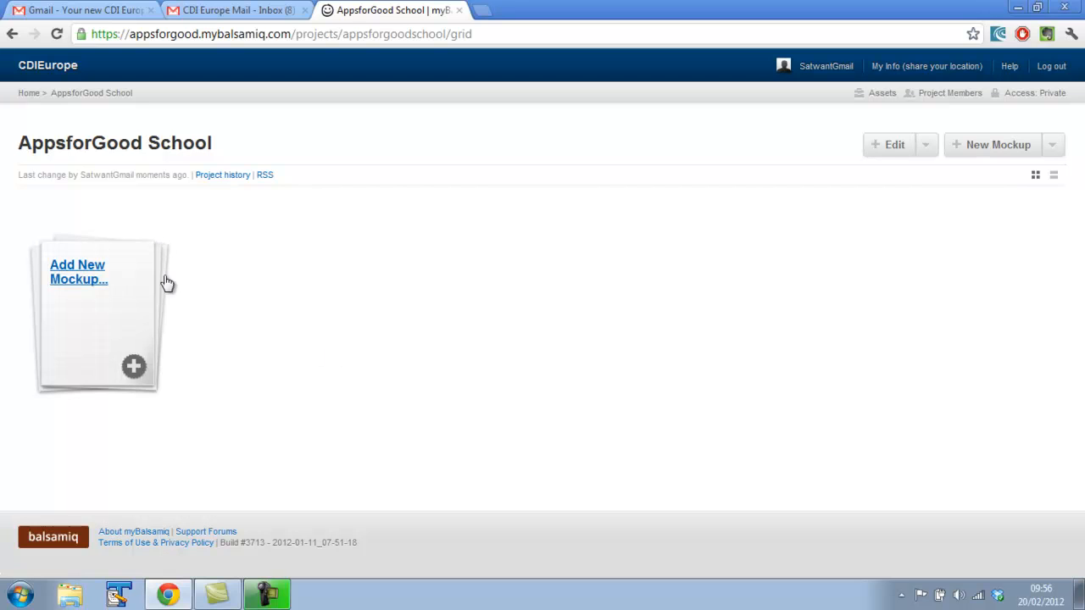
{"action": "mouse_move", "coordinate": [112, 279]}
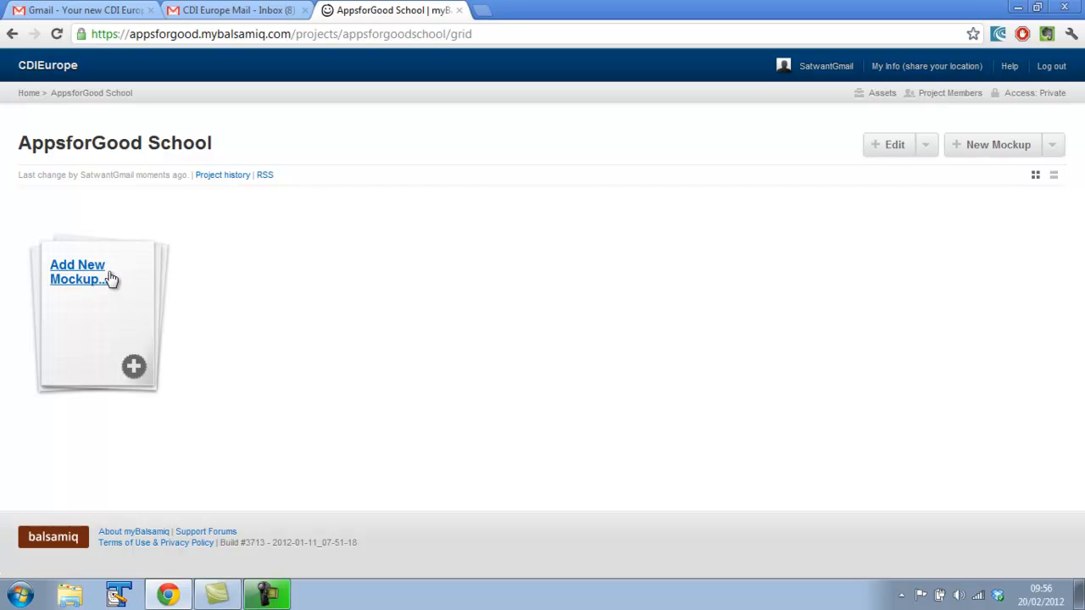
Create a new blank mockup in the AppsforGood School project.
{"action": "left_click", "coordinate": [77, 272]}
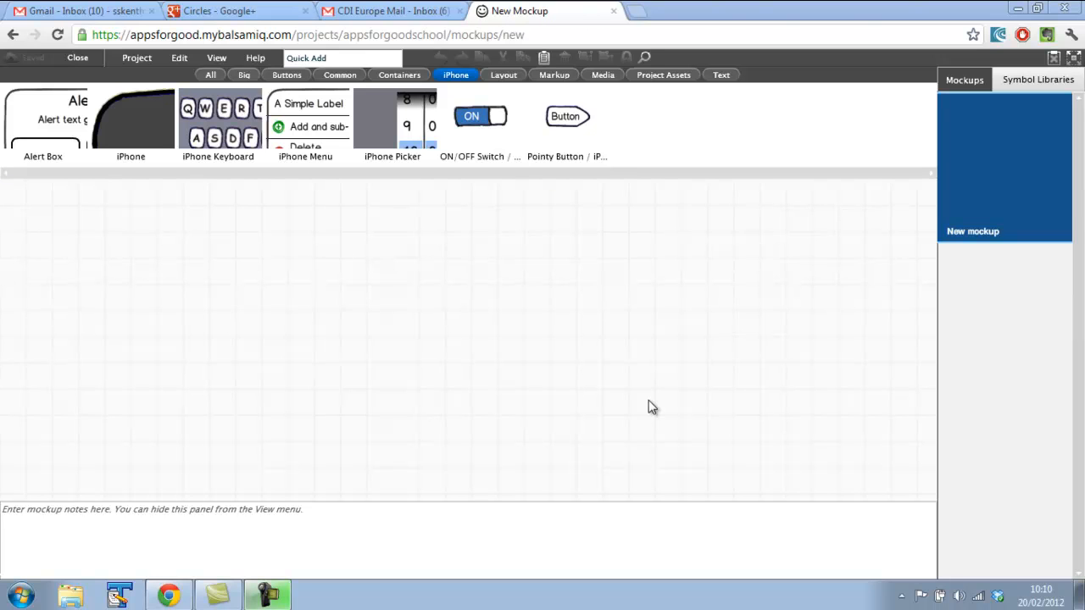
{"action": "mouse_move", "coordinate": [539, 283]}
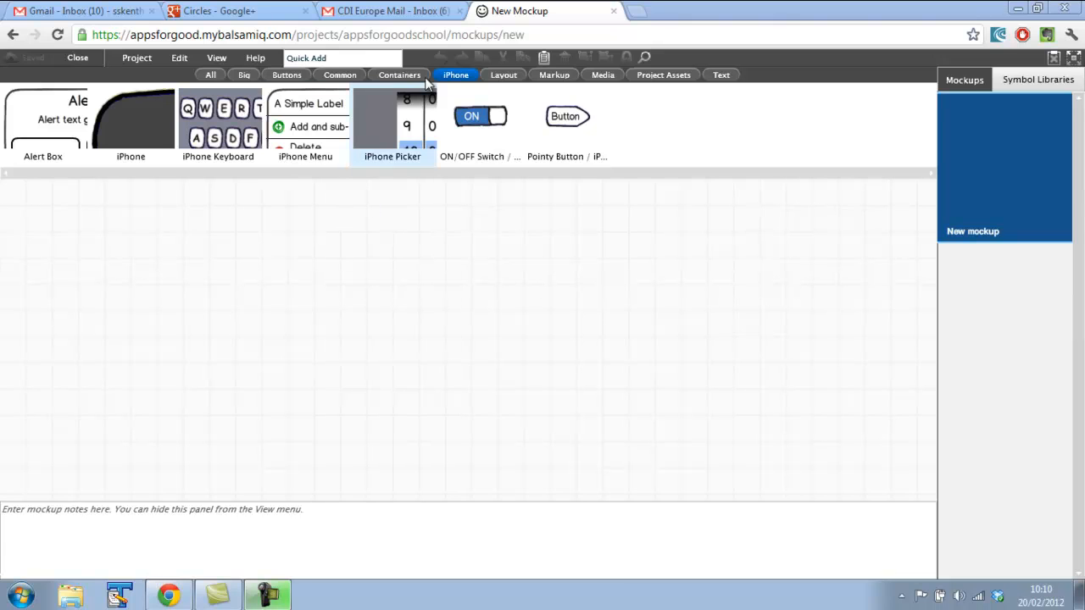
{"action": "mouse_move", "coordinate": [456, 81]}
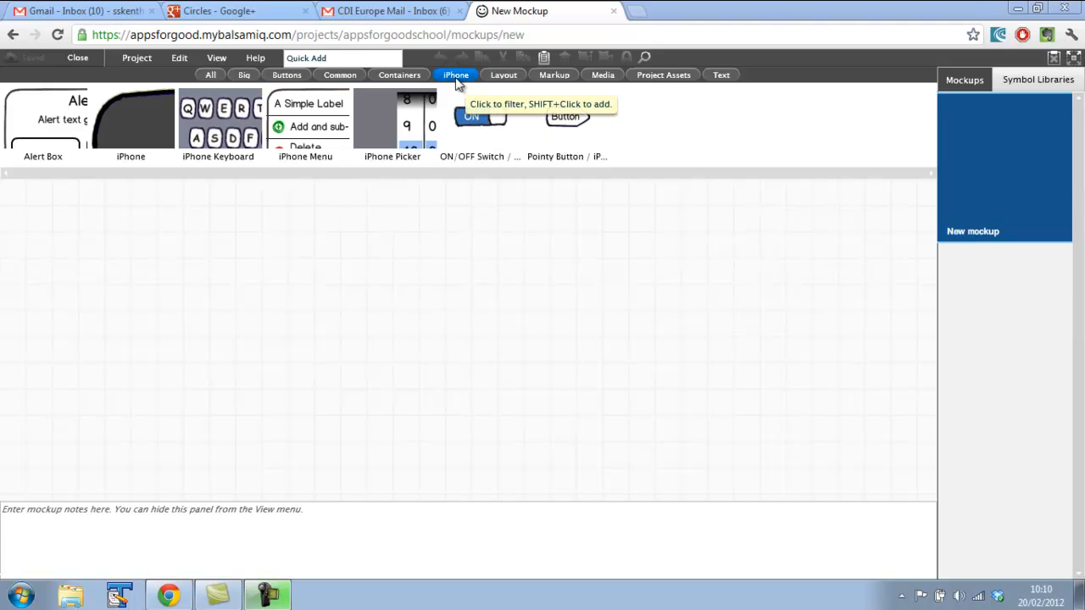
{"action": "mouse_move", "coordinate": [377, 155]}
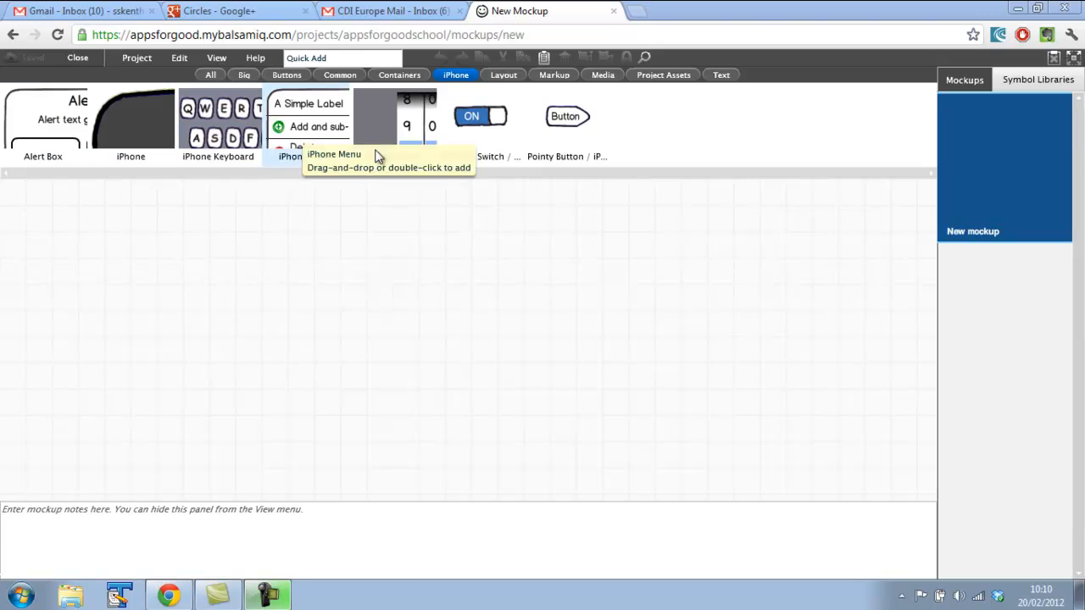
{"action": "mouse_move", "coordinate": [156, 148]}
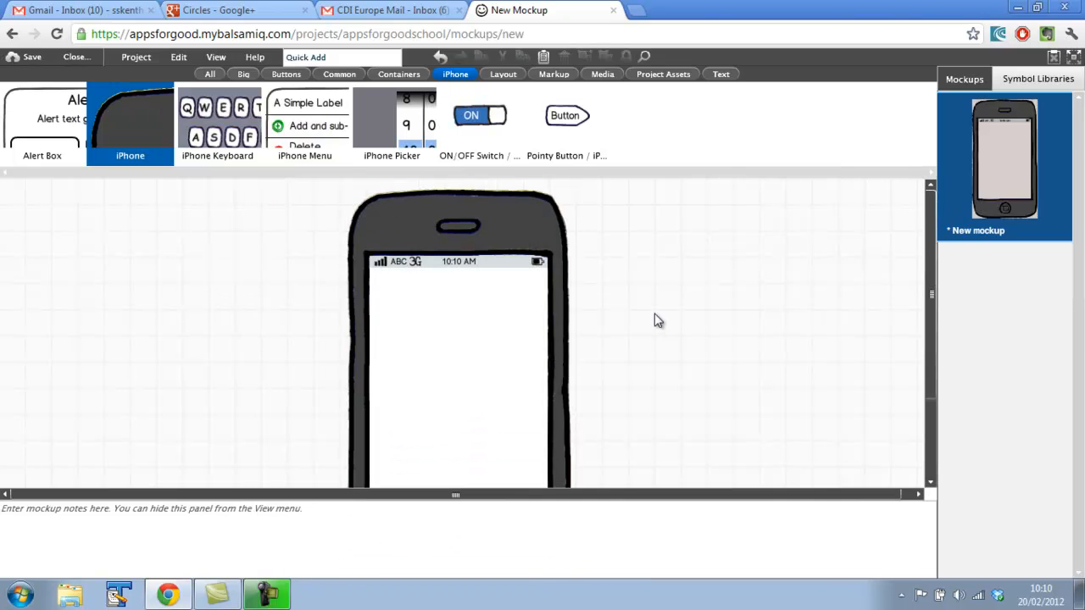
{"action": "scroll", "scroll_direction": "down", "scroll_amount": 3}
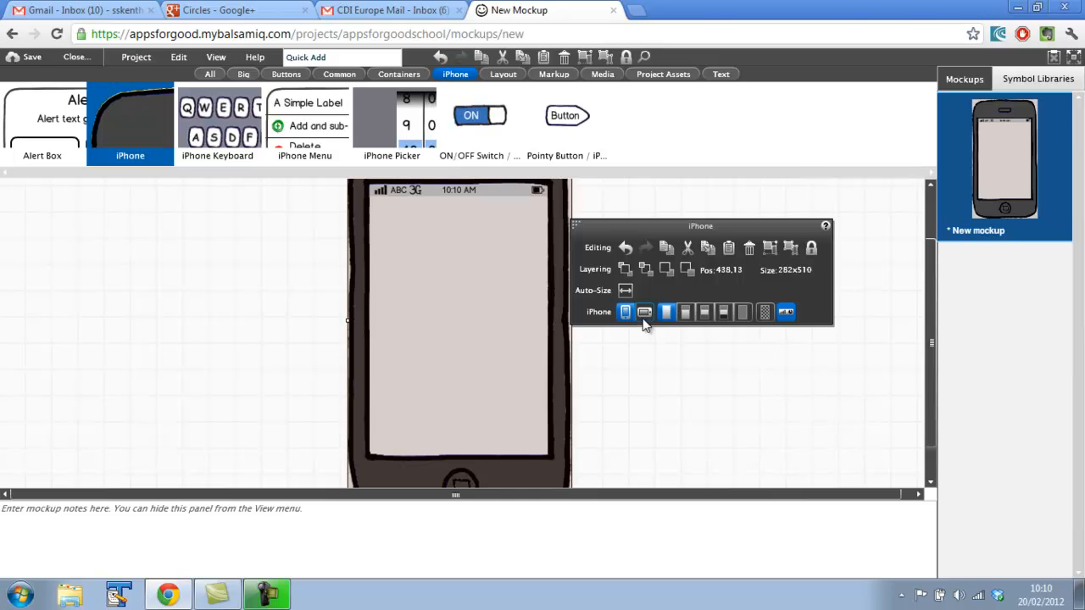
{"action": "left_click", "coordinate": [644, 384]}
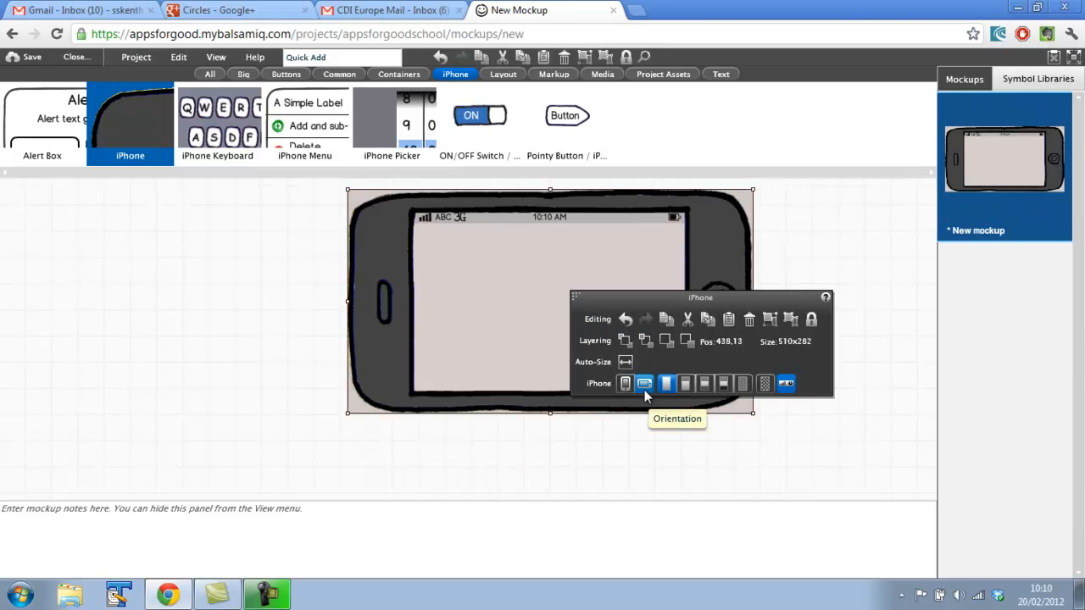
{"action": "left_click", "coordinate": [625, 383]}
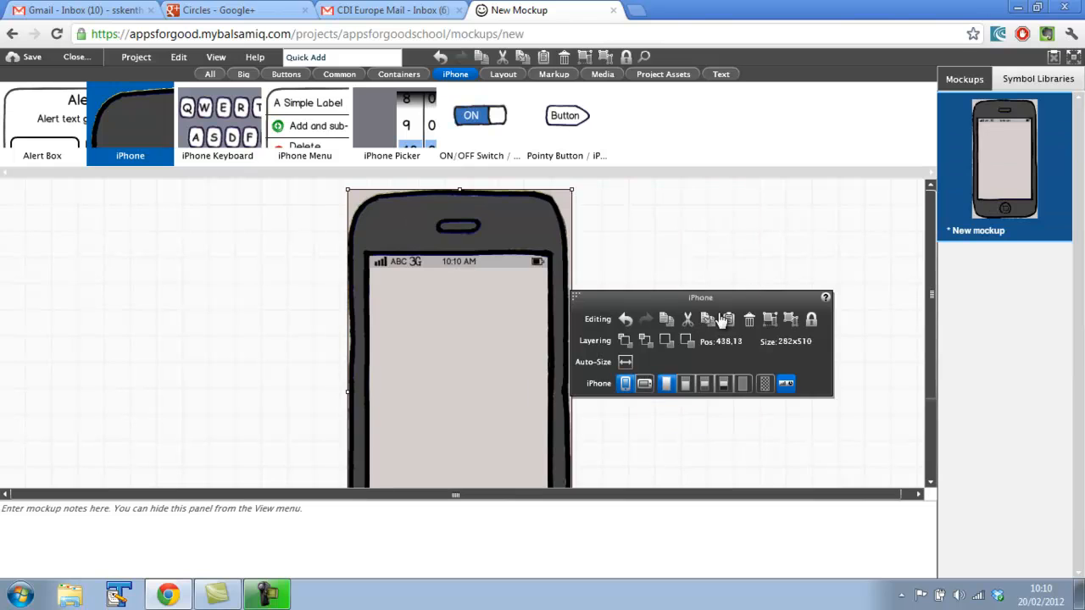
{"action": "mouse_move", "coordinate": [931, 267]}
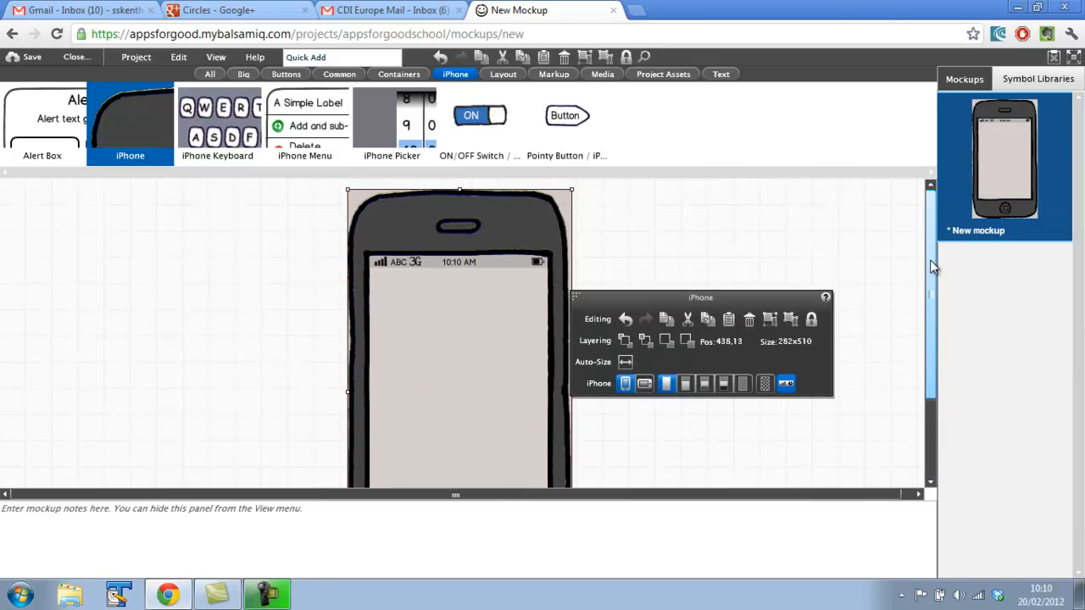
{"action": "mouse_move", "coordinate": [653, 266]}
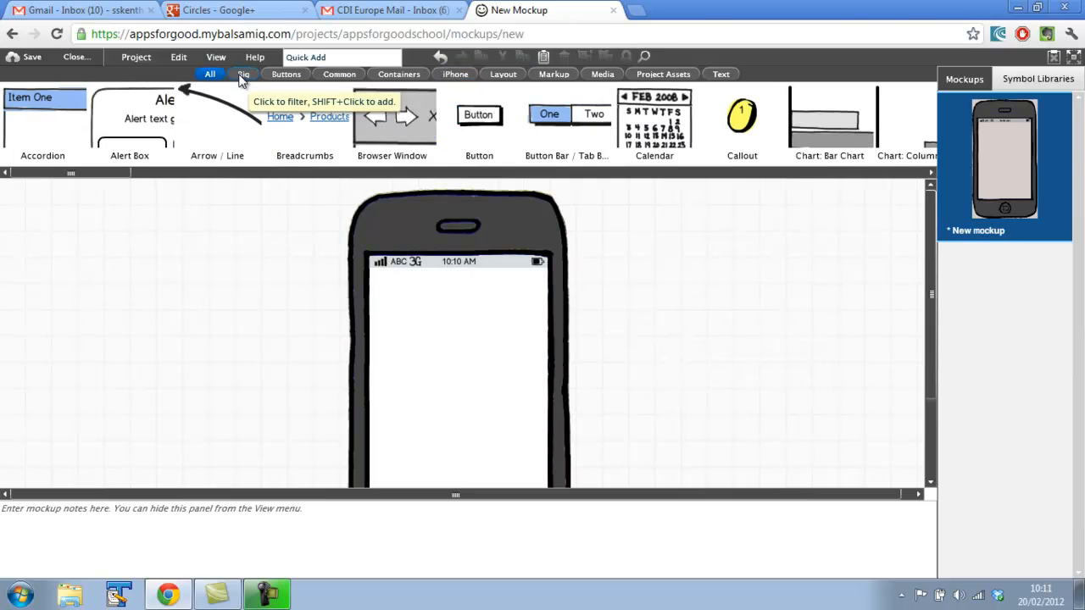
Place a Button labelled 'English to Bengali' centred on the iPhone screen.
{"action": "left_click", "coordinate": [243, 74]}
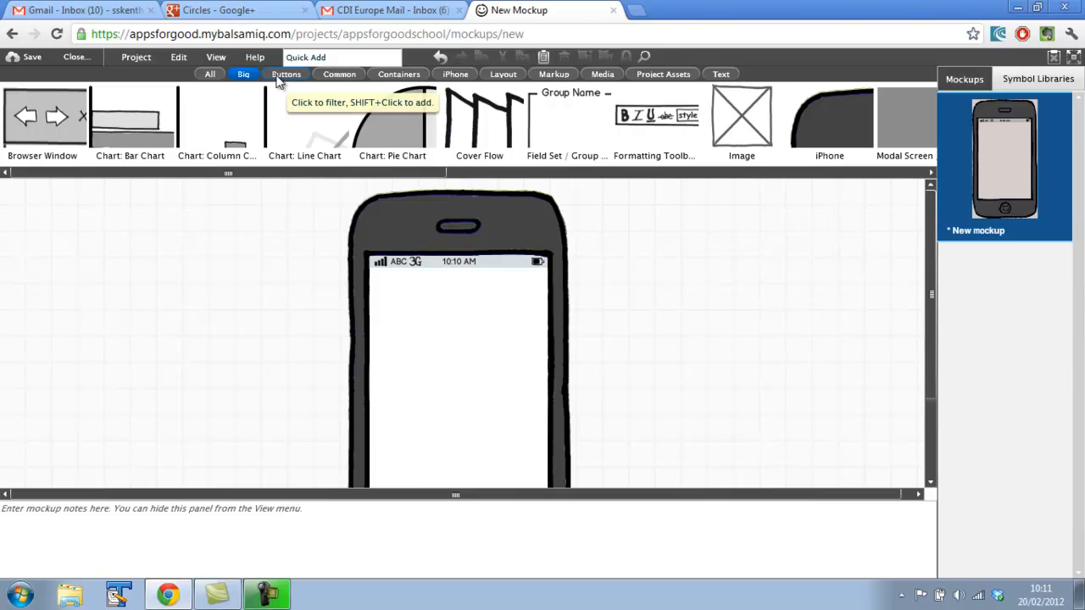
{"action": "left_click", "coordinate": [285, 74]}
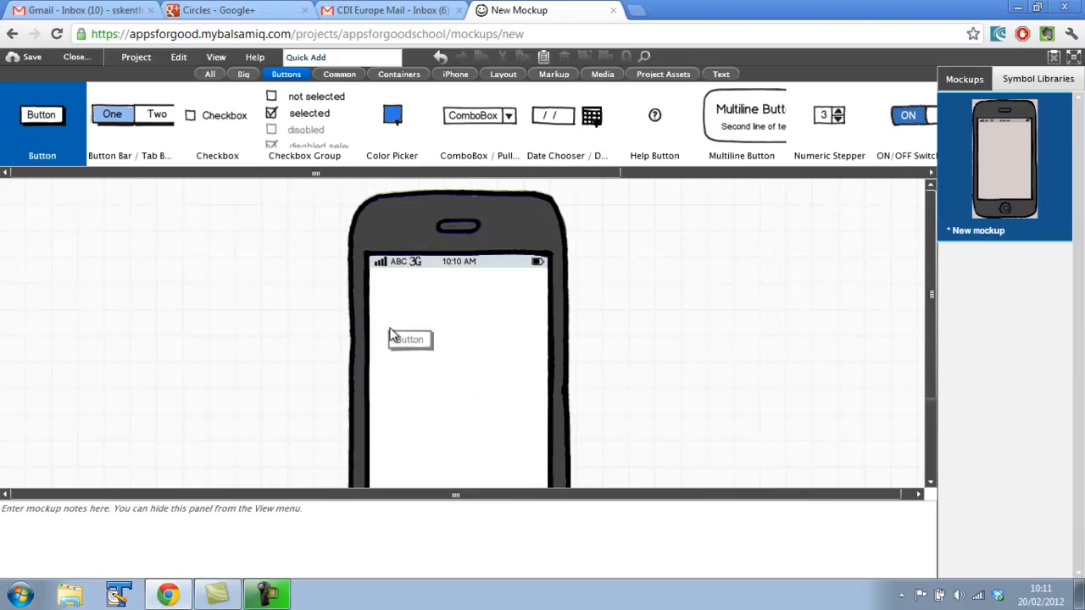
{"action": "left_click_drag", "start_coordinate": [410, 339], "coordinate": [455, 345]}
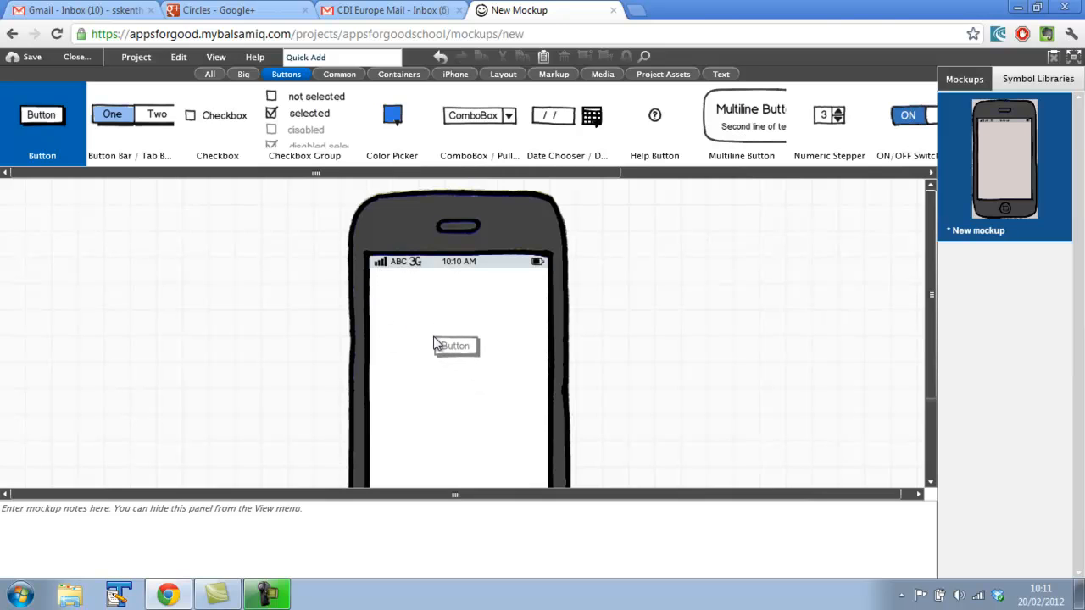
{"action": "double_click", "coordinate": [456, 346]}
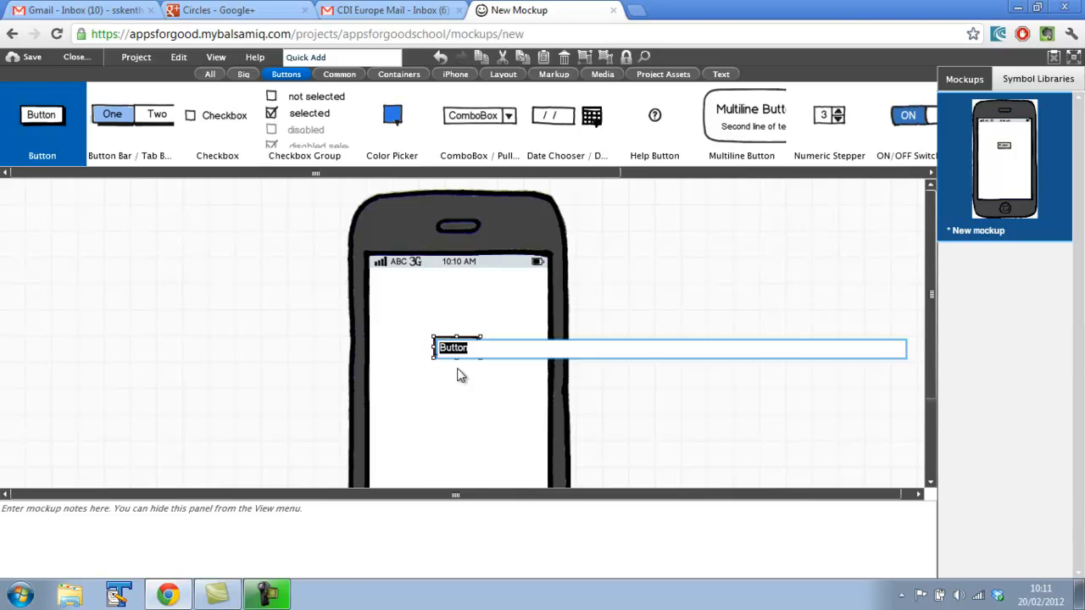
{"action": "type", "text": "eng"}
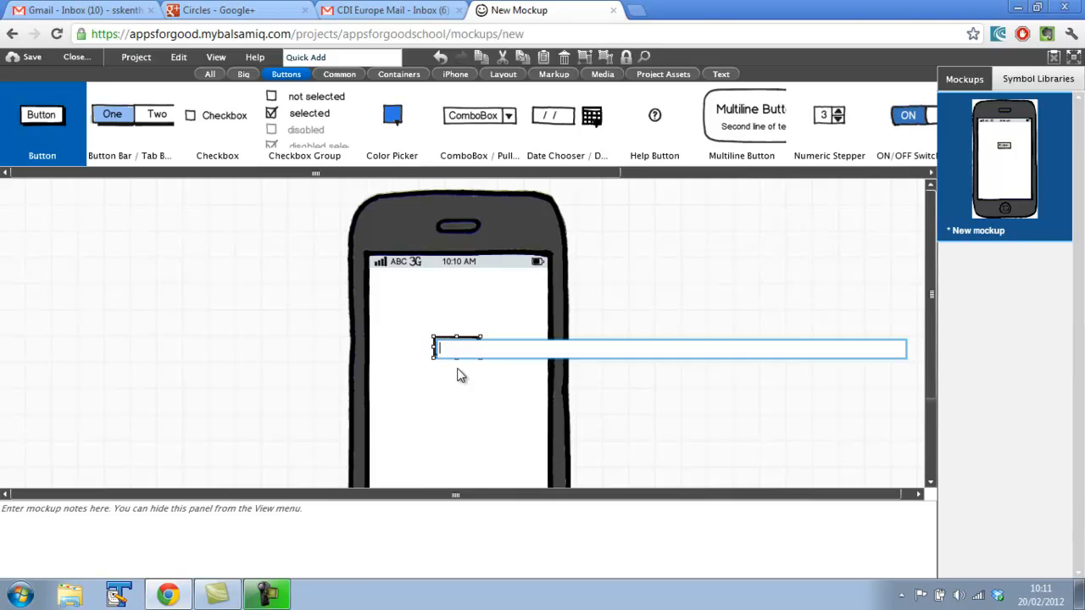
{"action": "type", "text": "English"}
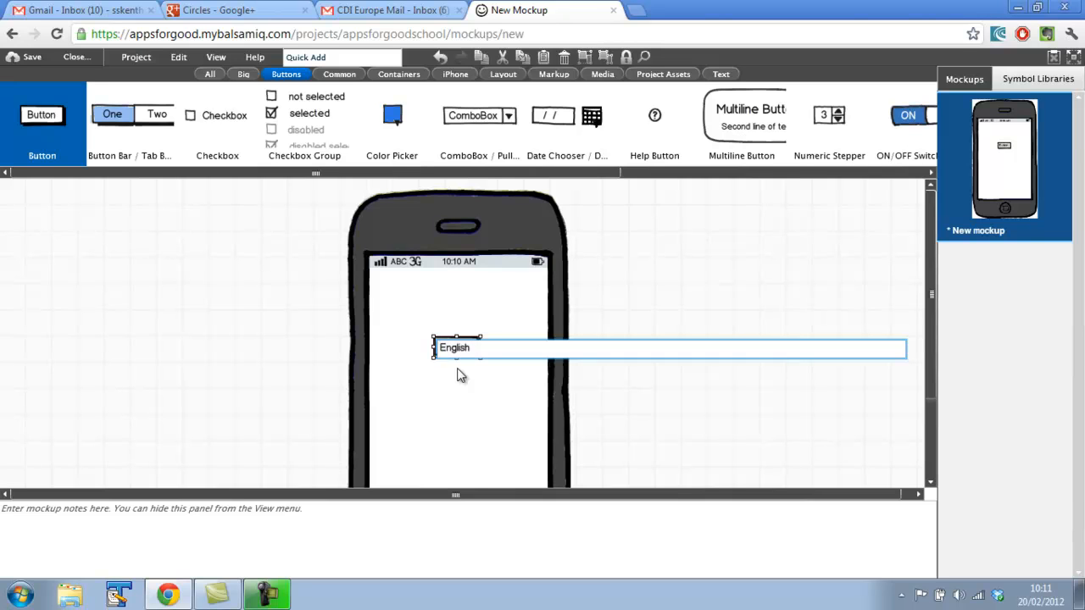
{"action": "type", "text": "to Bengali"}
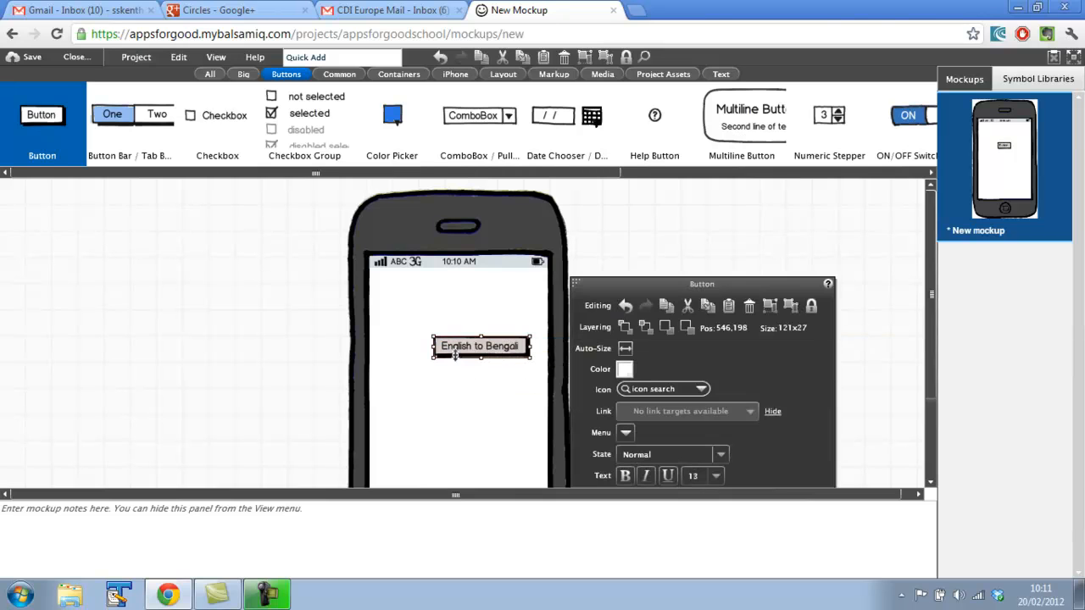
{"action": "mouse_move", "coordinate": [480, 346]}
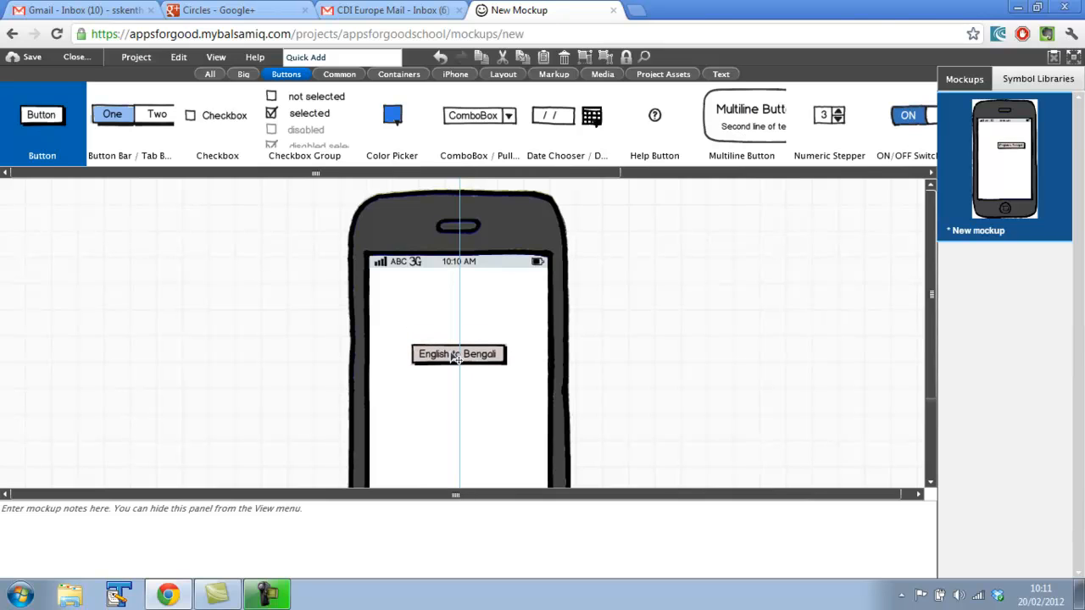
{"action": "left_click", "coordinate": [458, 354]}
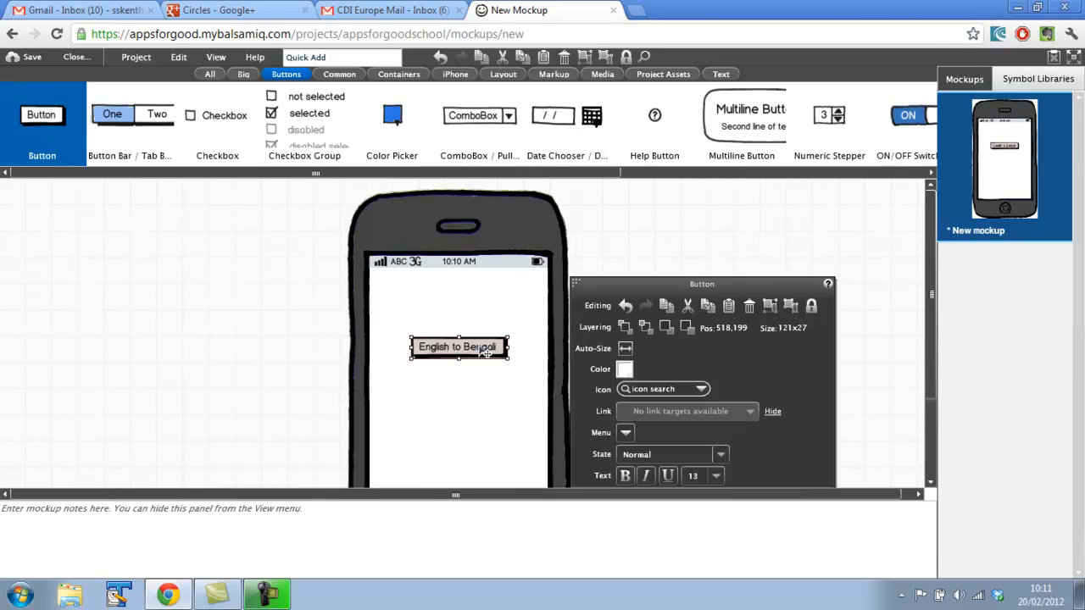
{"action": "left_click", "coordinate": [250, 312]}
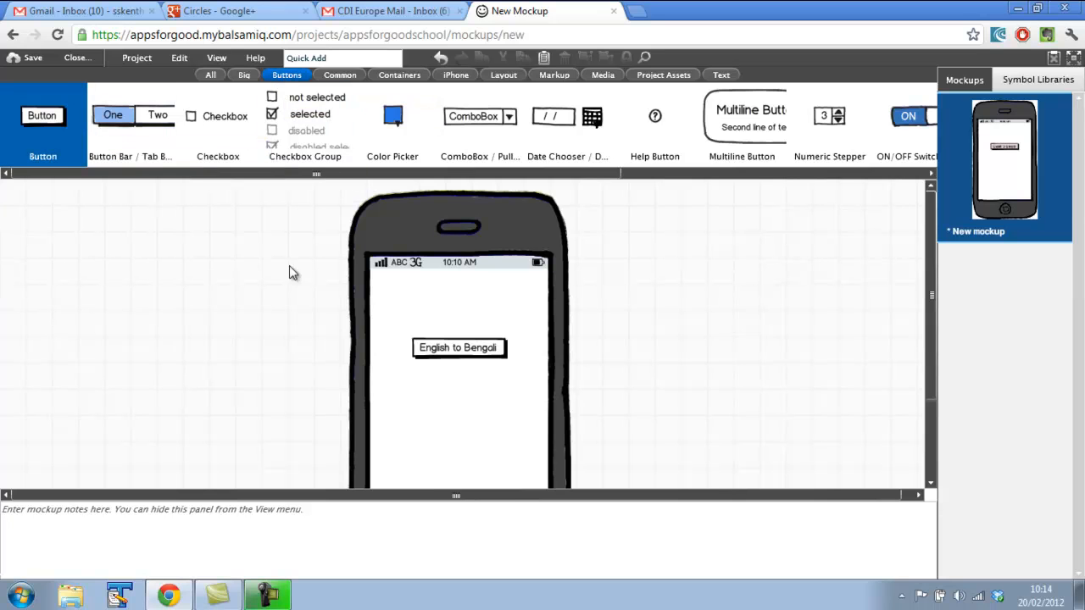
{"action": "mouse_move", "coordinate": [425, 433]}
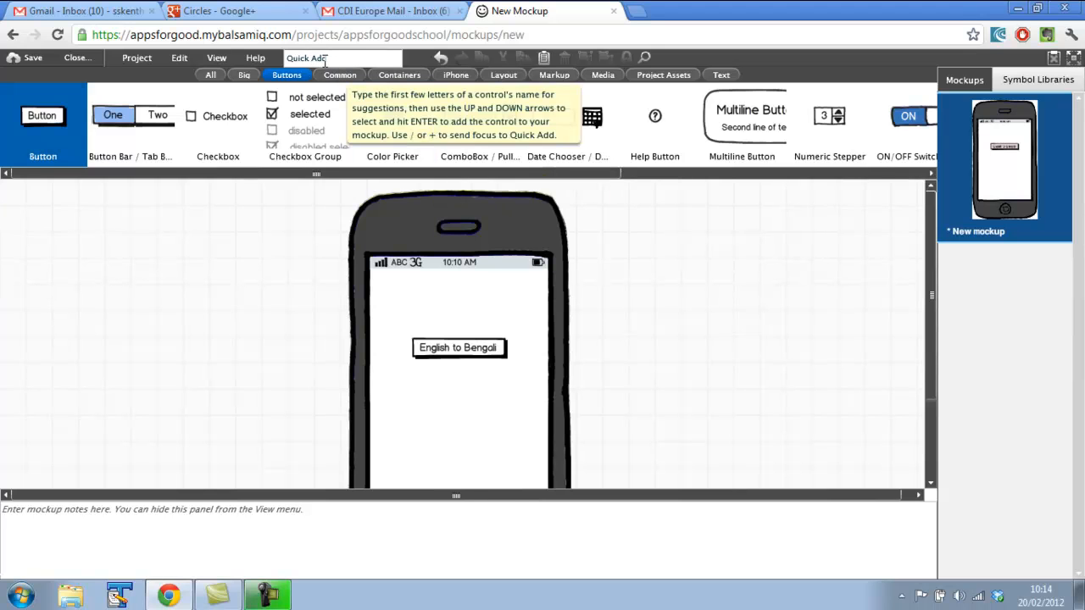
Quick Add a button below the first, label it 'Bengali to English', and align them.
{"action": "left_click", "coordinate": [342, 58]}
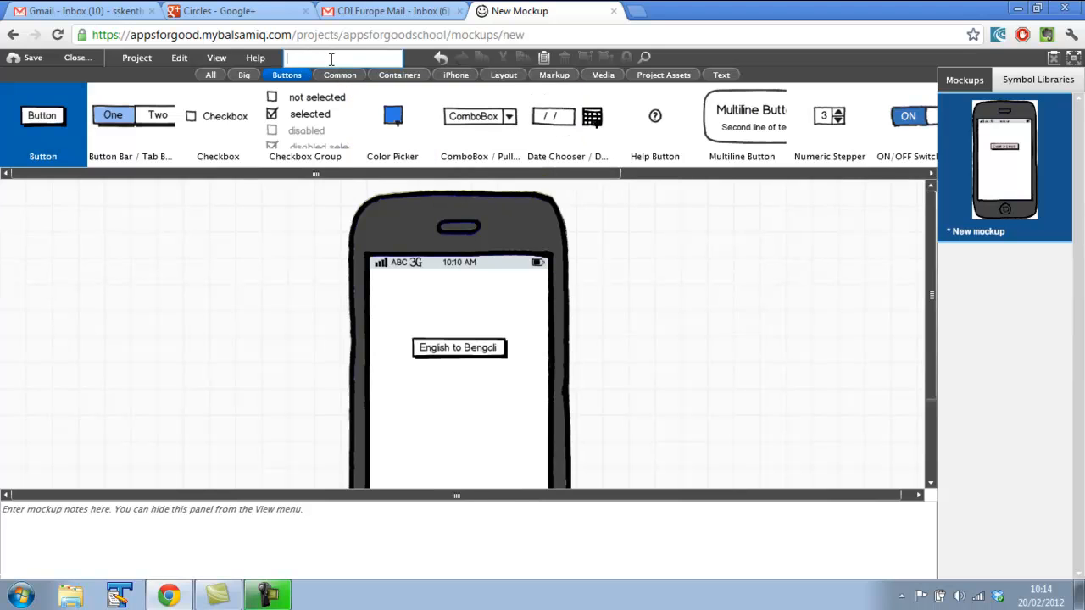
{"action": "mouse_move", "coordinate": [625, 187]}
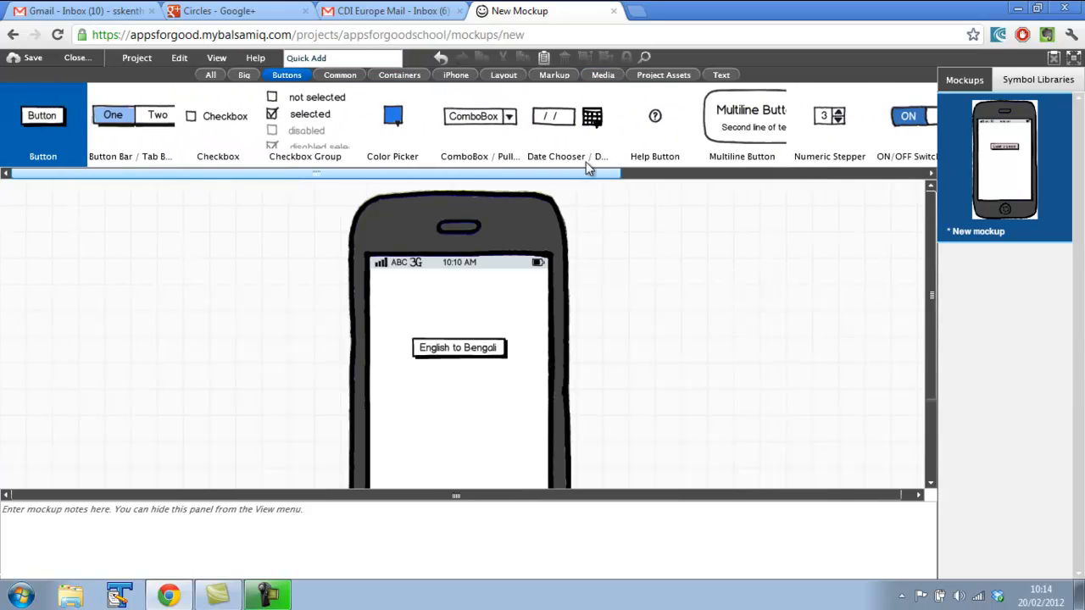
{"action": "left_click", "coordinate": [343, 58]}
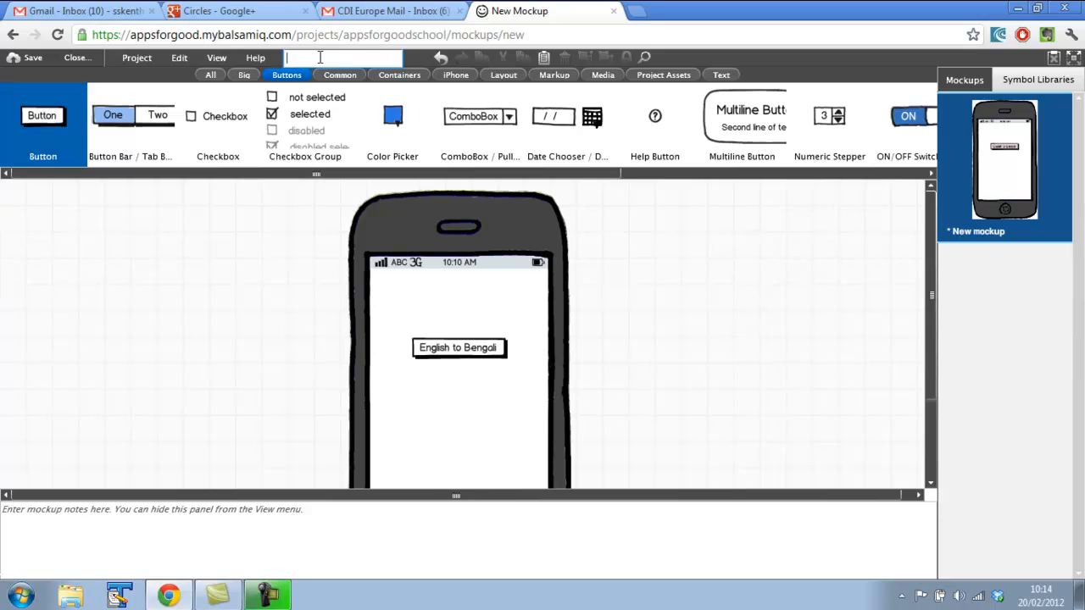
{"action": "type", "text": "buto"}
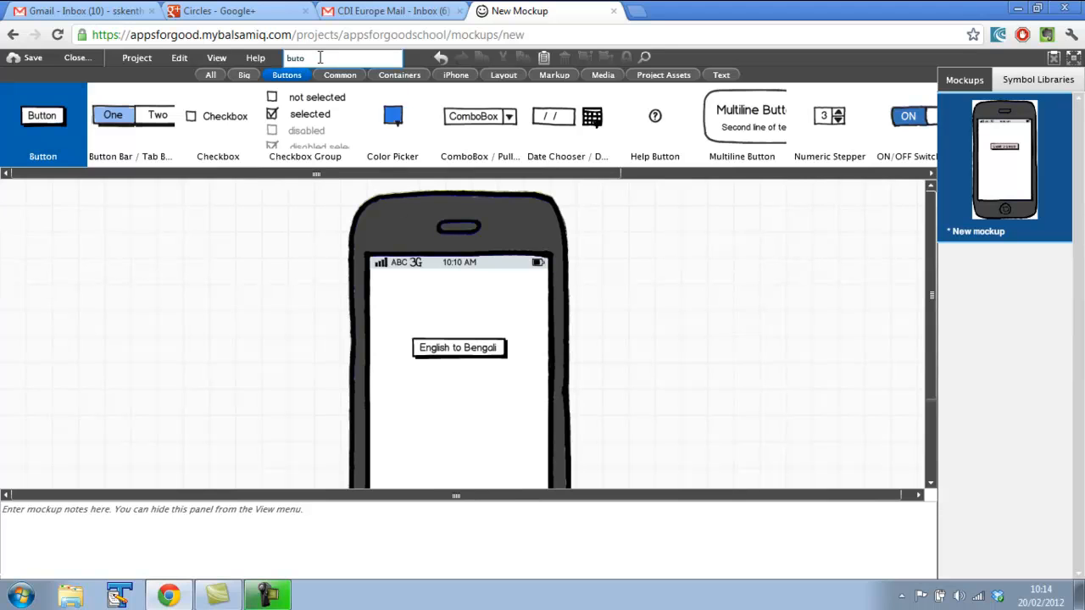
{"action": "type", "text": "button"}
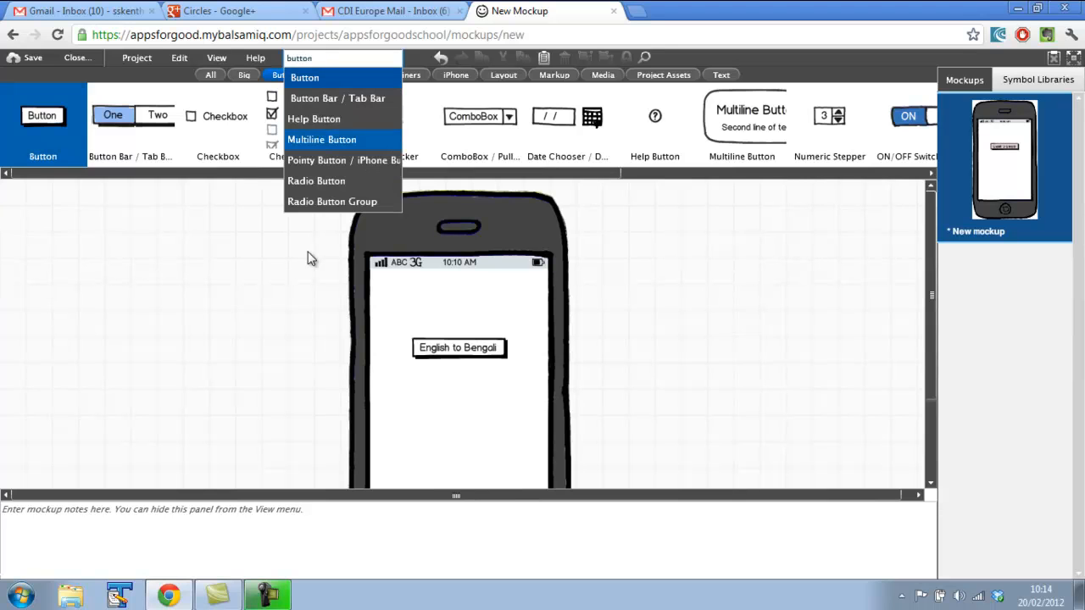
{"action": "mouse_move", "coordinate": [305, 77]}
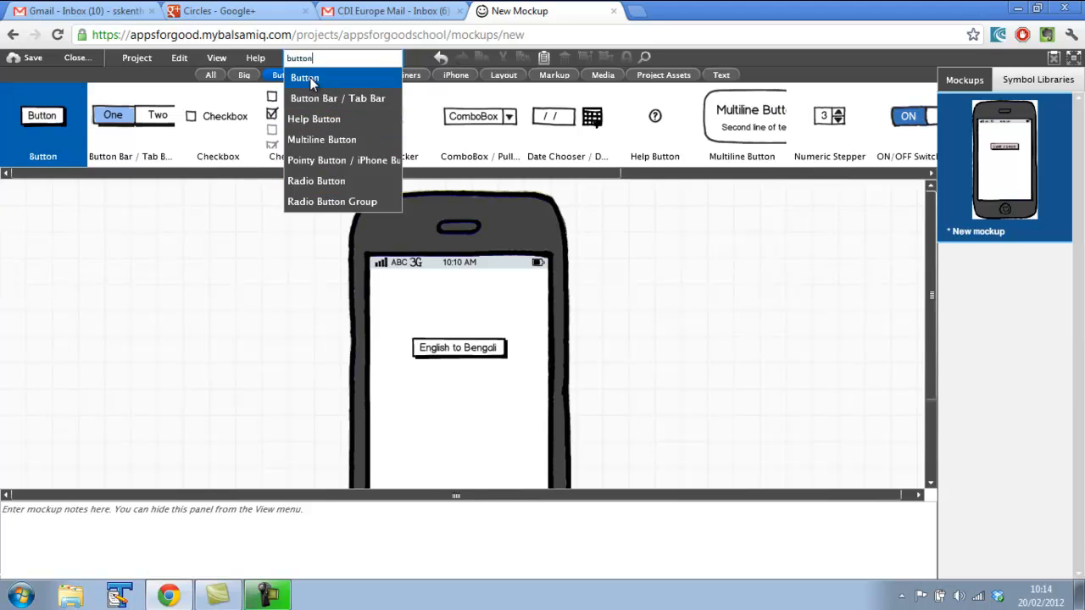
{"action": "left_click", "coordinate": [304, 78]}
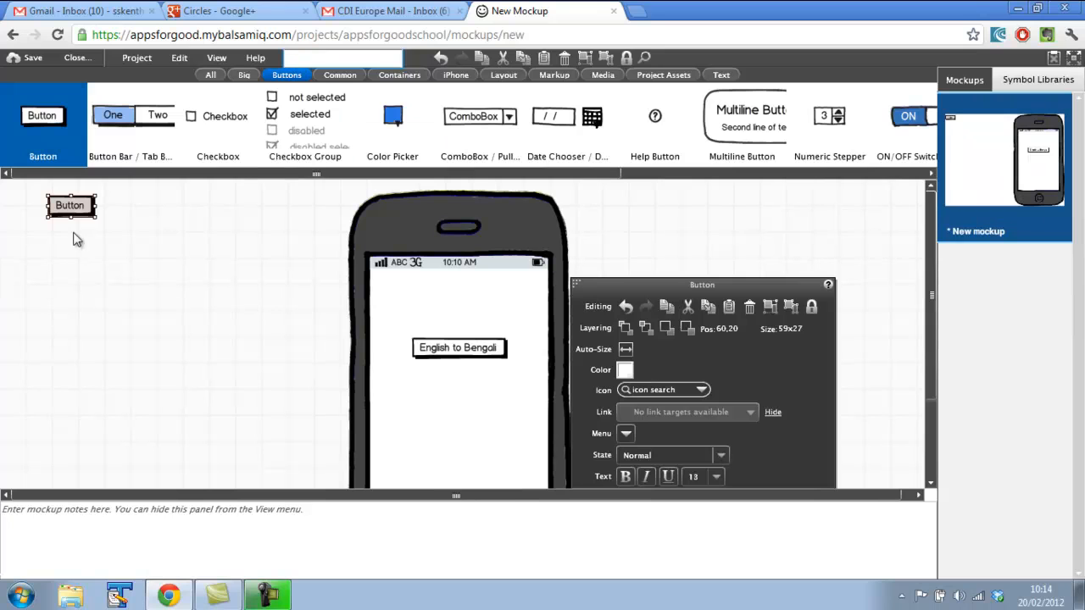
{"action": "left_click_drag", "start_coordinate": [71, 205], "coordinate": [464, 390]}
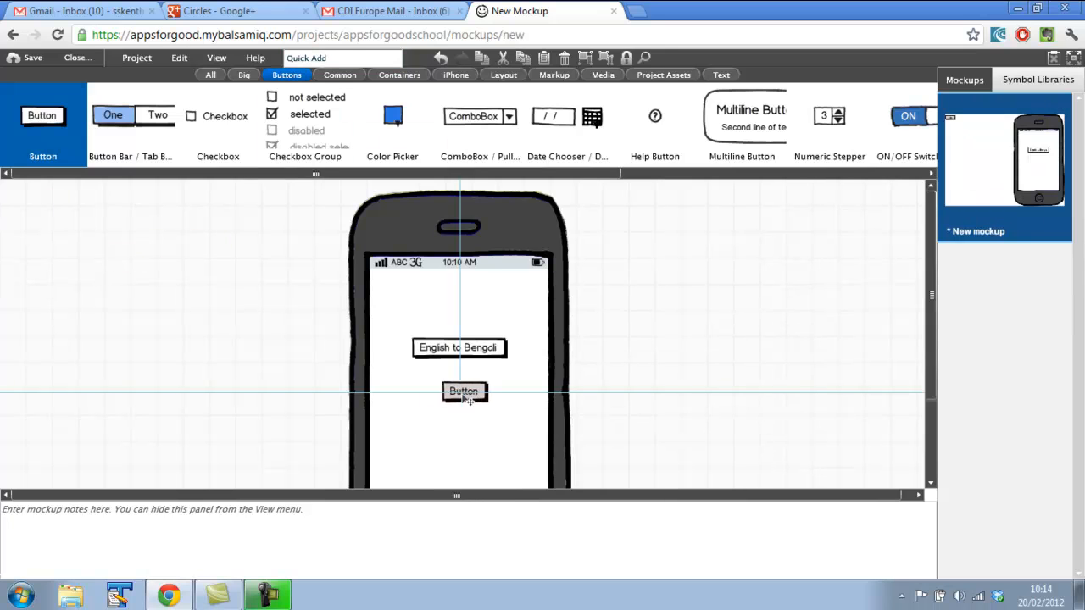
{"action": "left_click", "coordinate": [463, 392]}
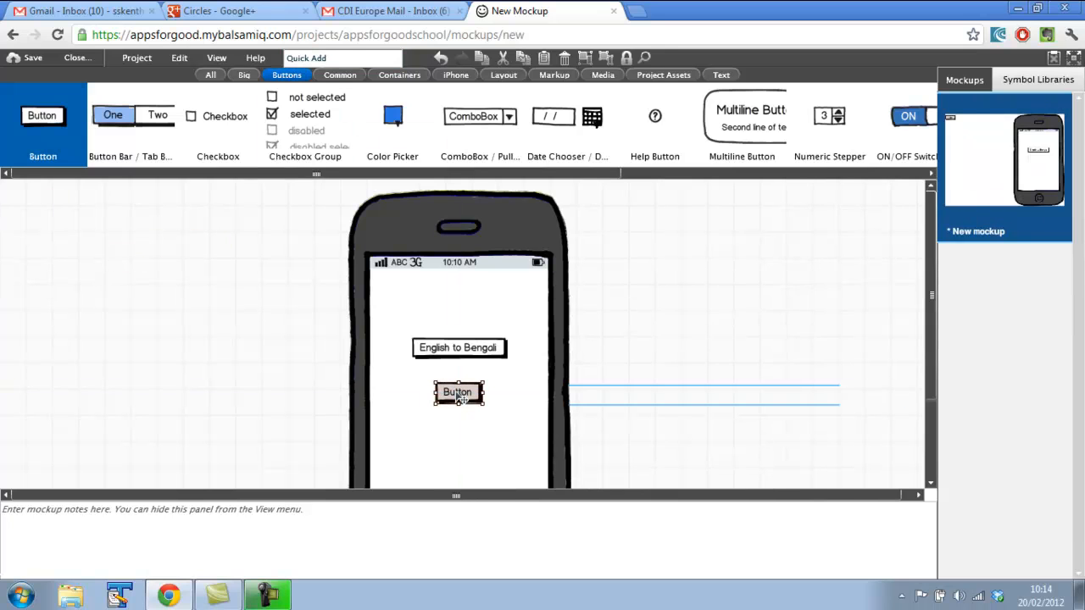
{"action": "double_click", "coordinate": [458, 392]}
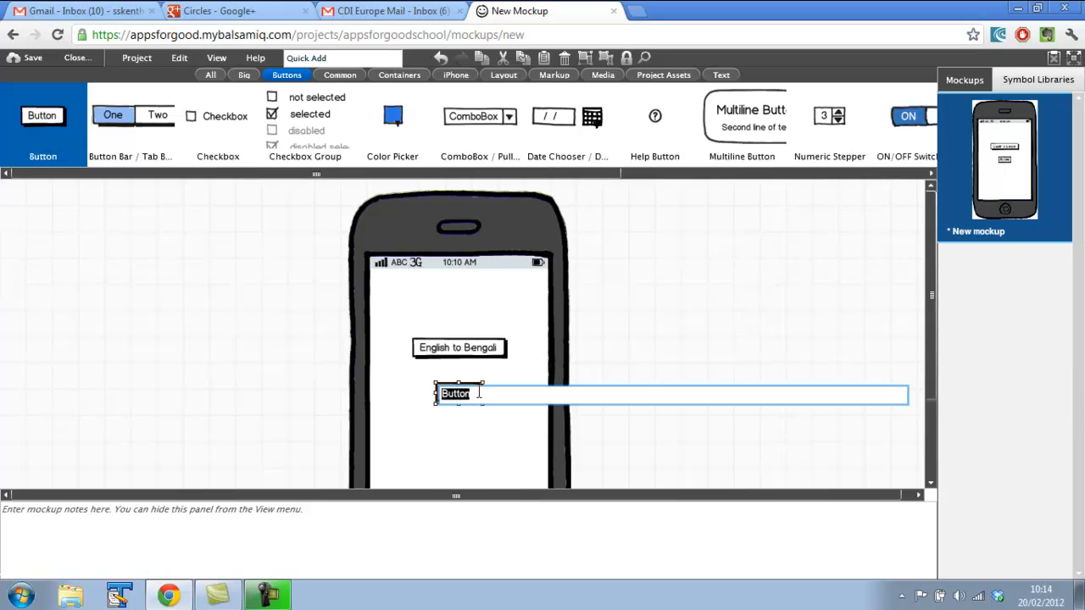
{"action": "type", "text": "Be"}
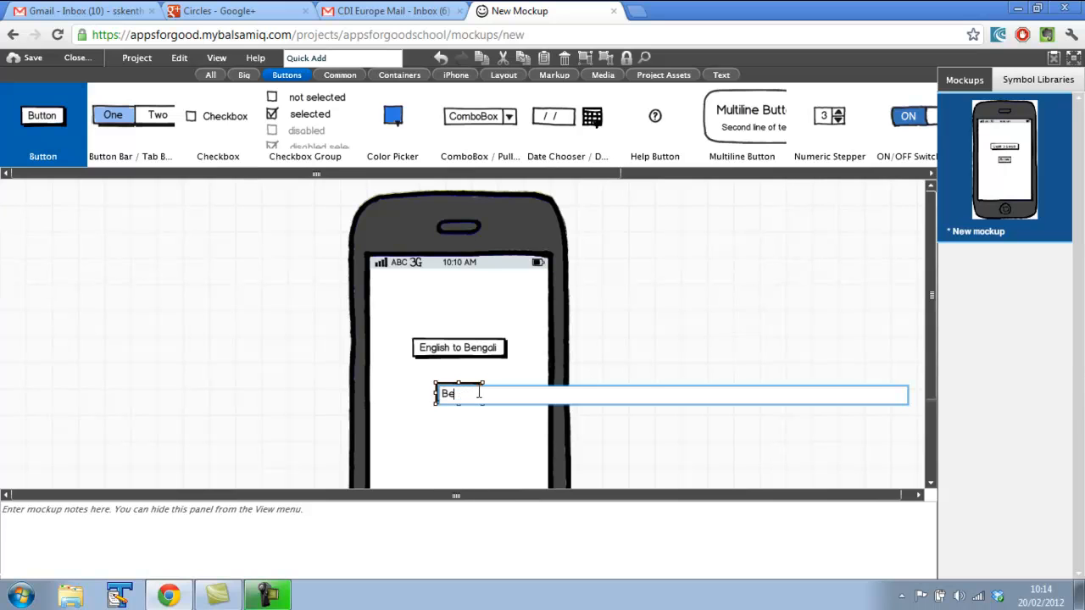
{"action": "type", "text": "nglish"}
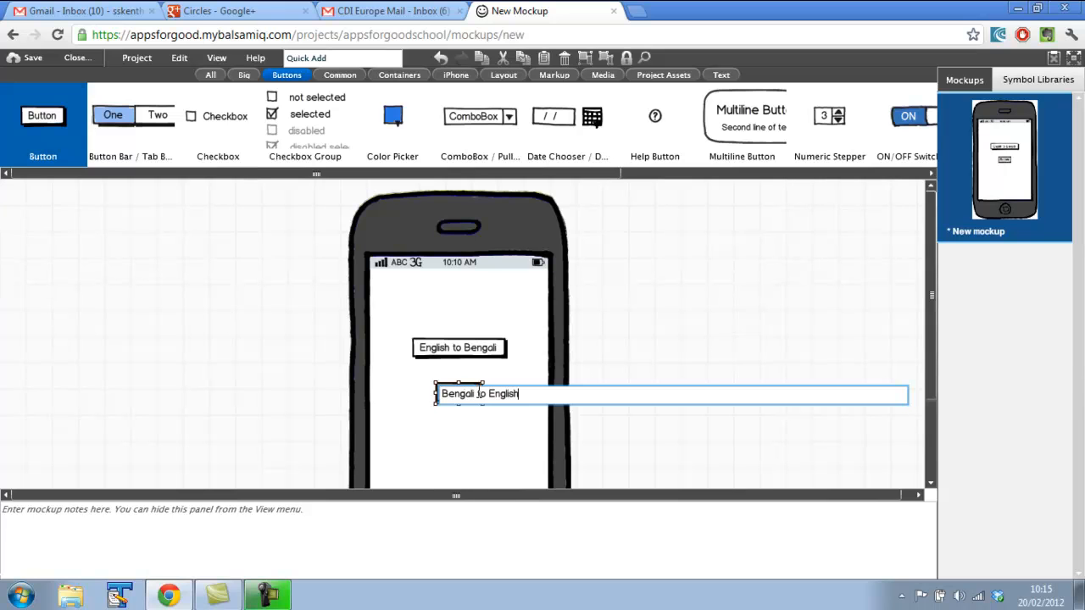
{"action": "left_click", "coordinate": [481, 391]}
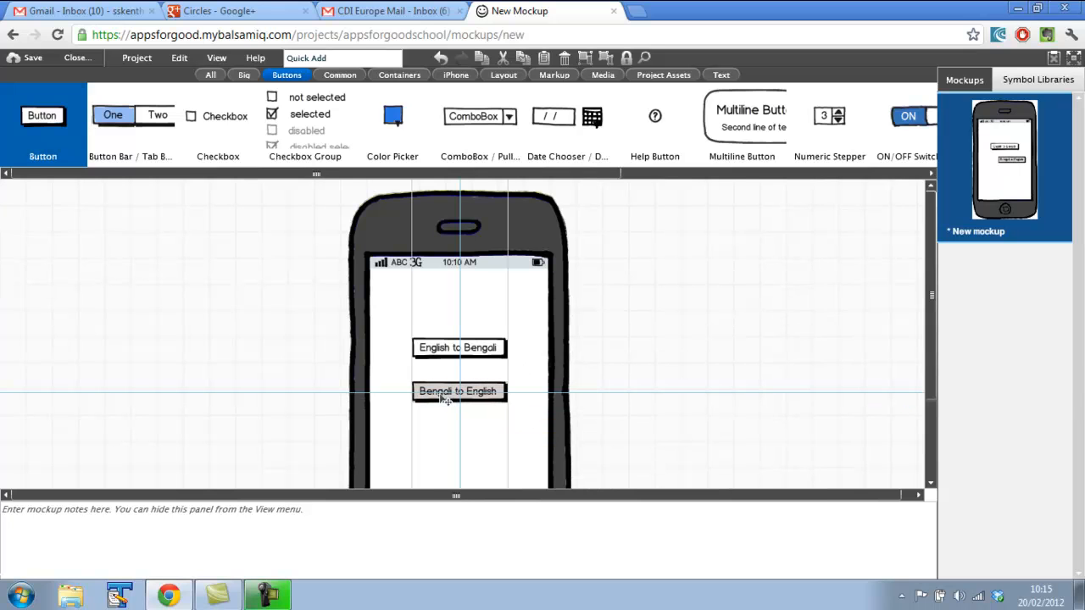
{"action": "left_click", "coordinate": [458, 391]}
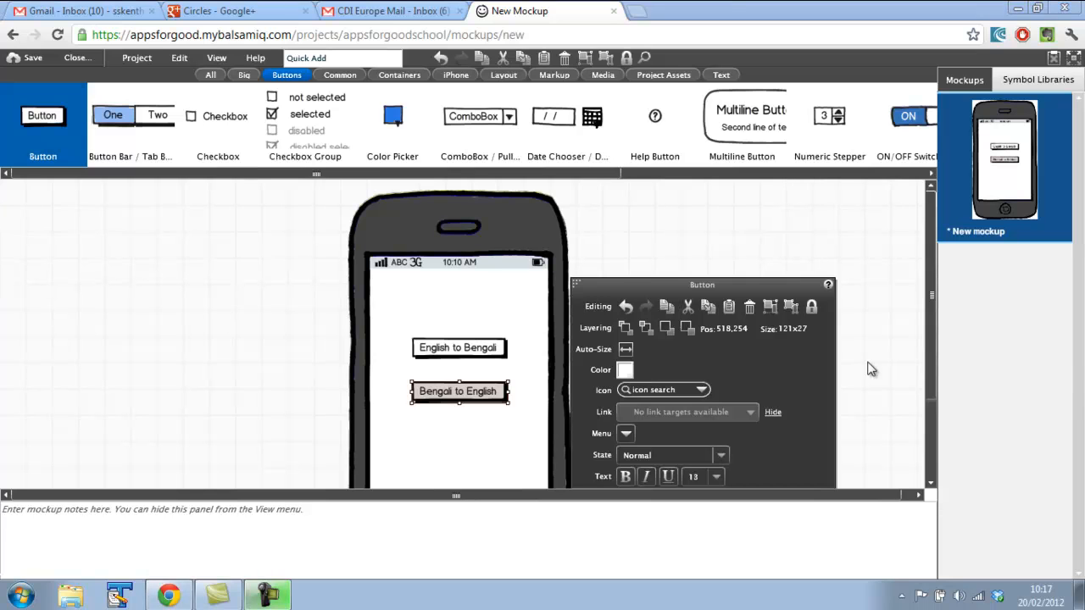
{"action": "mouse_move", "coordinate": [464, 319]}
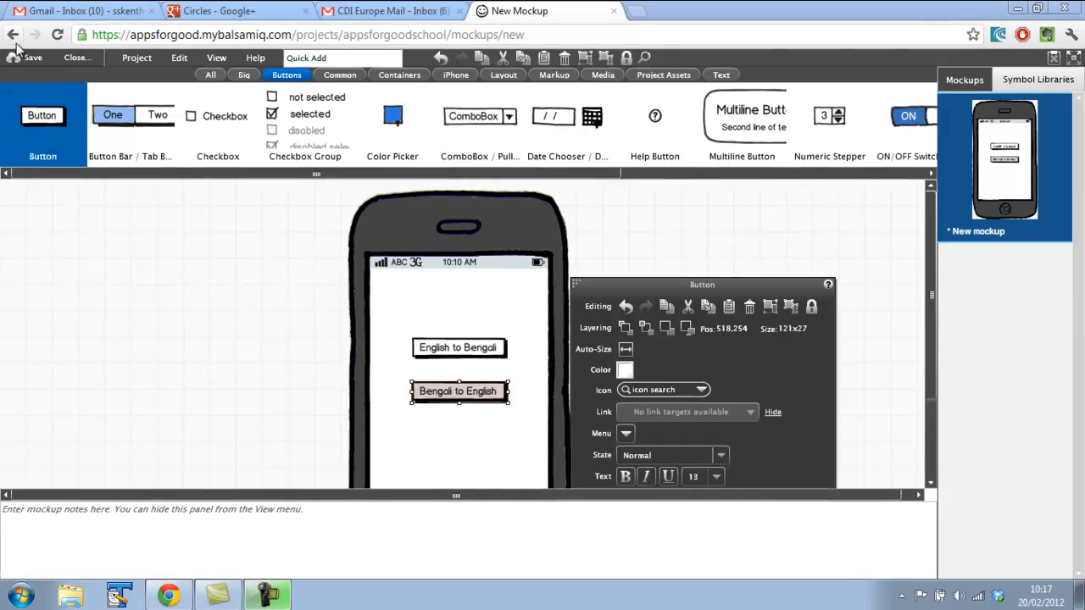
Save the mockup under the name 'Menu'.
{"action": "left_click", "coordinate": [33, 57]}
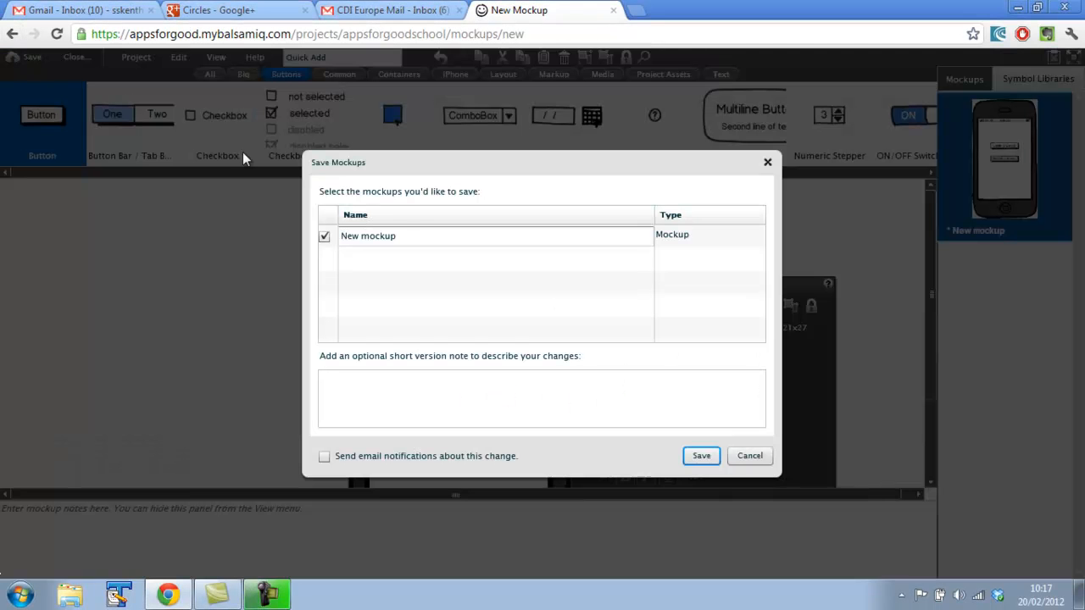
{"action": "double_click", "coordinate": [368, 235]}
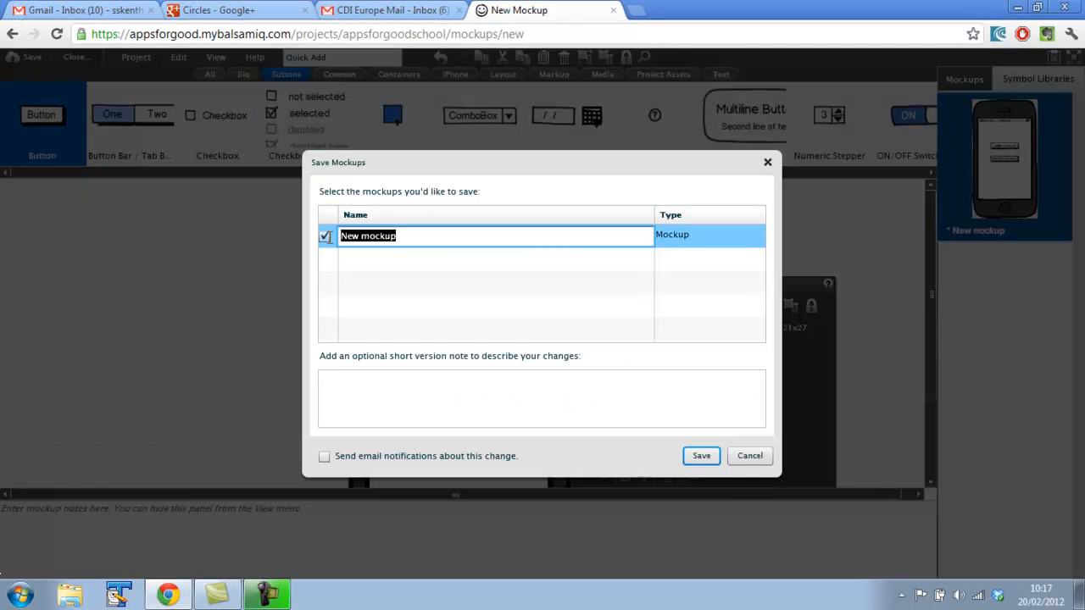
{"action": "type", "text": "Menu"}
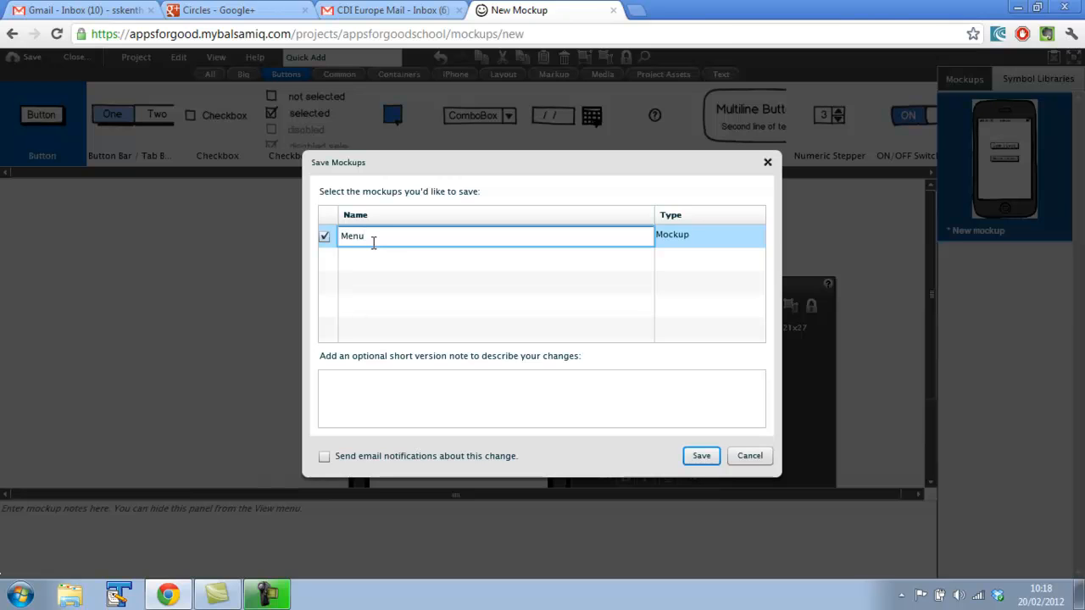
{"action": "mouse_move", "coordinate": [387, 264]}
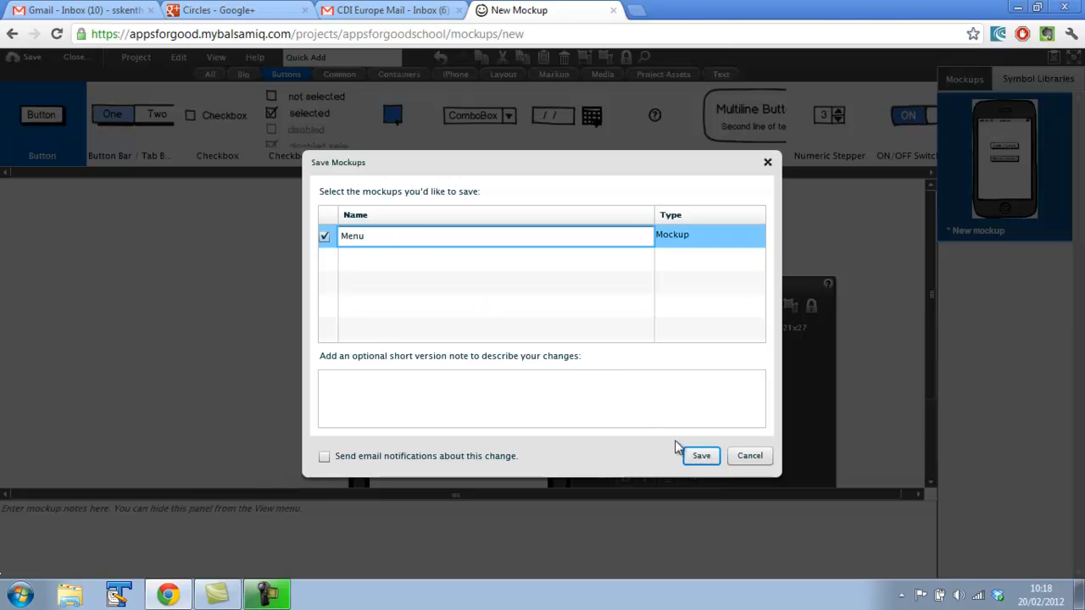
{"action": "left_click", "coordinate": [701, 456]}
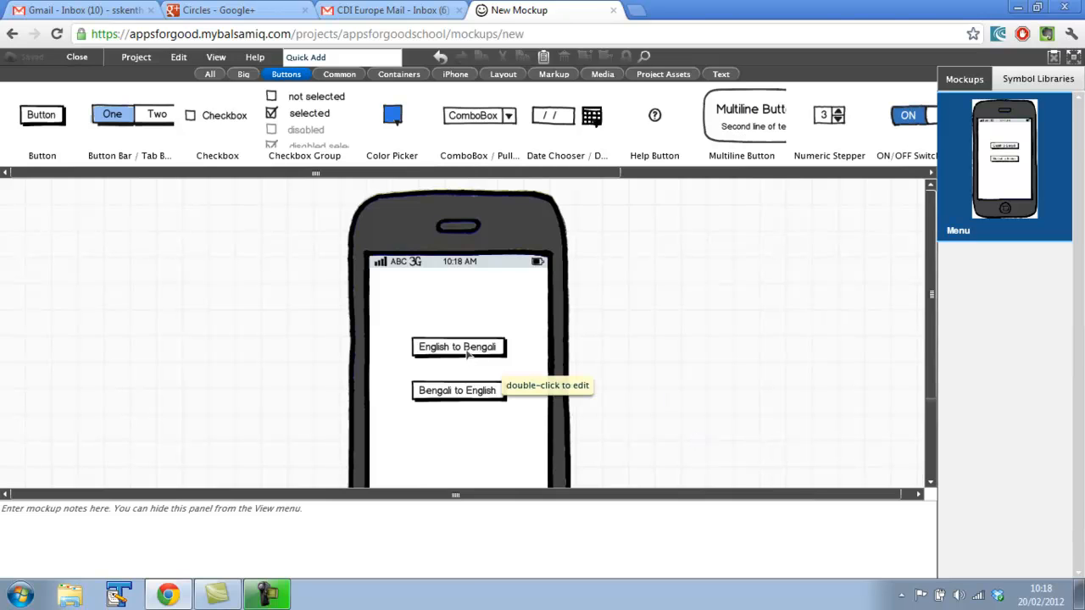
{"action": "mouse_move", "coordinate": [527, 353]}
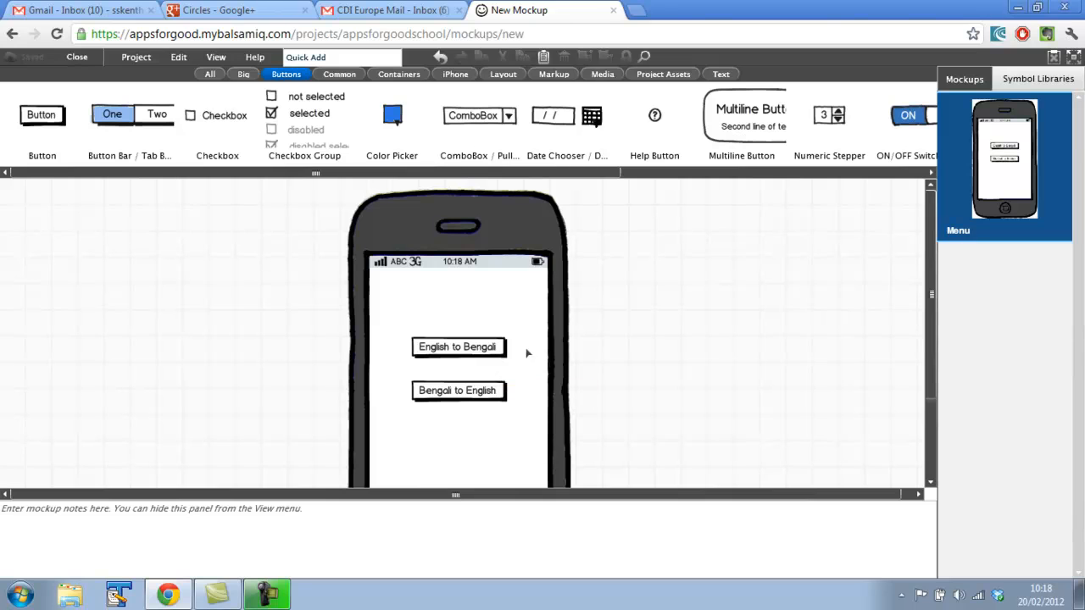
{"action": "mouse_move", "coordinate": [621, 366]}
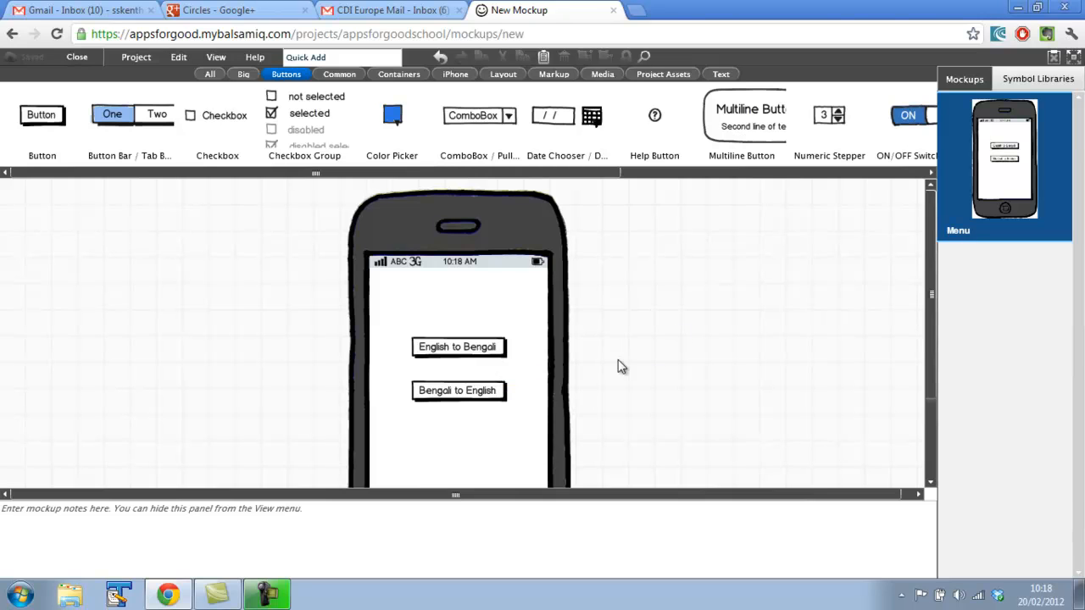
{"action": "mouse_move", "coordinate": [507, 354]}
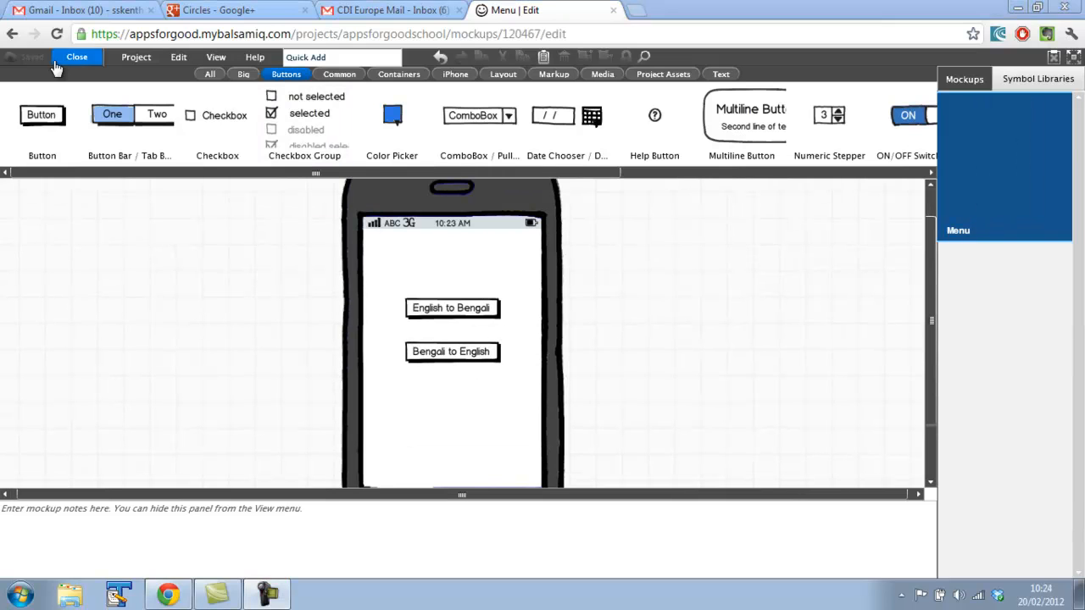
Create a new mockup via Project > New Mockup and Quick Add an iPhone frame.
{"action": "left_click", "coordinate": [135, 57]}
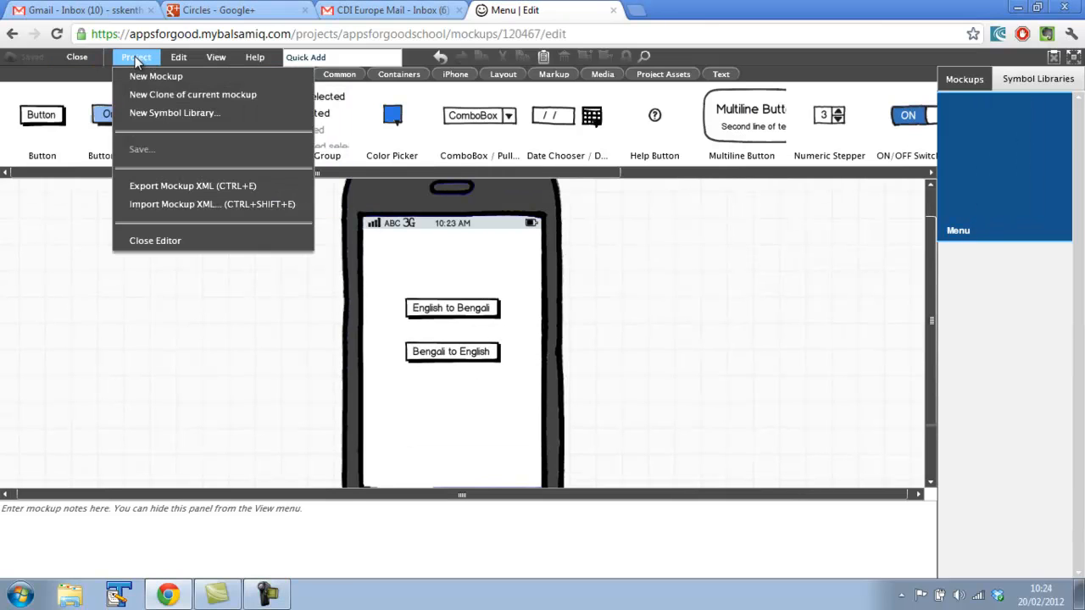
{"action": "mouse_move", "coordinate": [155, 76]}
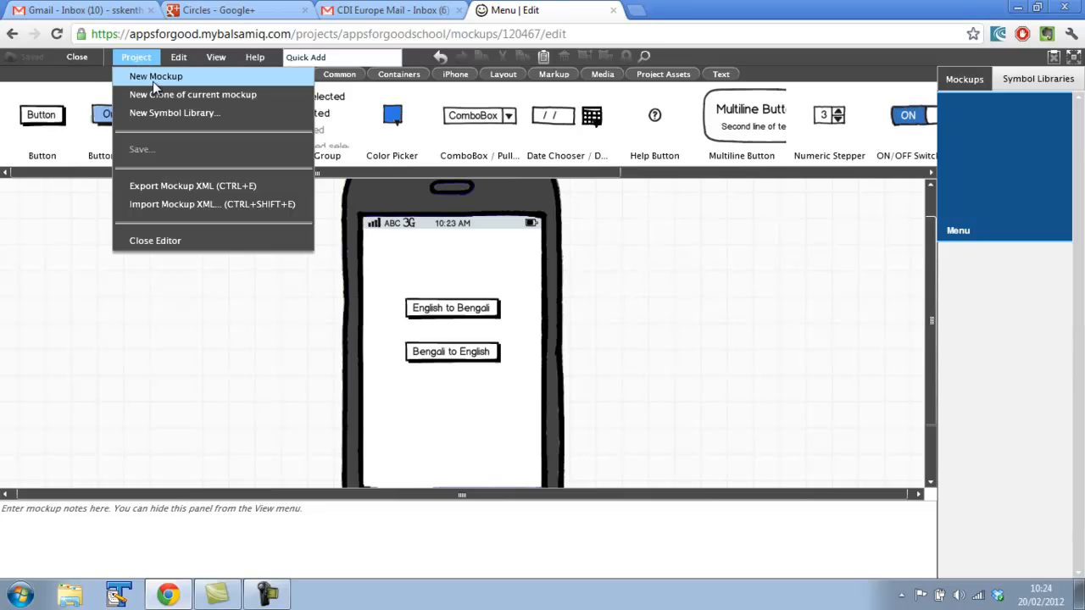
{"action": "left_click", "coordinate": [155, 76]}
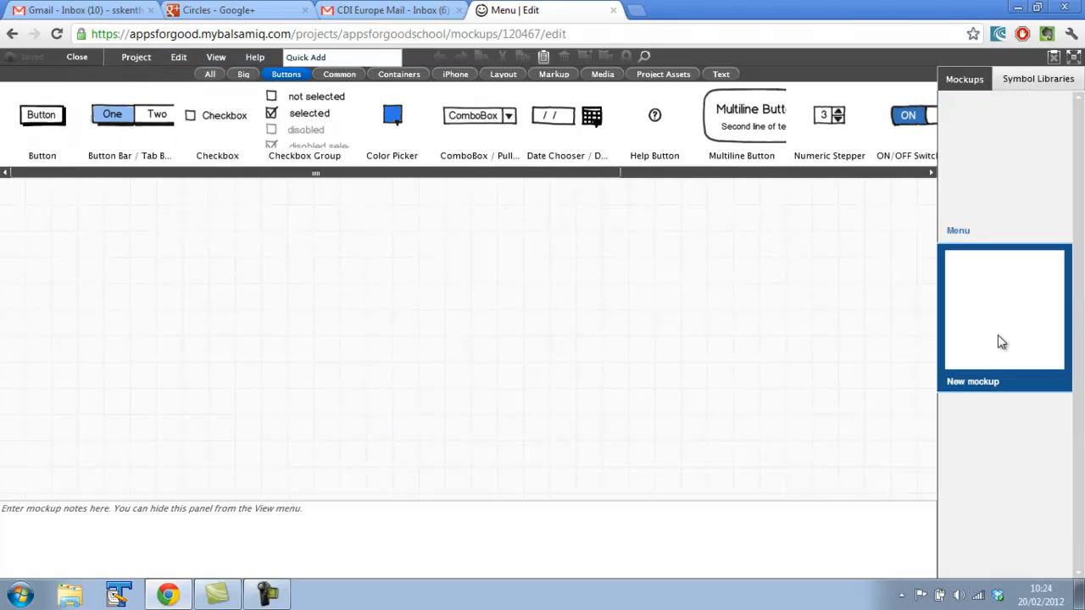
{"action": "left_click", "coordinate": [1004, 309]}
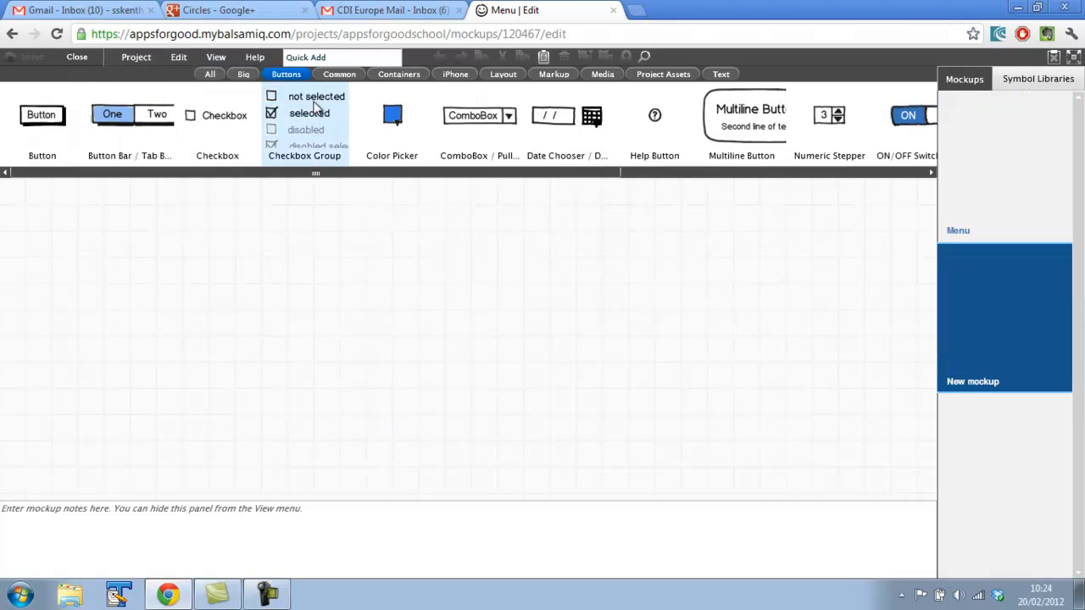
{"action": "left_click", "coordinate": [341, 57]}
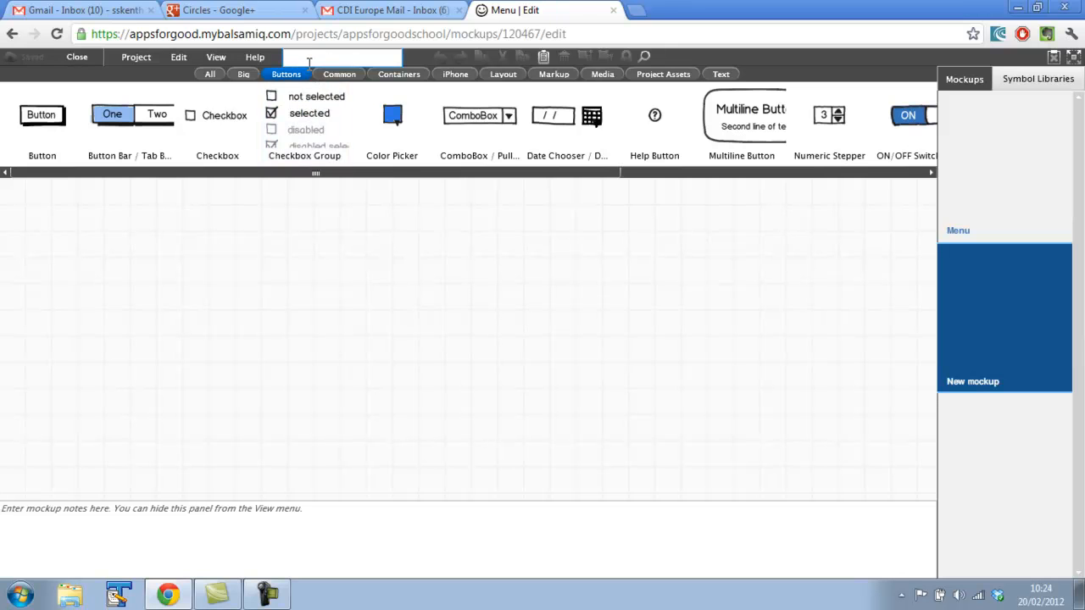
{"action": "type", "text": "phon"}
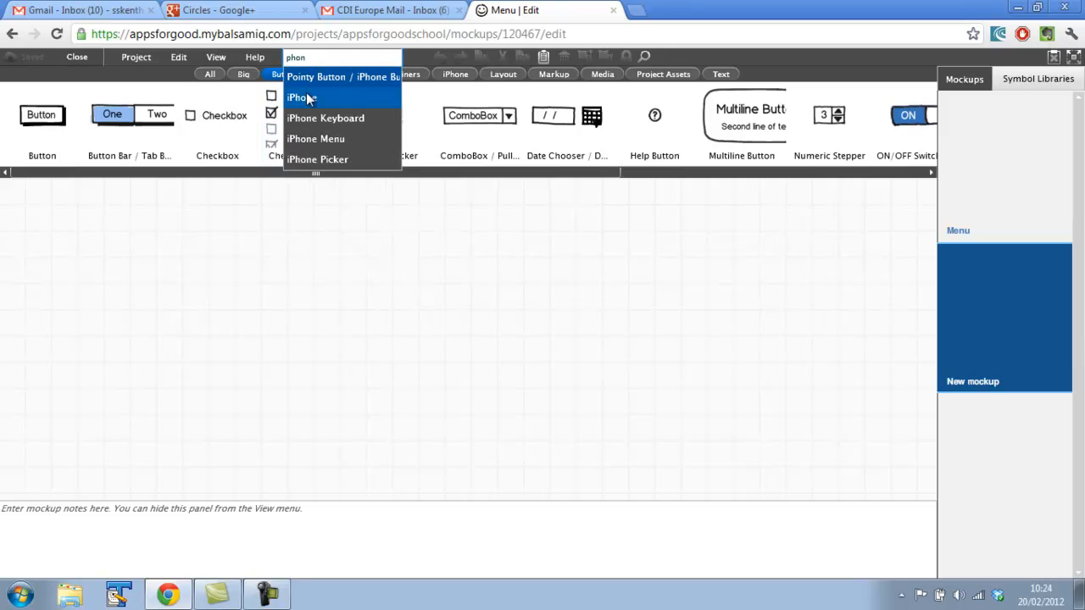
{"action": "left_click", "coordinate": [301, 96]}
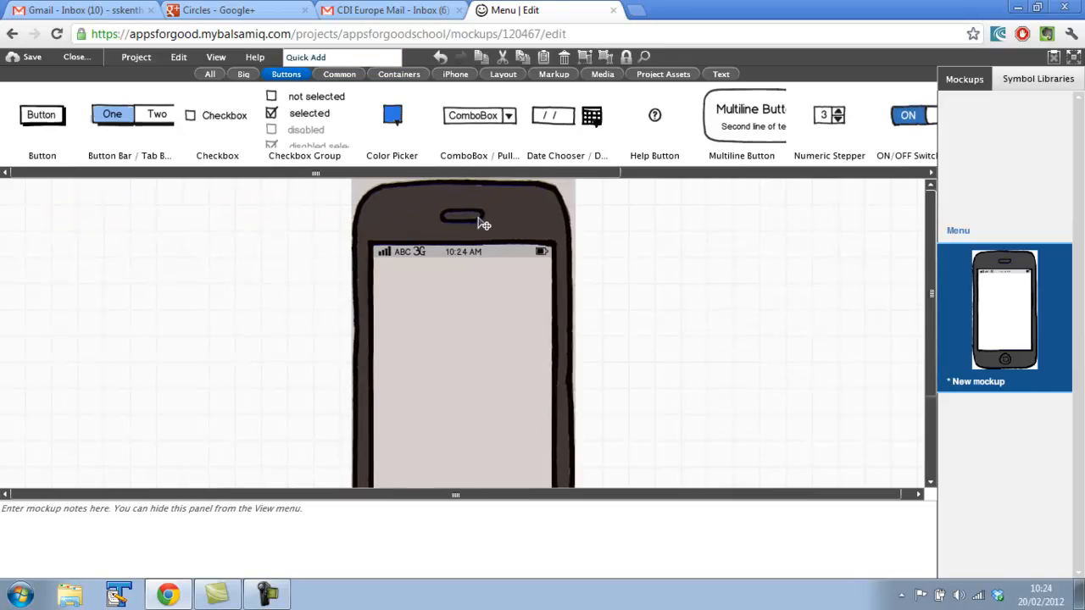
{"action": "left_click", "coordinate": [342, 58]}
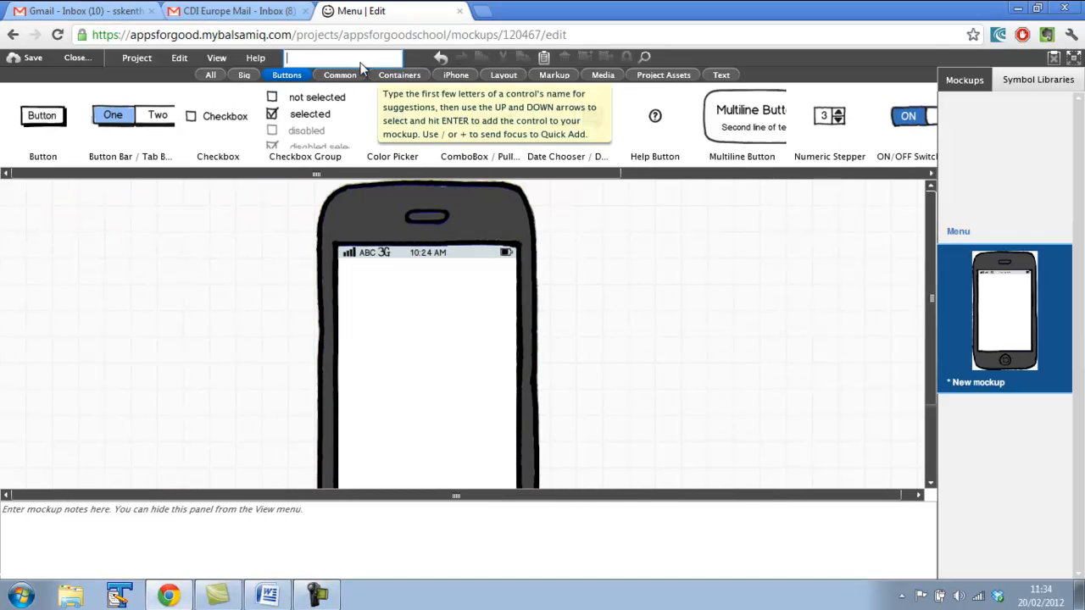
Add a text label reading 'Your child is behaving well' to the iPhone screen.
{"action": "type", "text": "label"}
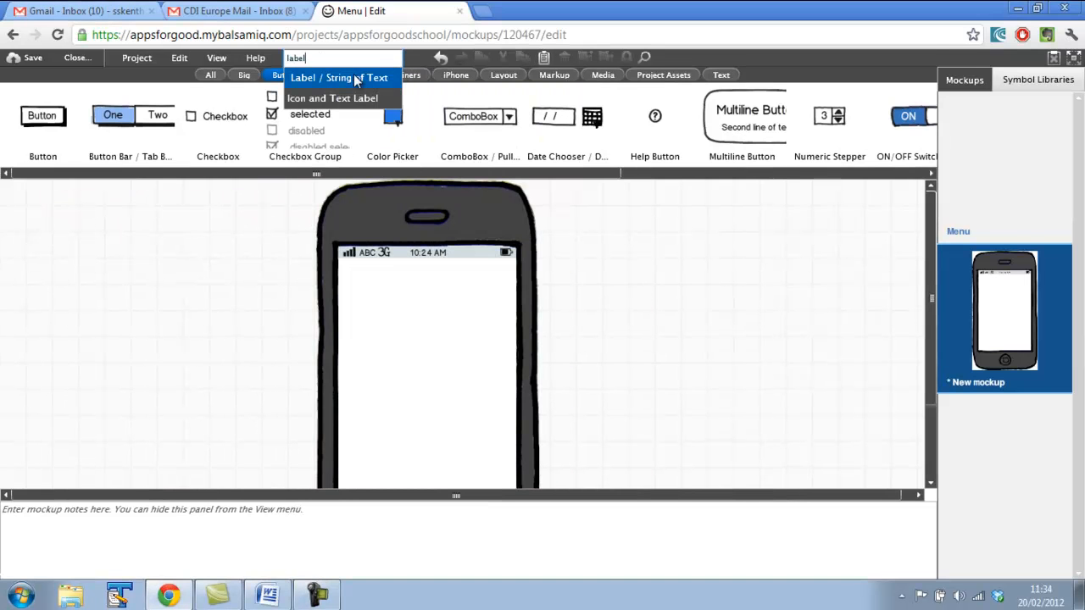
{"action": "left_click", "coordinate": [338, 77]}
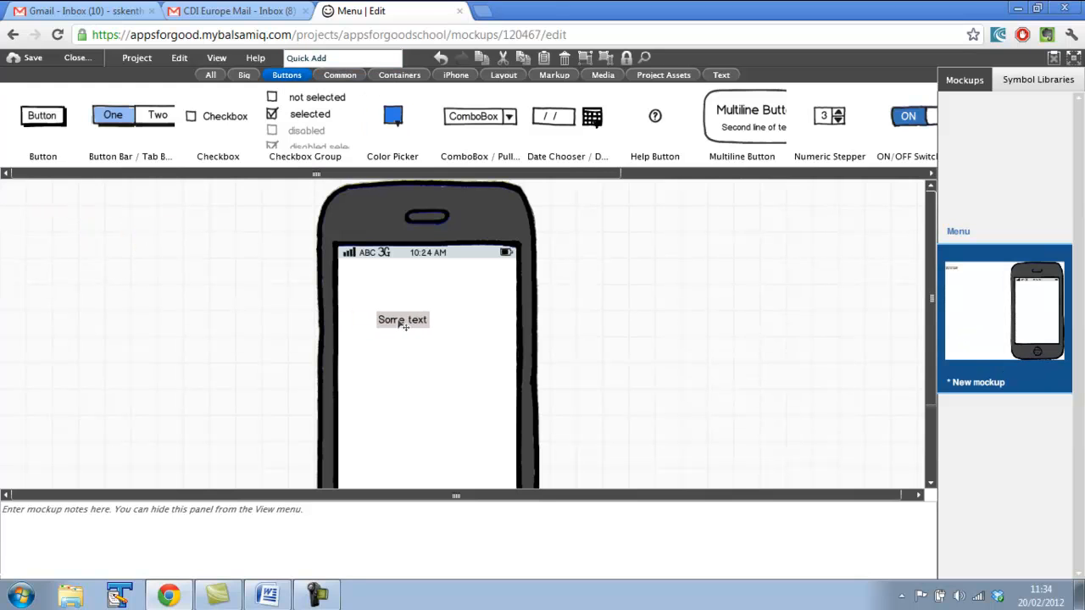
{"action": "double_click", "coordinate": [402, 319]}
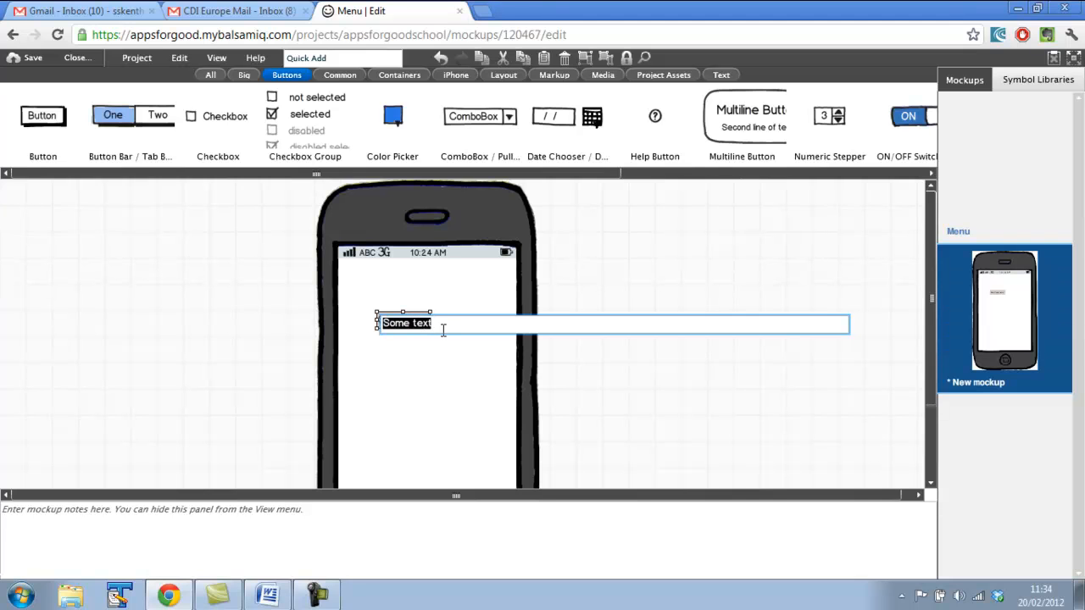
{"action": "type", "text": "Your child"}
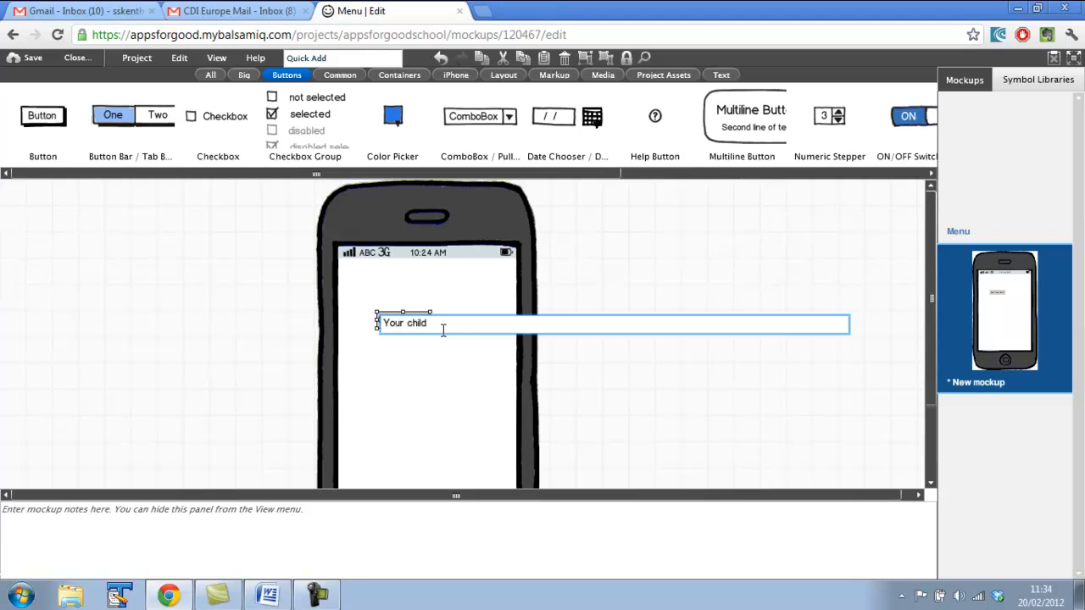
{"action": "type", "text": "is behaving well"}
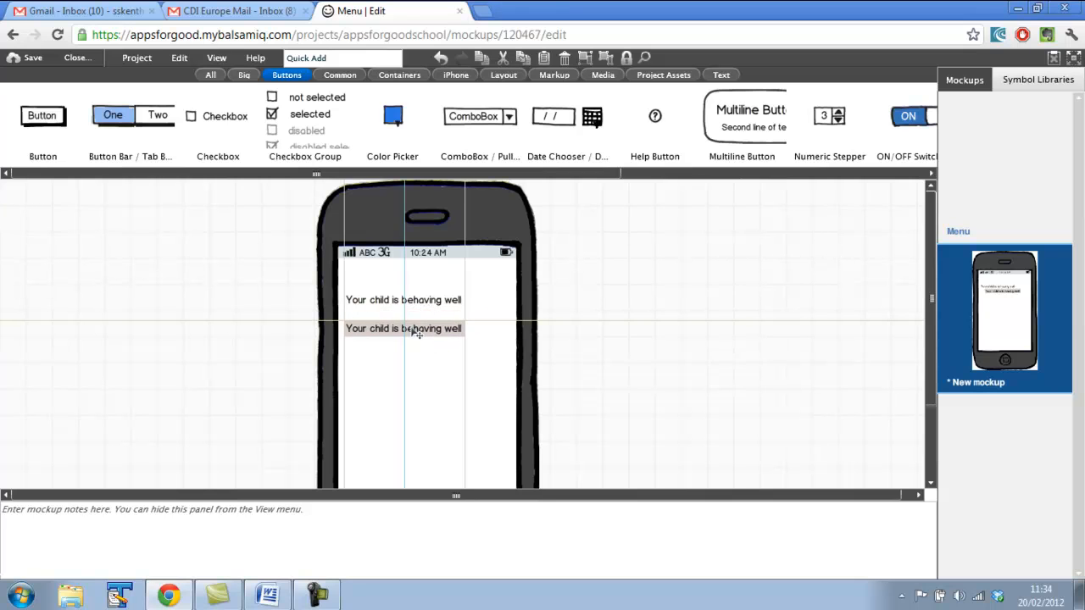
{"action": "left_click", "coordinate": [403, 329]}
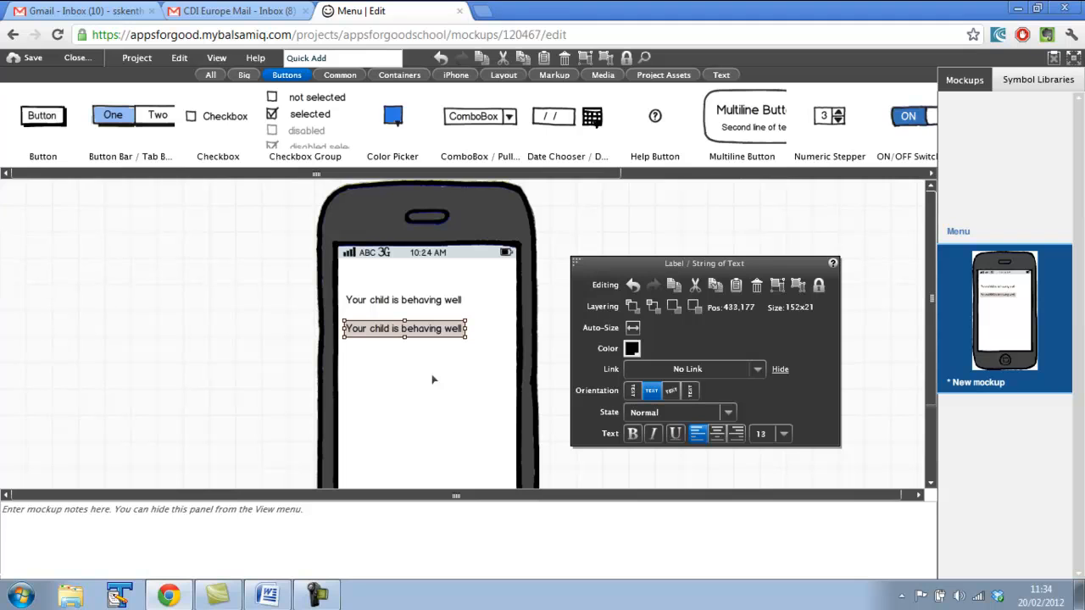
{"action": "mouse_move", "coordinate": [445, 363]}
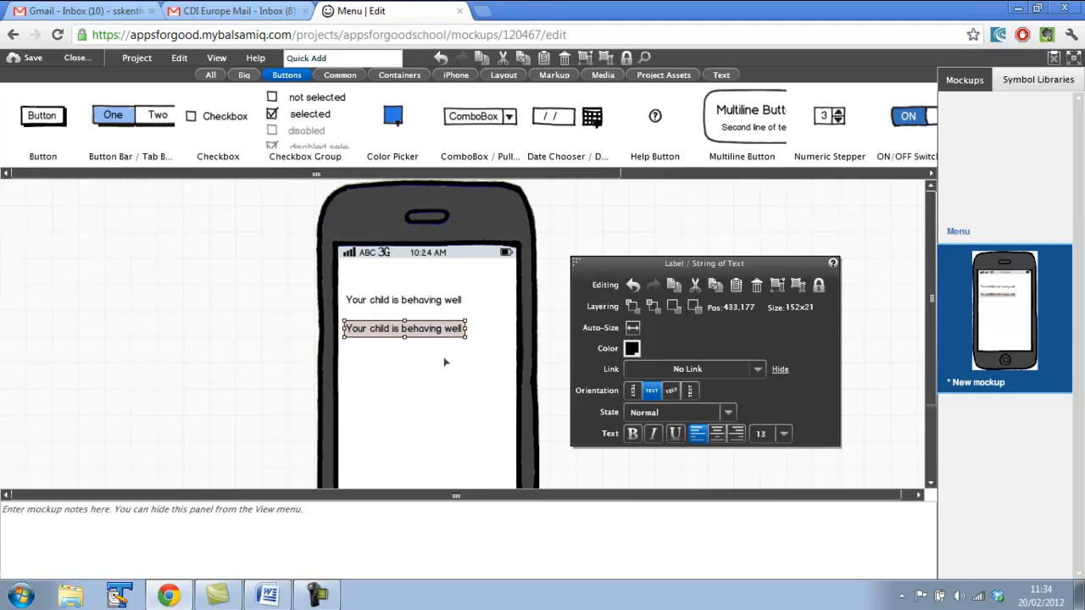
{"action": "mouse_move", "coordinate": [438, 364]}
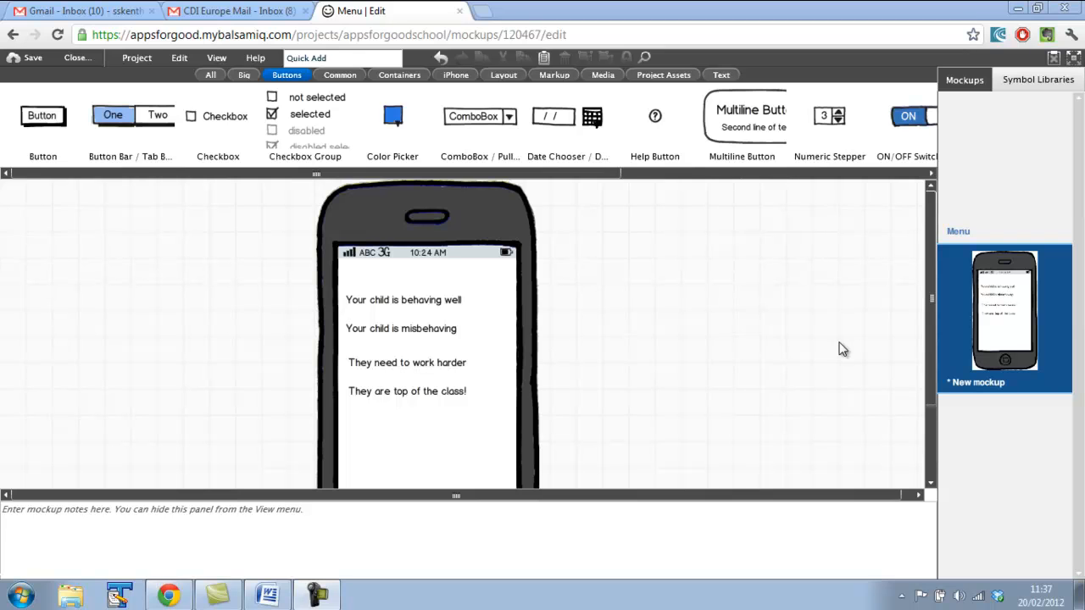
{"action": "mouse_move", "coordinate": [576, 354]}
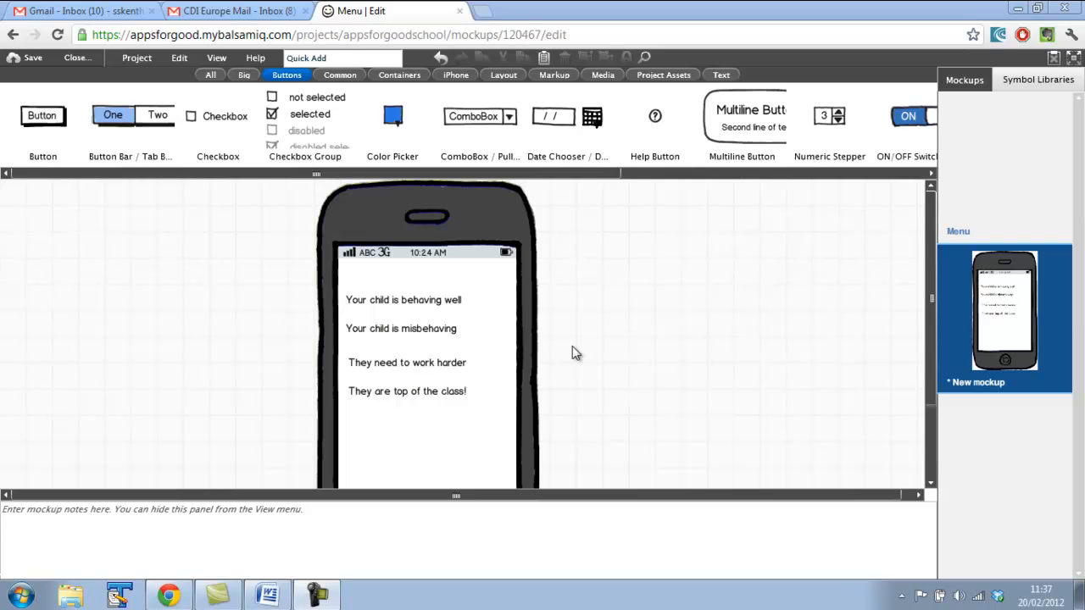
{"action": "mouse_move", "coordinate": [483, 306]}
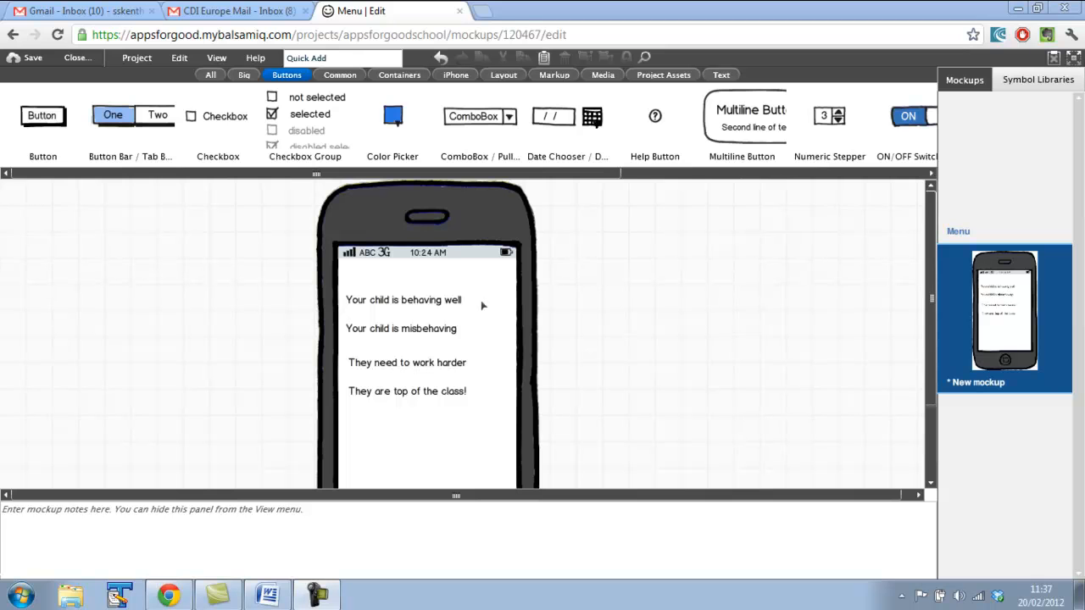
{"action": "left_click", "coordinate": [339, 57]}
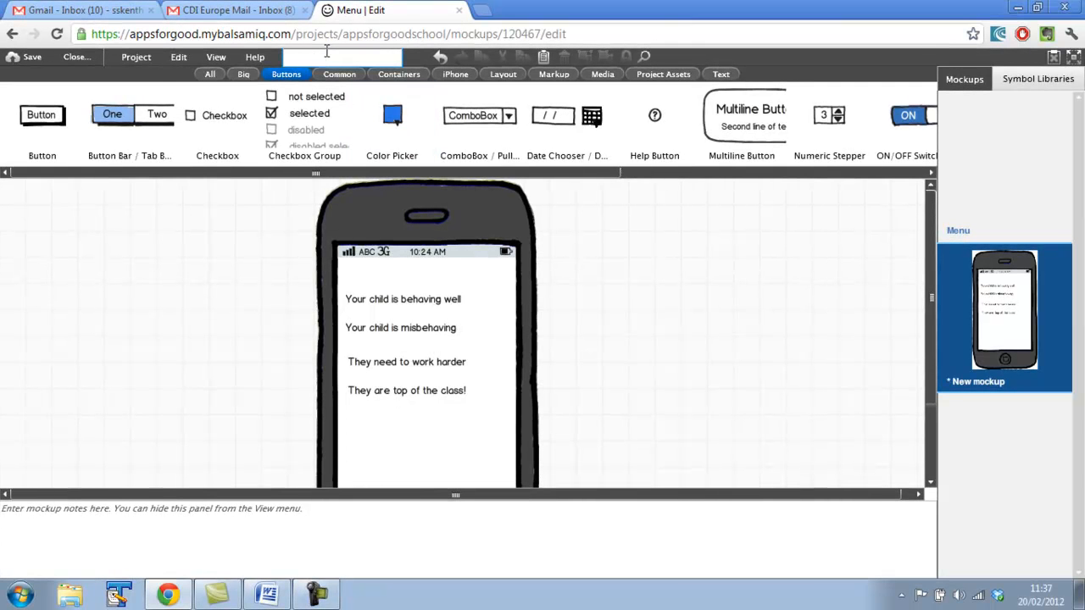
{"action": "type", "text": "sound"}
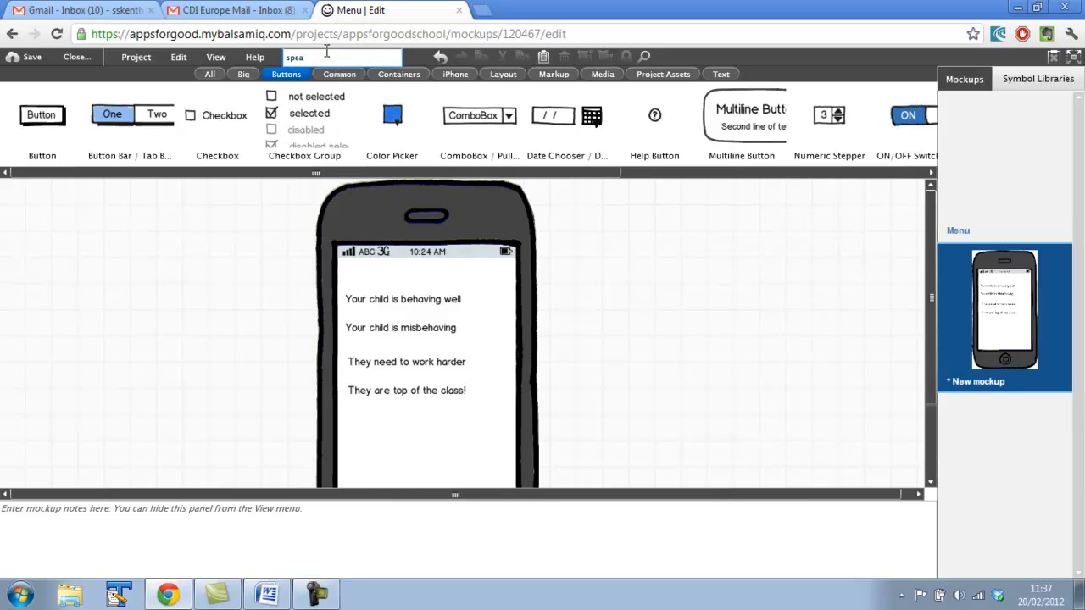
{"action": "type", "text": "s"}
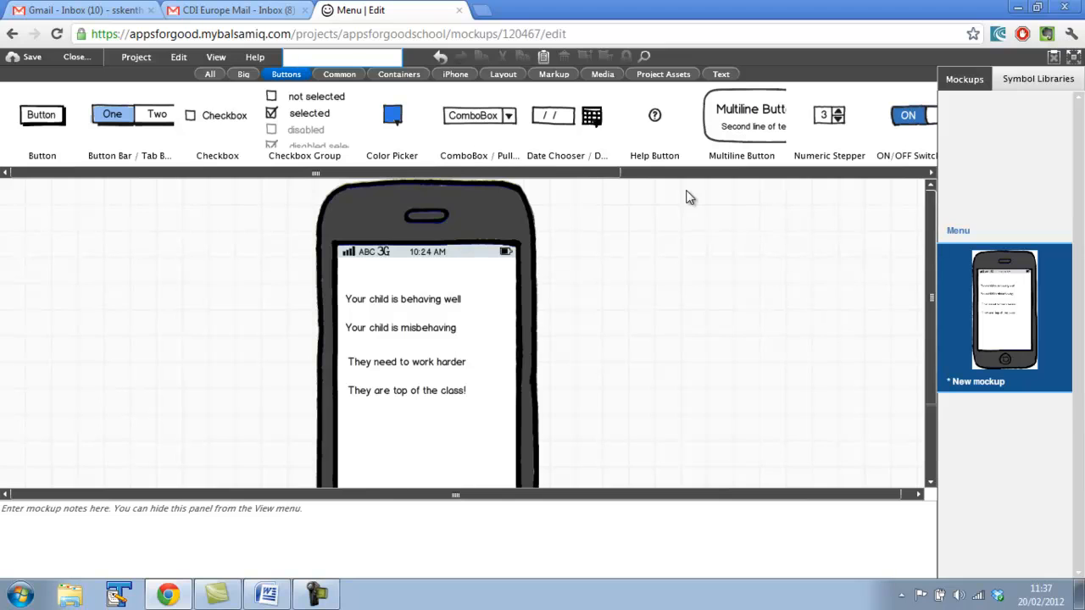
{"action": "left_click", "coordinate": [339, 57]}
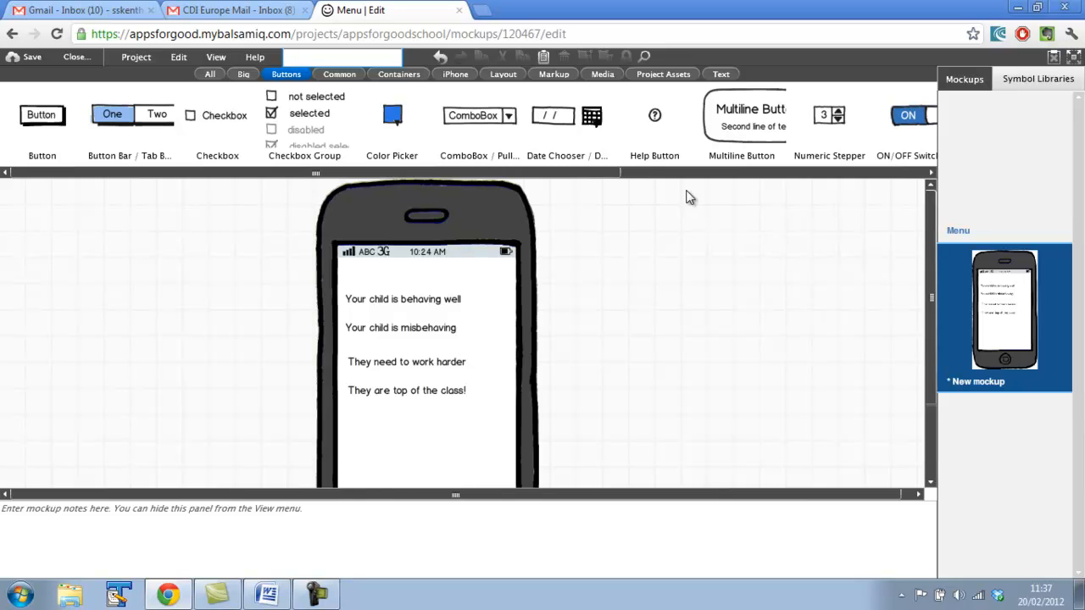
{"action": "left_click", "coordinate": [339, 57]}
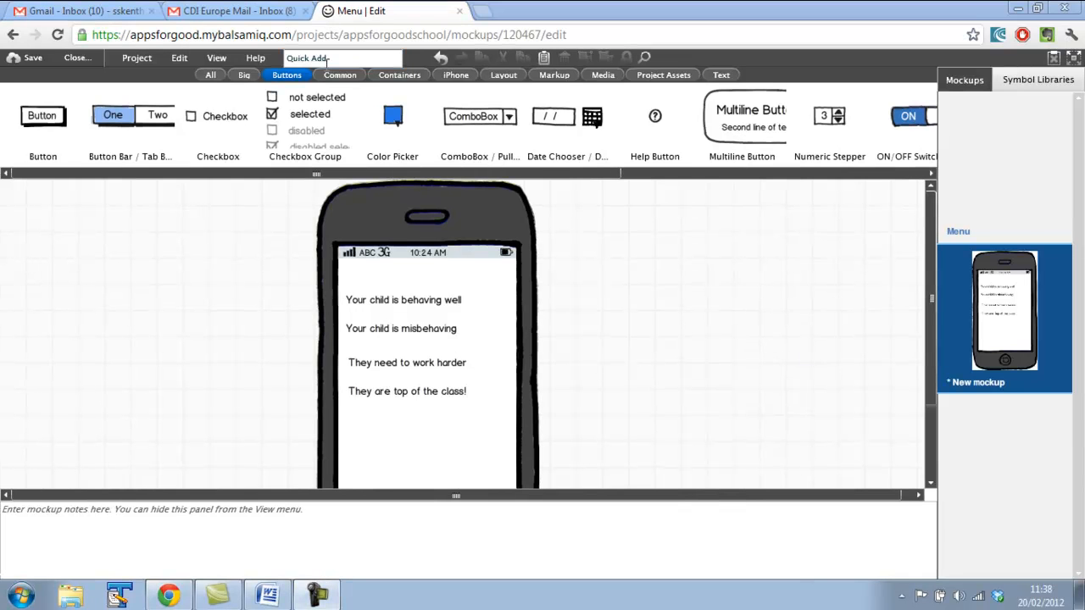
Quick Add an image placeholder and position it beside the first phrase.
{"action": "type", "text": "image"}
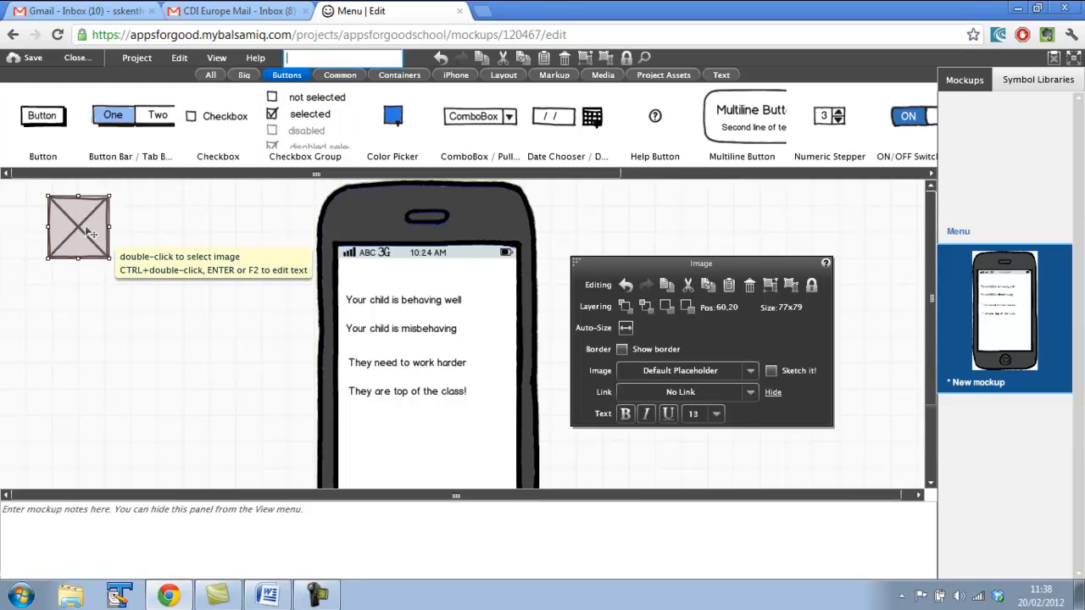
{"action": "left_click_drag", "start_coordinate": [79, 226], "coordinate": [500, 301]}
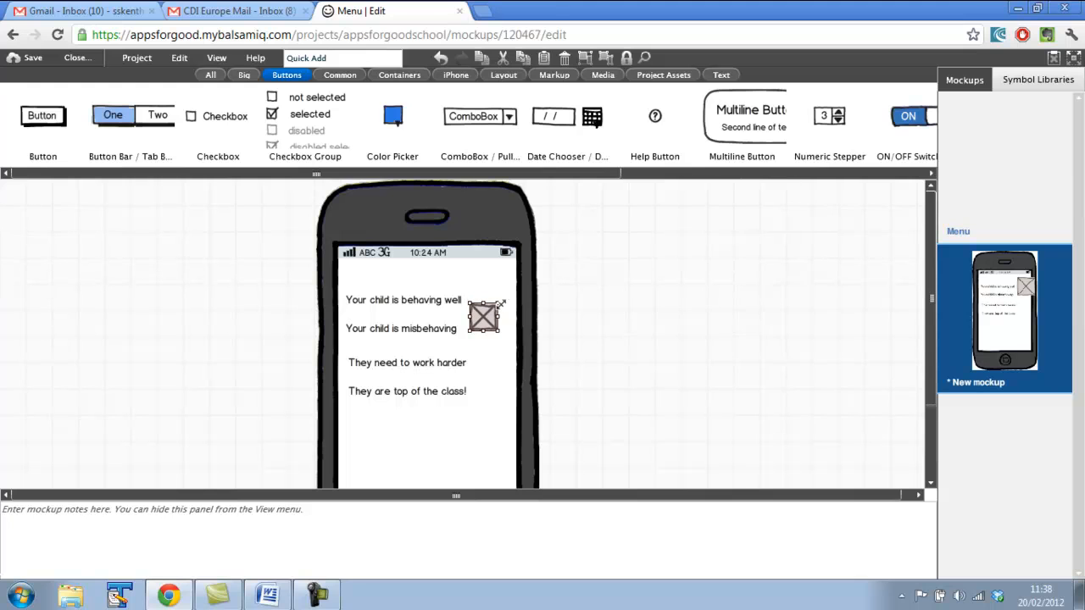
{"action": "left_click_drag", "start_coordinate": [483, 317], "coordinate": [483, 301]}
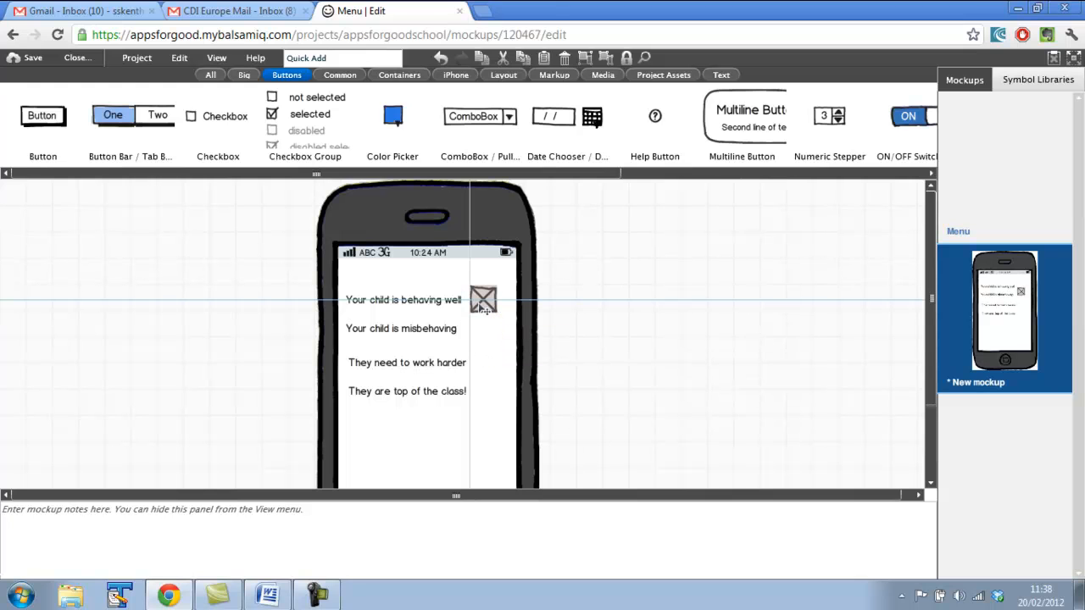
{"action": "left_click", "coordinate": [483, 299]}
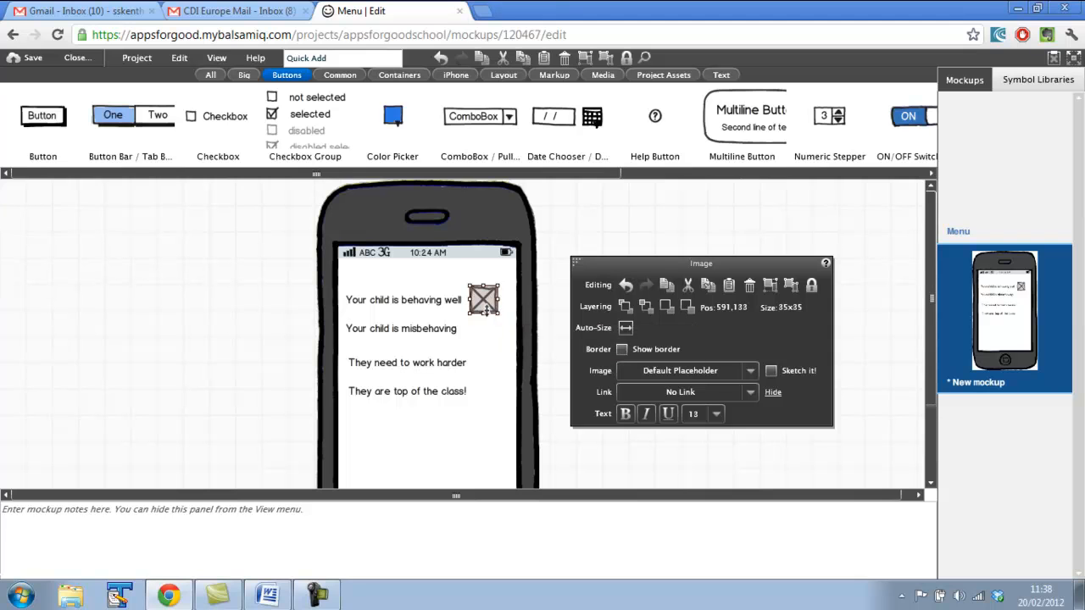
{"action": "mouse_move", "coordinate": [710, 336]}
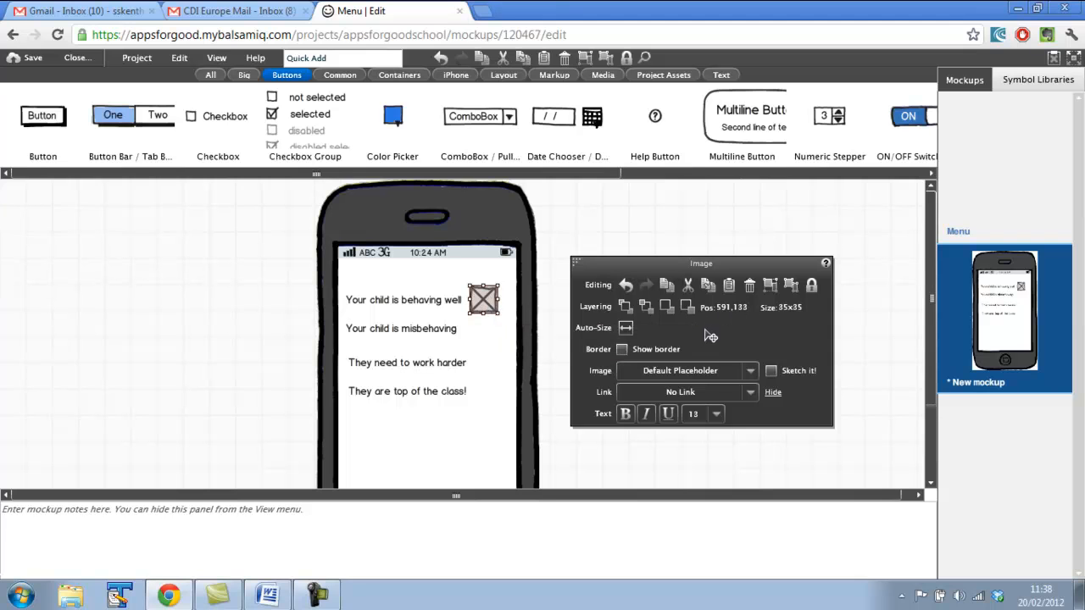
{"action": "mouse_move", "coordinate": [614, 381]}
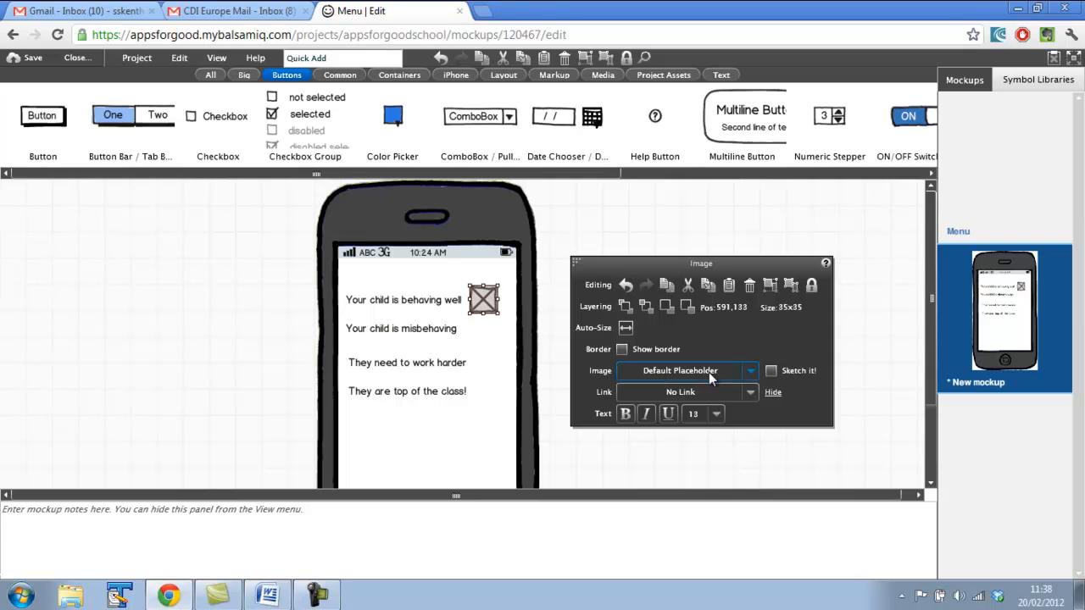
Choose Import Image for the placeholder and pick speaker.png from the computer.
{"action": "left_click", "coordinate": [749, 370]}
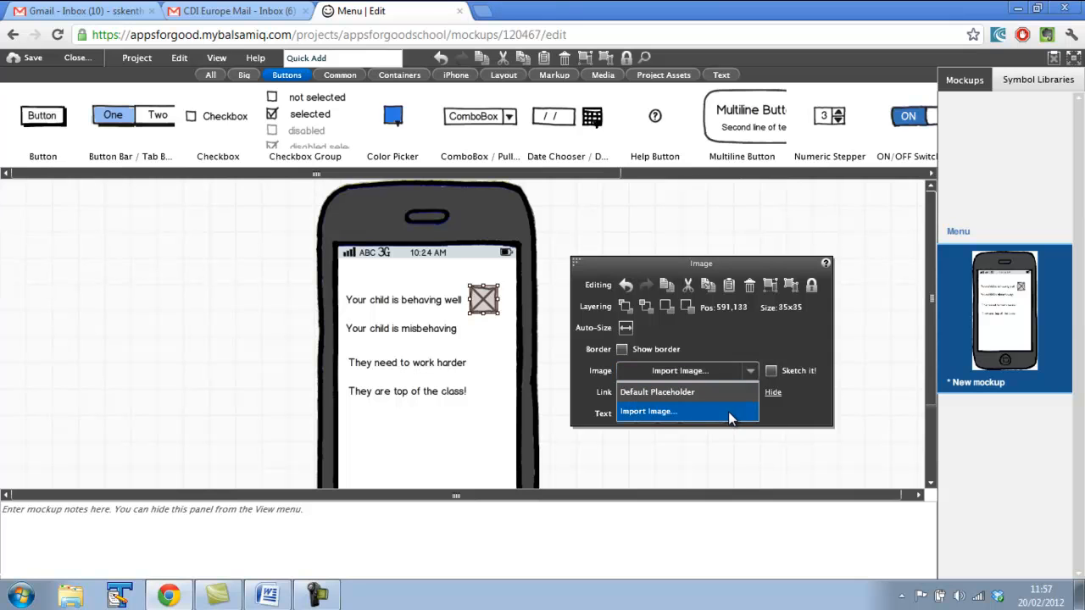
{"action": "left_click", "coordinate": [648, 411]}
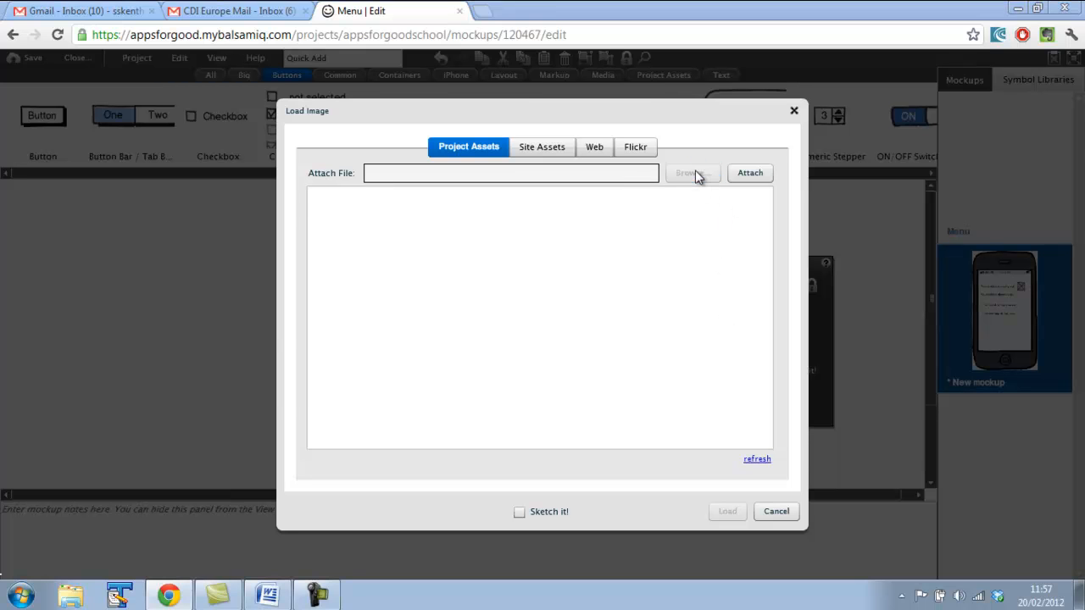
{"action": "left_click", "coordinate": [693, 173]}
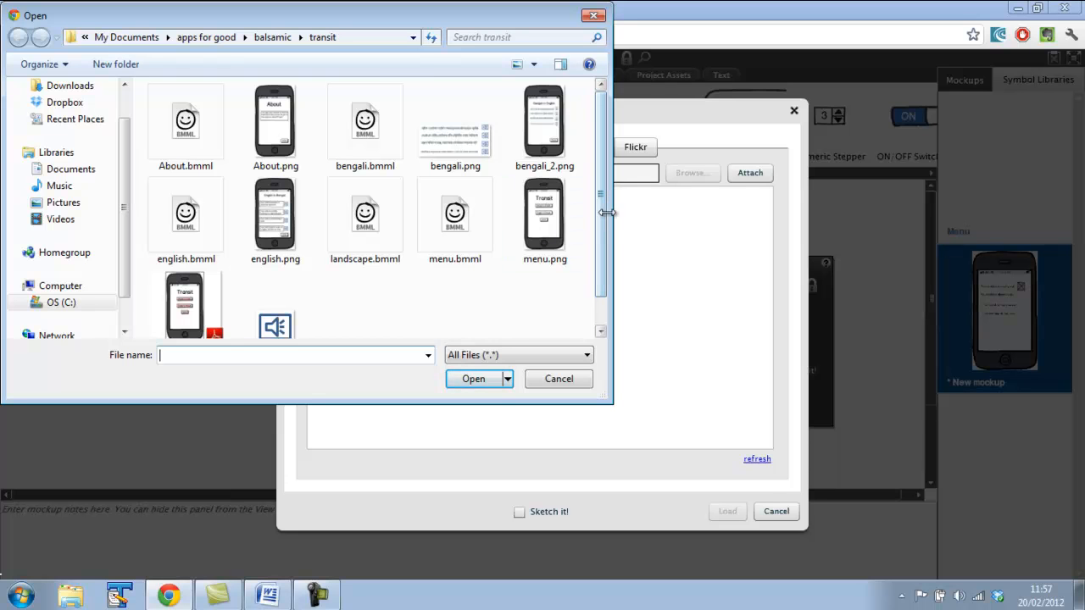
{"action": "left_click", "coordinate": [275, 293]}
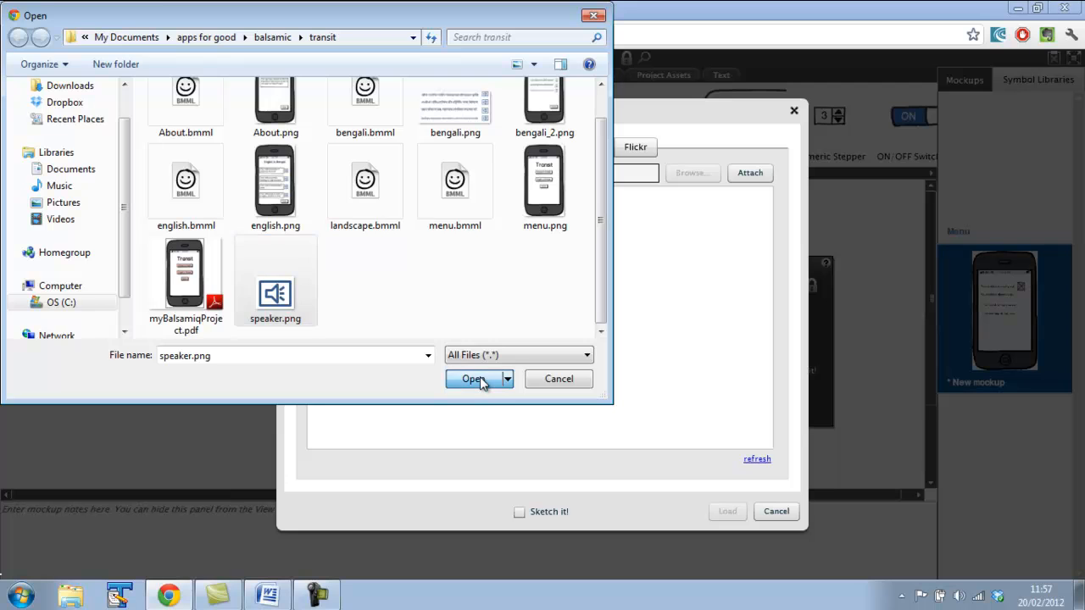
{"action": "left_click", "coordinate": [472, 379]}
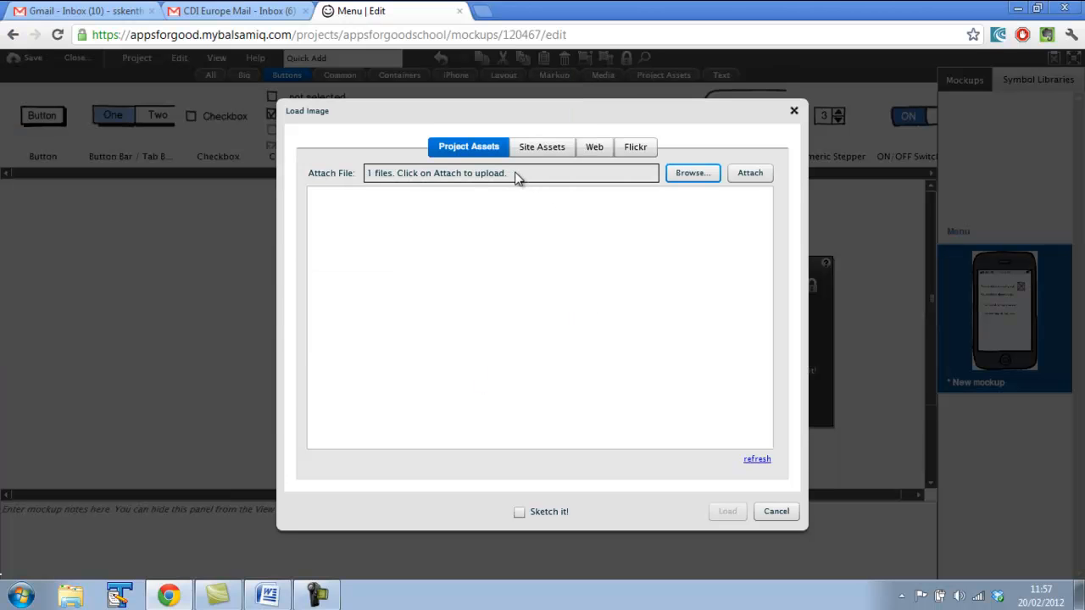
{"action": "mouse_move", "coordinate": [542, 502]}
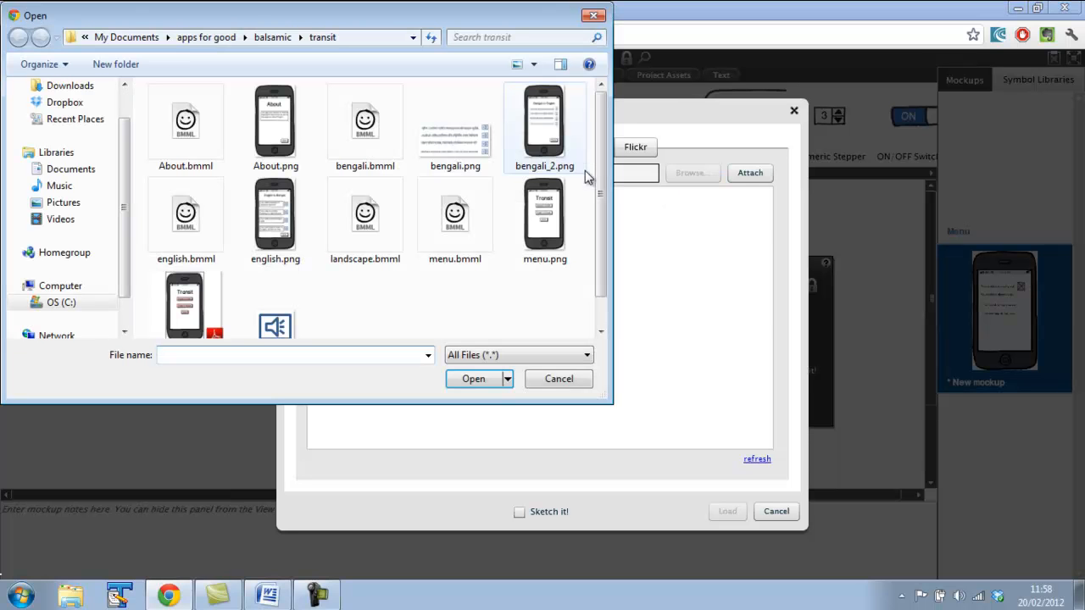
{"action": "left_click", "coordinate": [276, 297]}
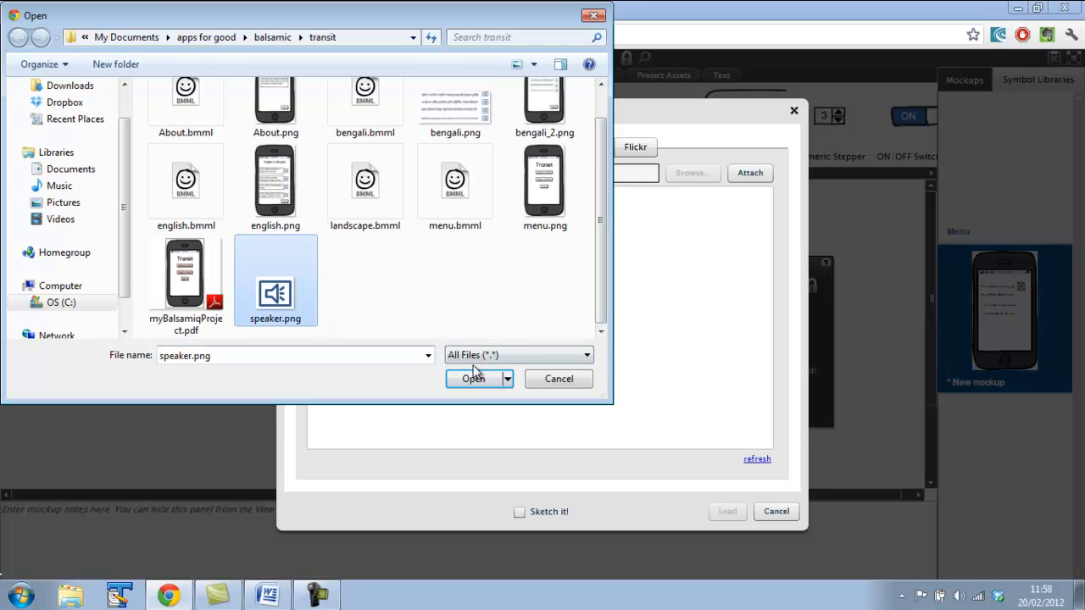
{"action": "left_click", "coordinate": [473, 378]}
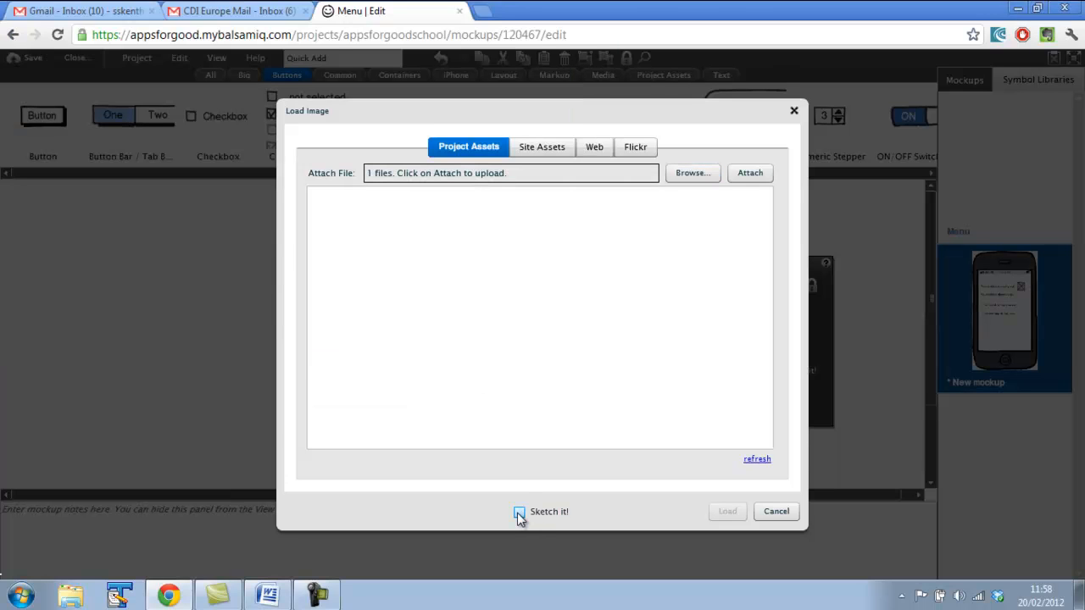
Upload speaker.png with Sketch it! enabled and load it into the placeholder.
{"action": "left_click", "coordinate": [518, 512]}
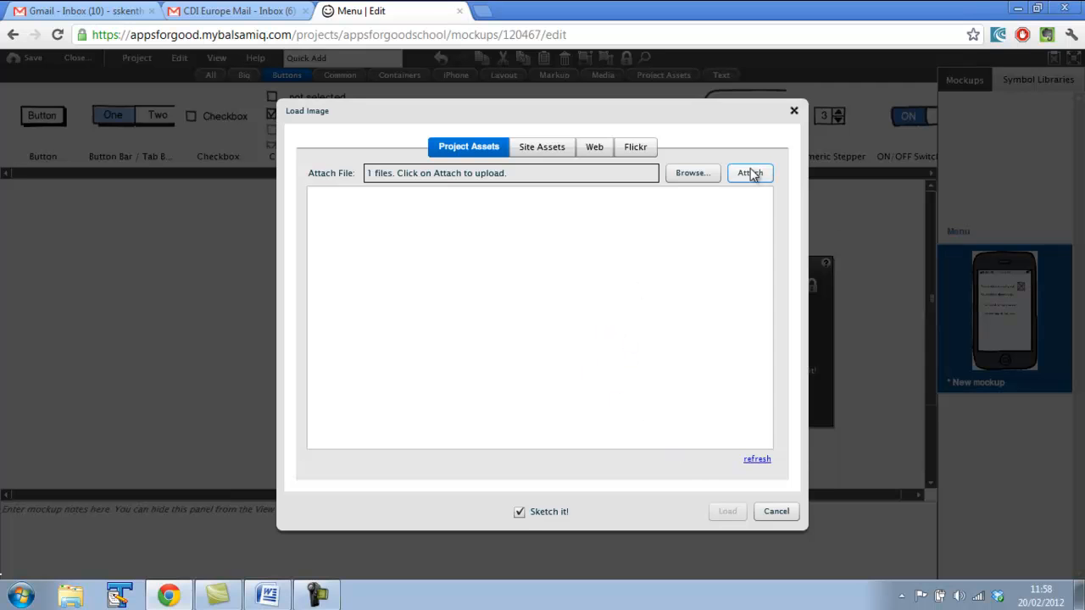
{"action": "left_click", "coordinate": [749, 173]}
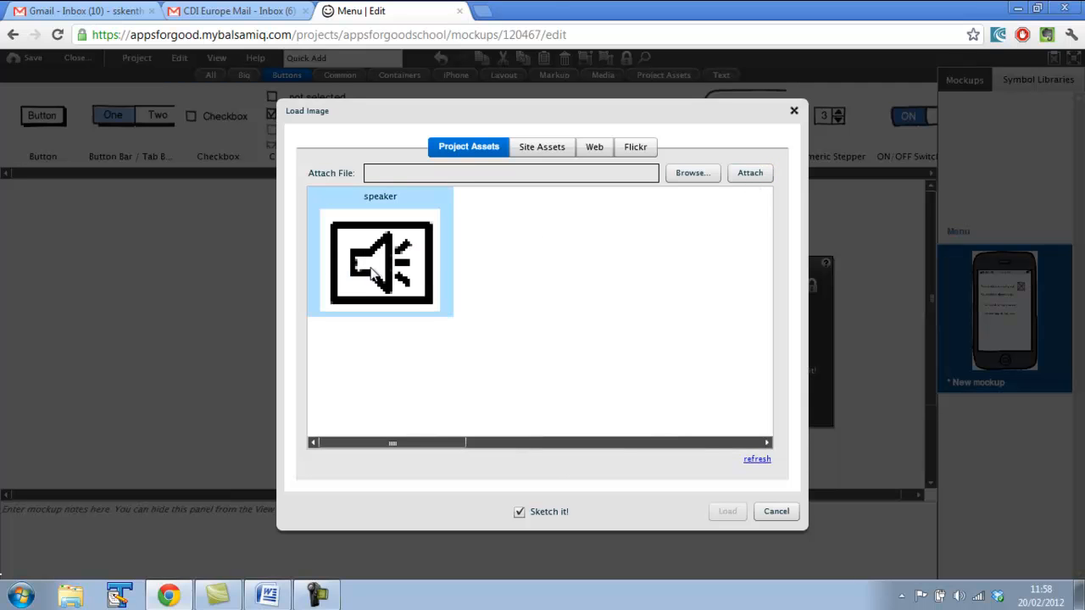
{"action": "left_click", "coordinate": [519, 512]}
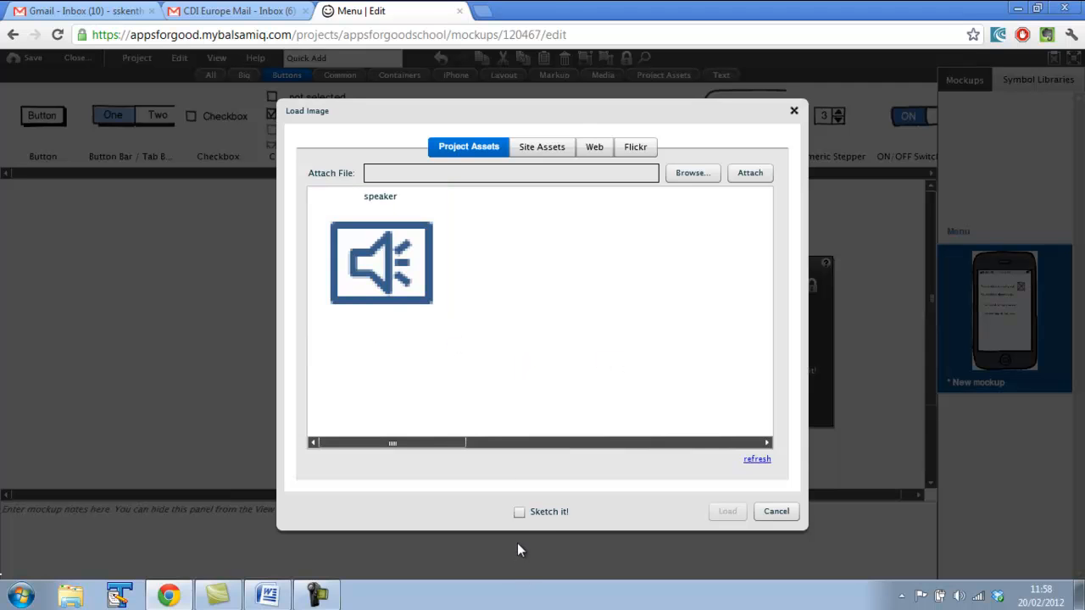
{"action": "left_click", "coordinate": [518, 511]}
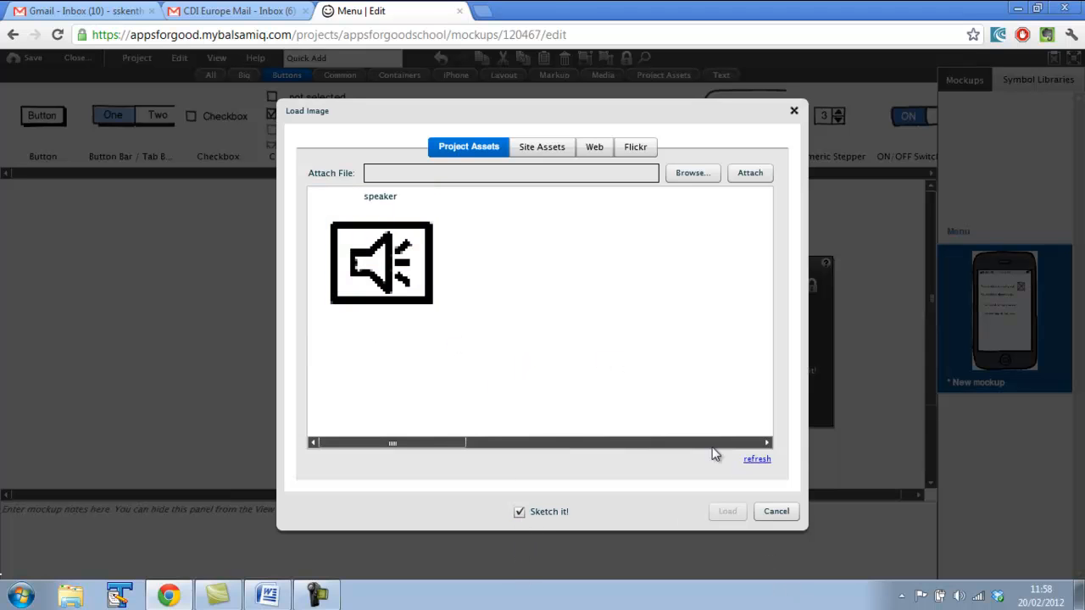
{"action": "left_click", "coordinate": [381, 263]}
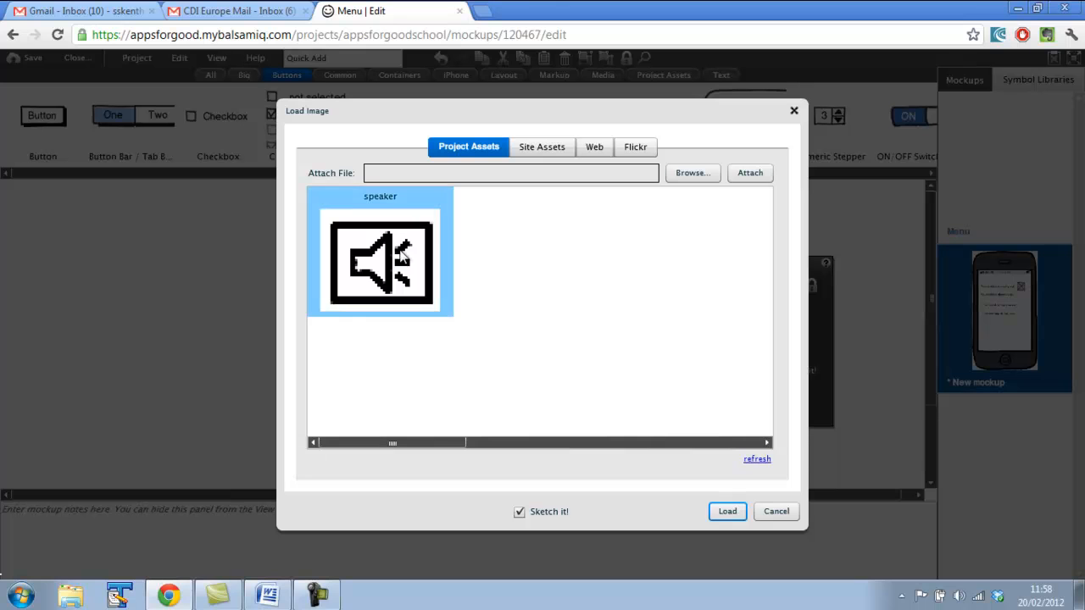
{"action": "left_click", "coordinate": [726, 511]}
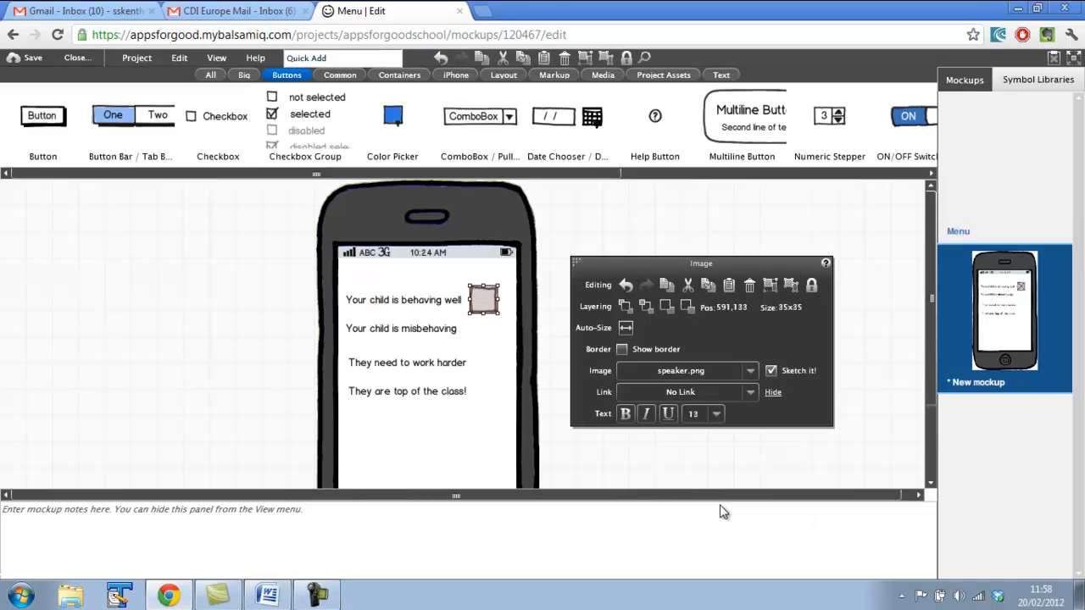
{"action": "mouse_move", "coordinate": [484, 299]}
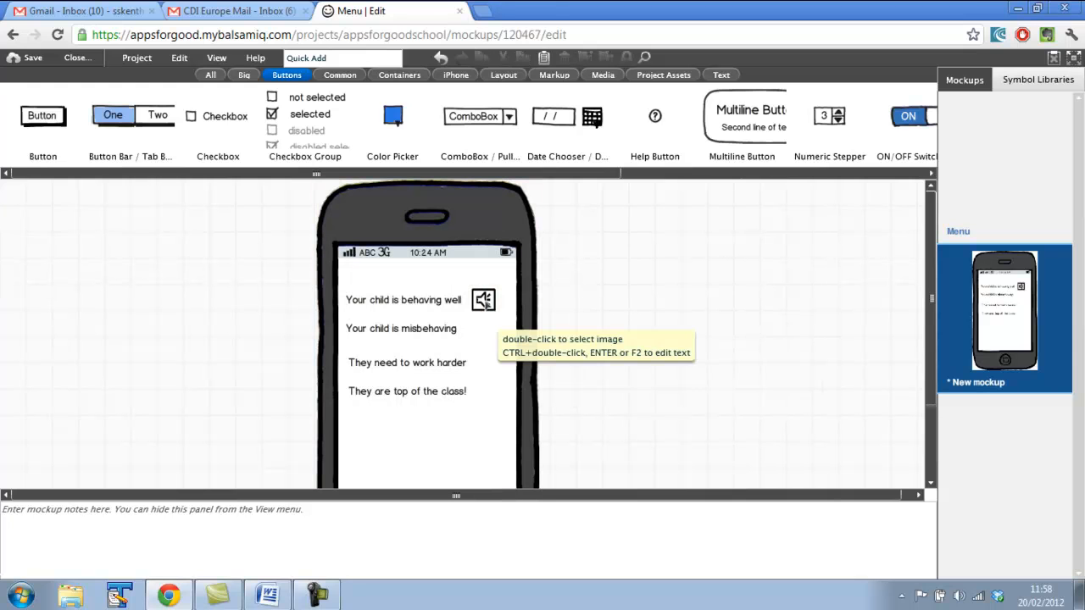
Duplicate the speaker icon beside the other three phrases, aligned in one column.
{"action": "left_click", "coordinate": [483, 299]}
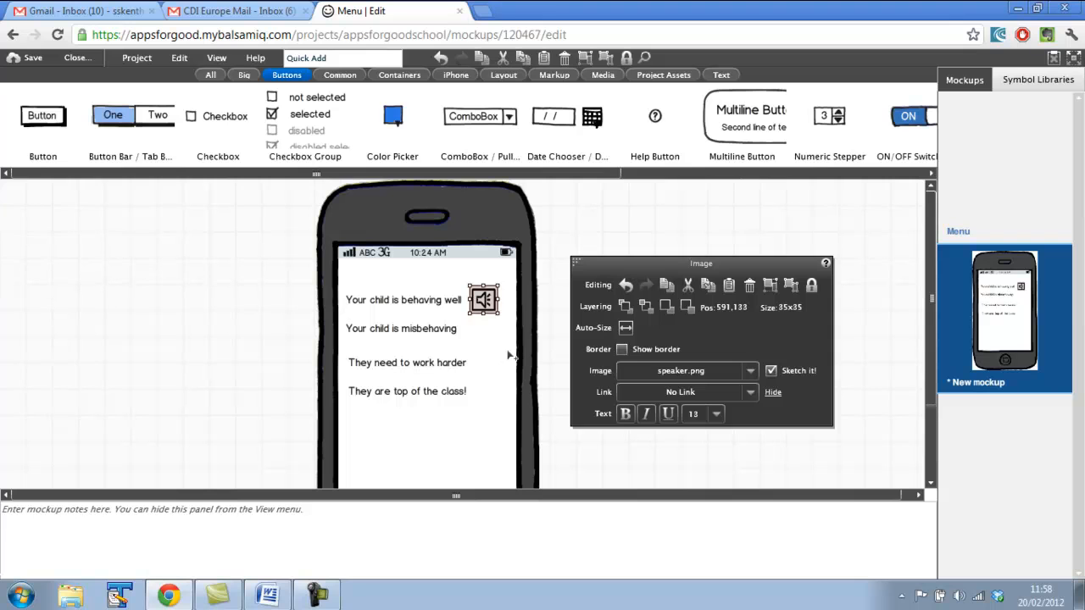
{"action": "left_click_drag", "start_coordinate": [484, 299], "coordinate": [499, 315]}
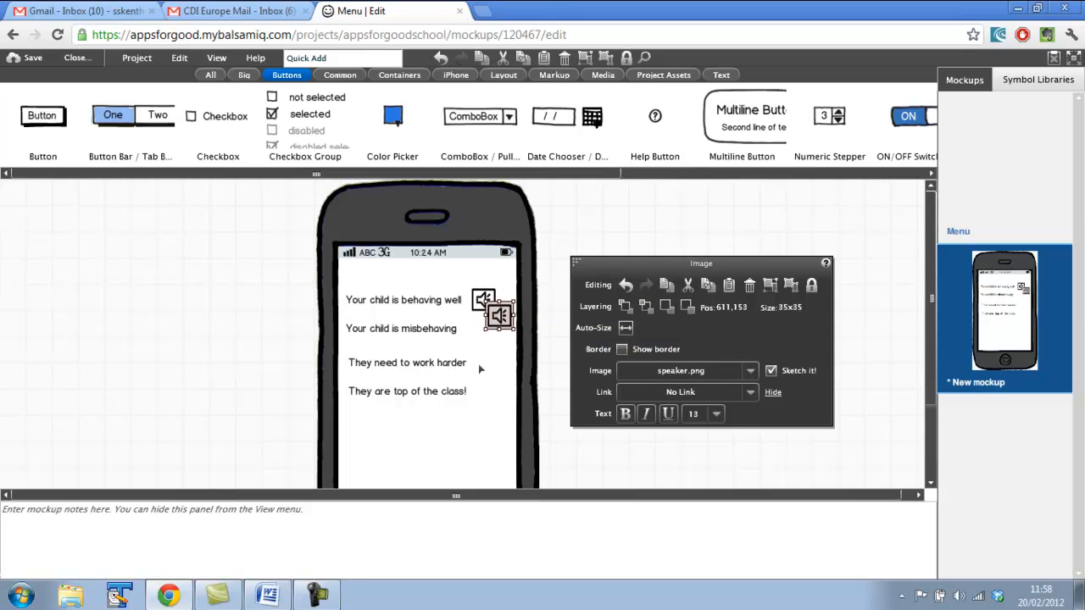
{"action": "left_click_drag", "start_coordinate": [499, 316], "coordinate": [515, 330]}
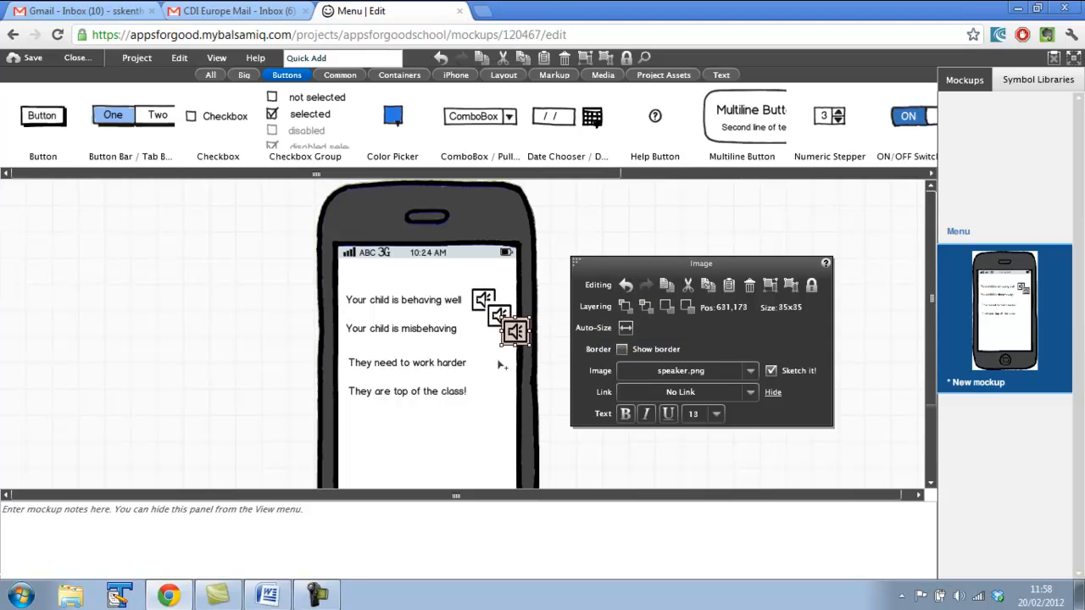
{"action": "left_click_drag", "start_coordinate": [514, 330], "coordinate": [532, 348]}
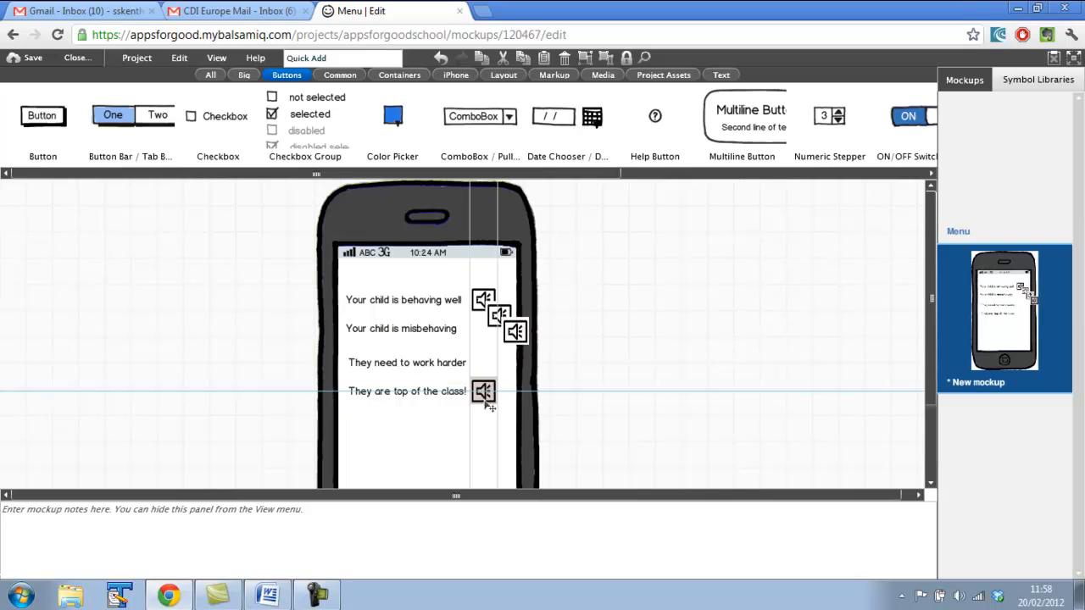
{"action": "left_click", "coordinate": [483, 391]}
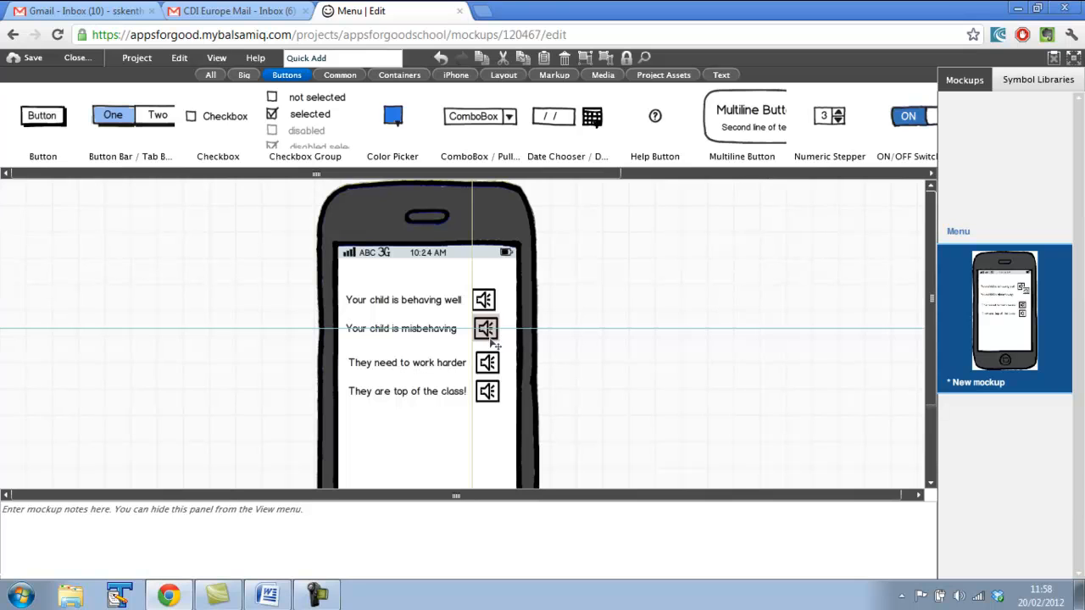
{"action": "left_click", "coordinate": [487, 299]}
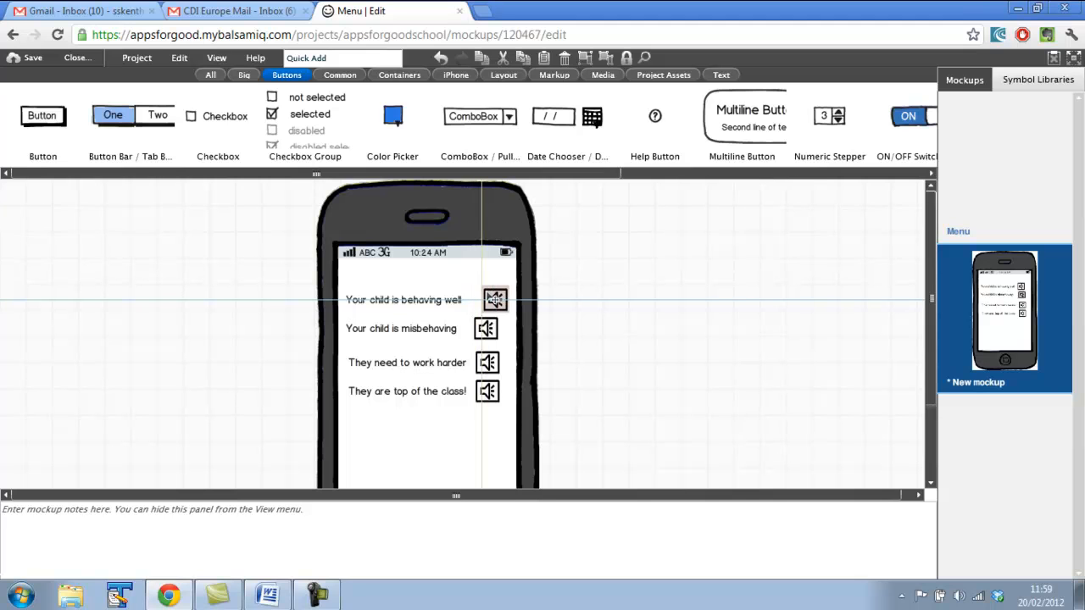
{"action": "left_click", "coordinate": [494, 299]}
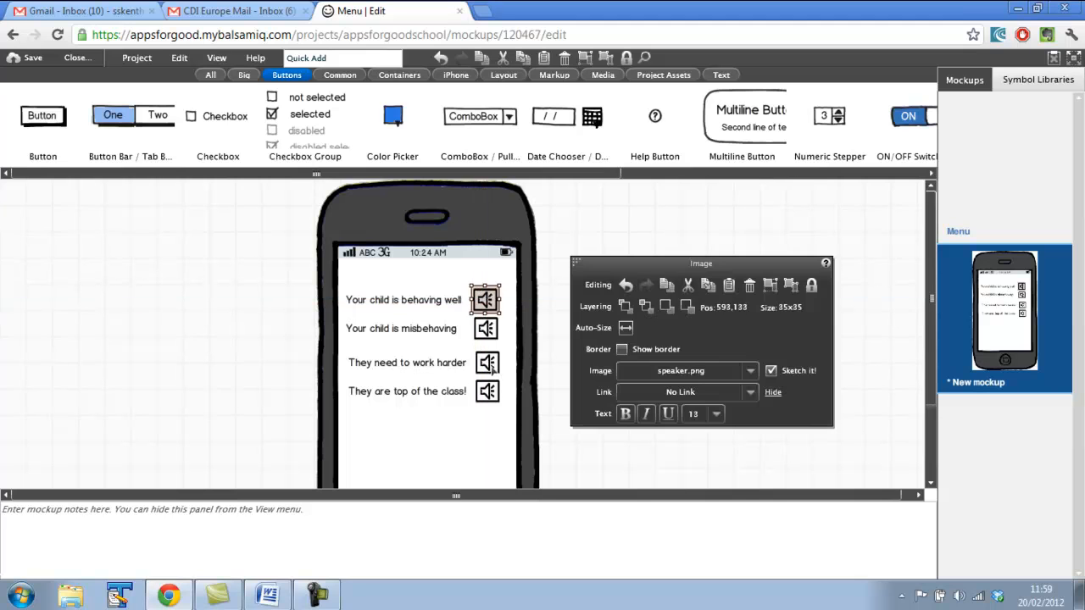
{"action": "left_click", "coordinate": [513, 346]}
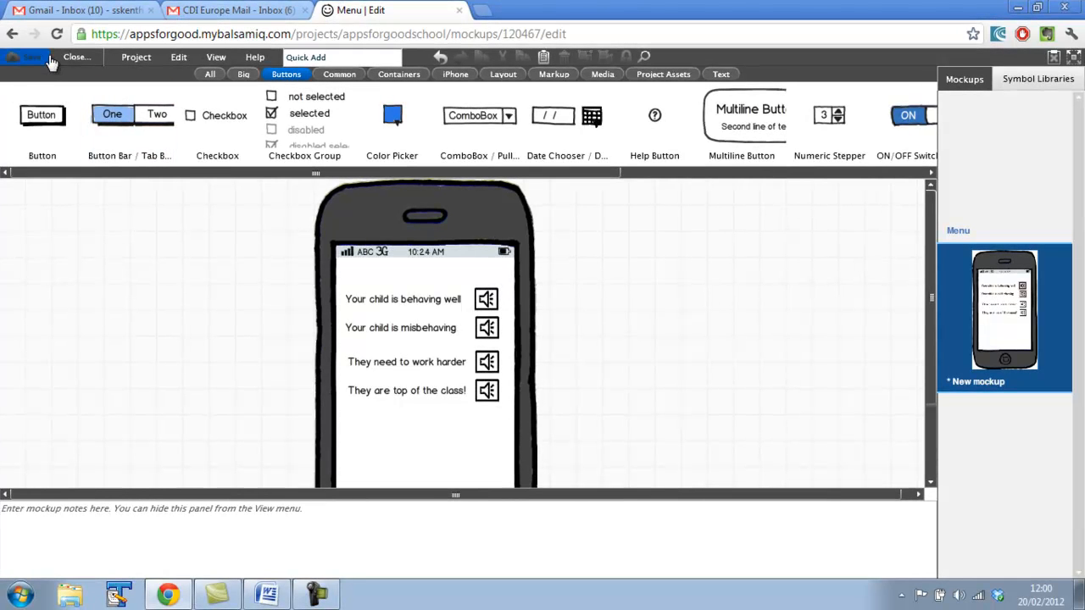
Save the new phrase mockup under the name 'English'.
{"action": "left_click", "coordinate": [31, 57]}
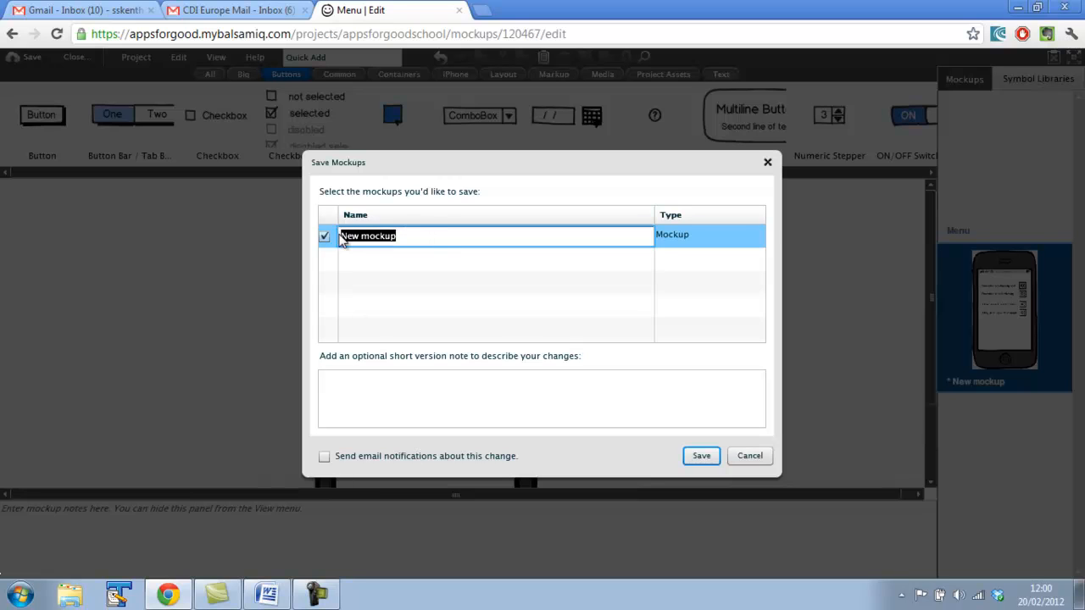
{"action": "type", "text": "English"}
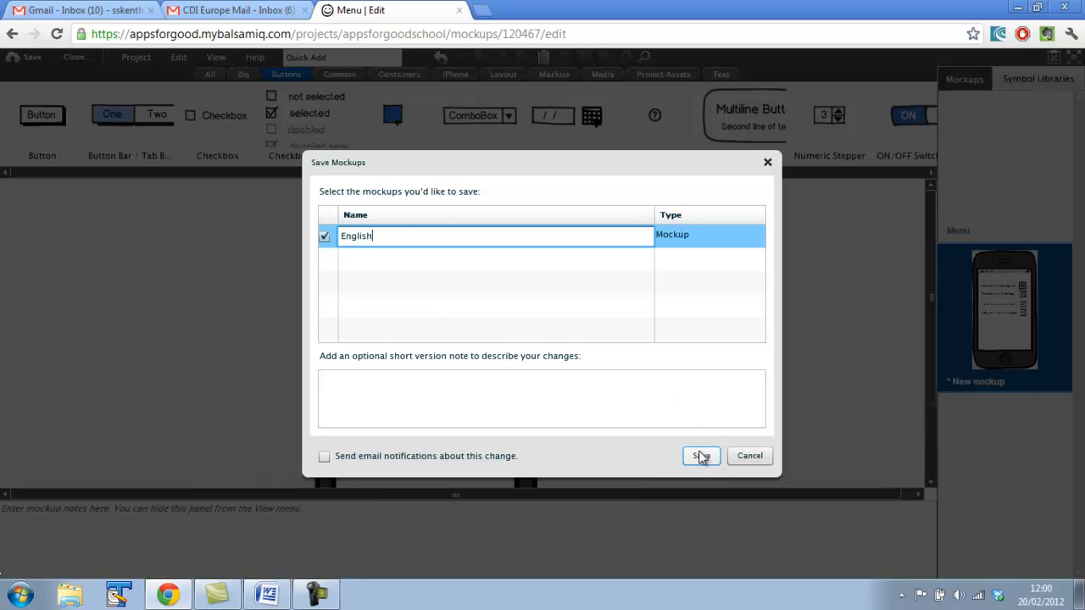
{"action": "left_click", "coordinate": [700, 455]}
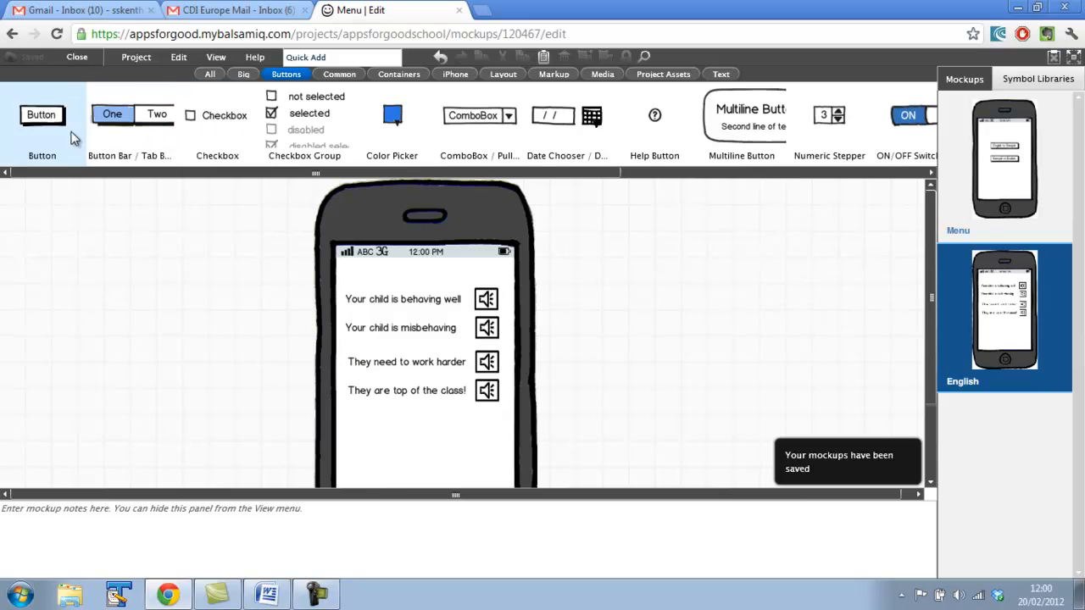
Place a Button labelled 'back' beneath the four phrases on the English mockup.
{"action": "left_click_drag", "start_coordinate": [42, 114], "coordinate": [418, 429]}
{"action": "type", "text": "back"}
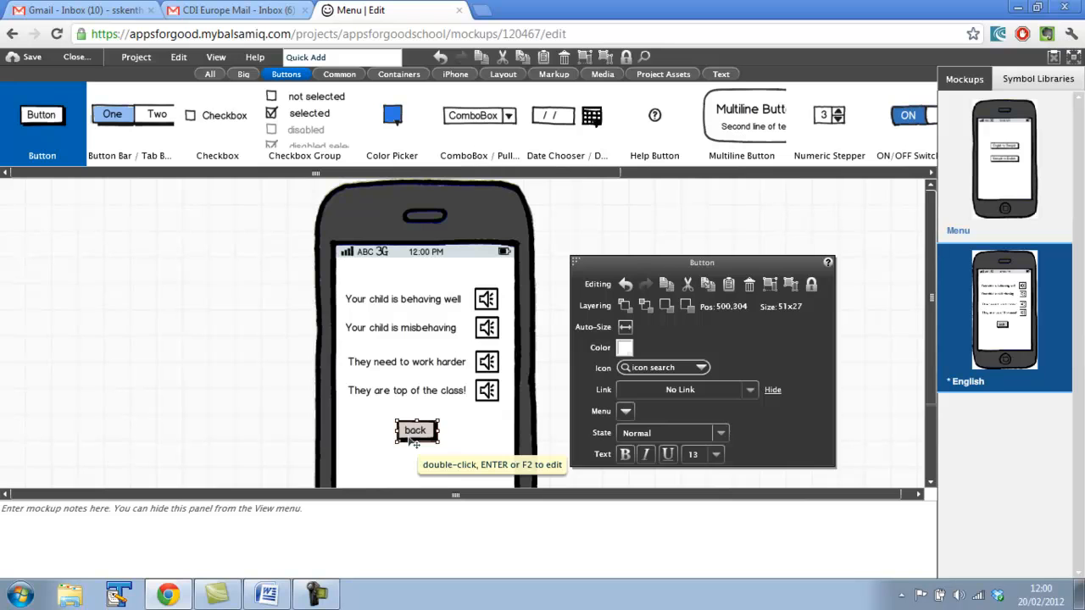
{"action": "left_click", "coordinate": [744, 334]}
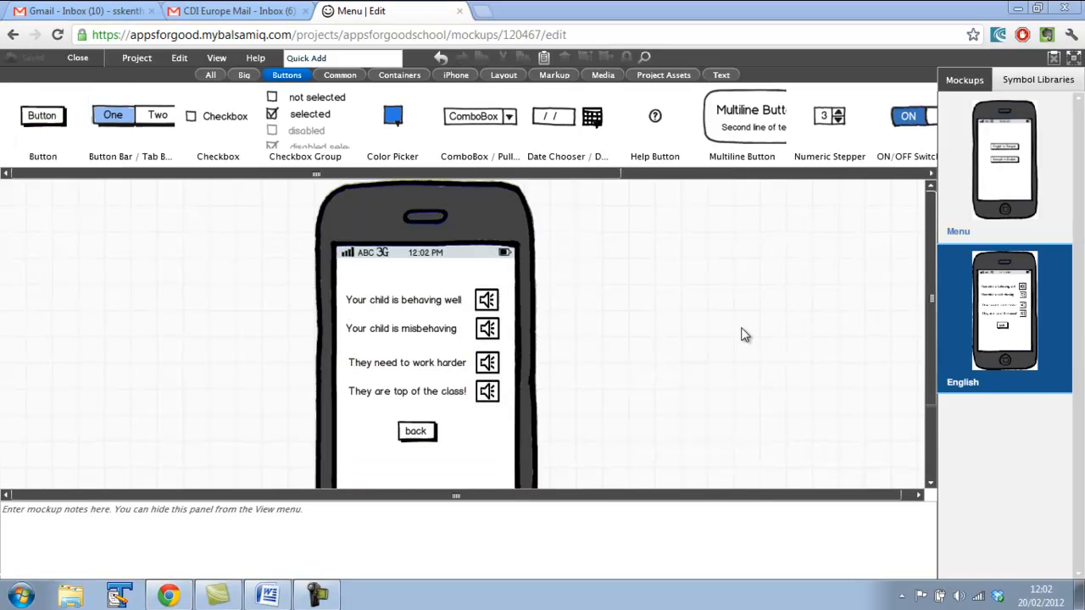
{"action": "mouse_move", "coordinate": [949, 347]}
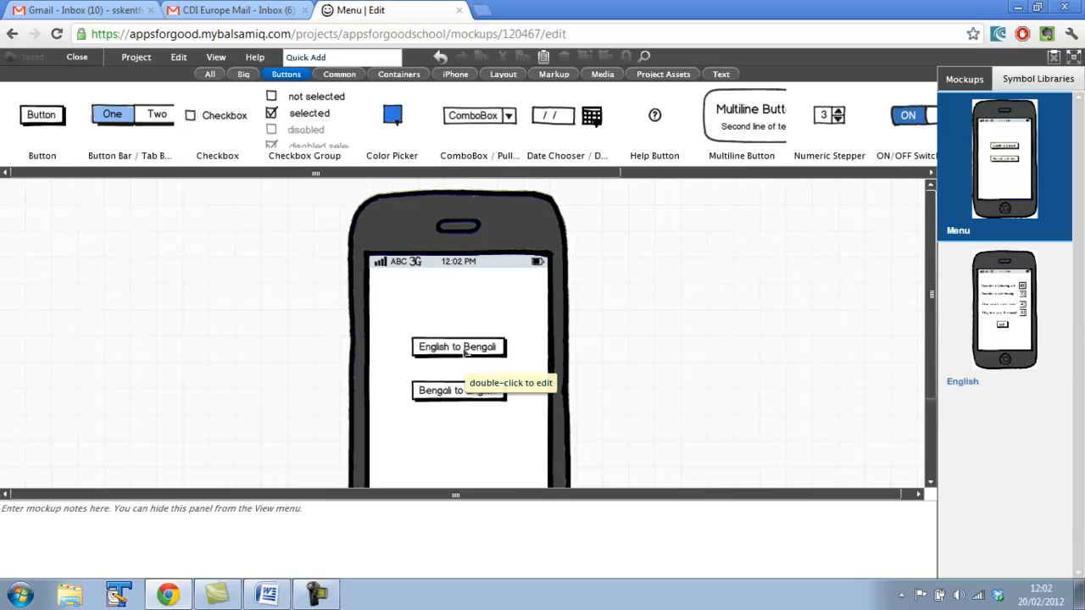
{"action": "left_click", "coordinate": [457, 346]}
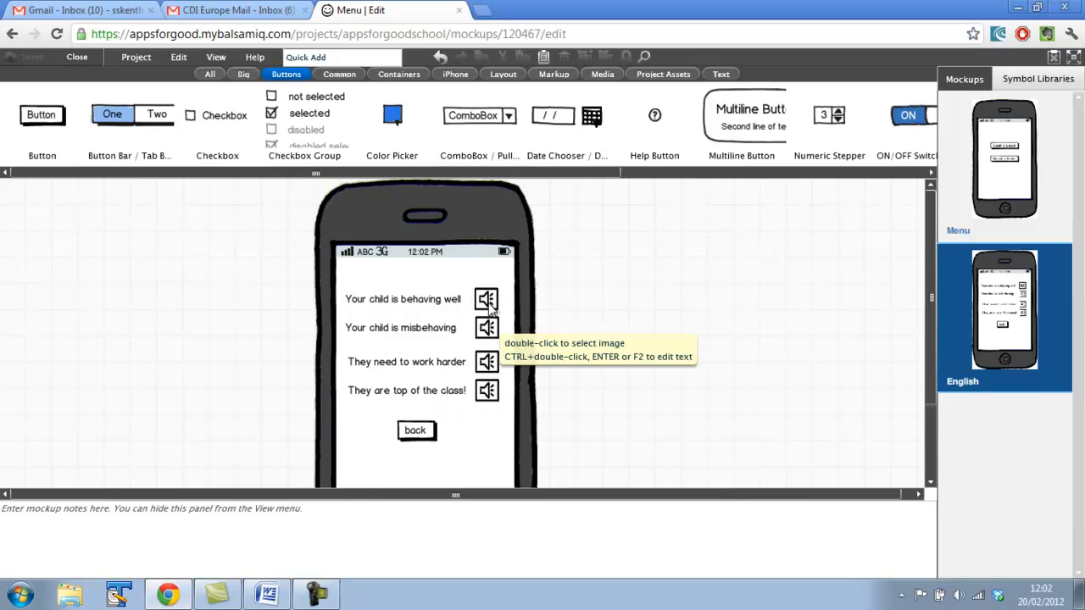
{"action": "mouse_move", "coordinate": [399, 305]}
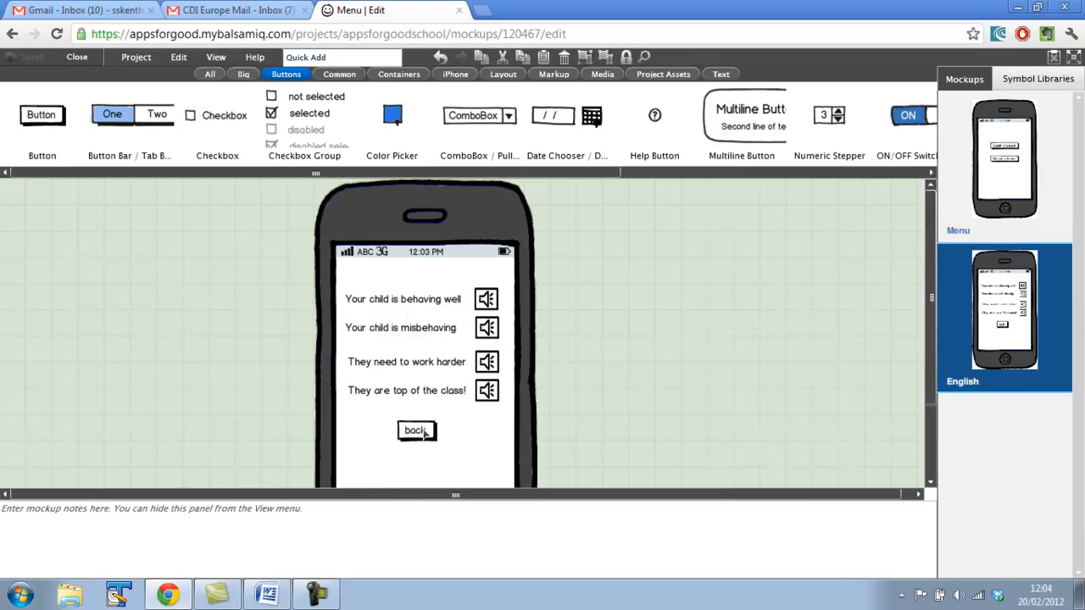
Link the 'back' button to the Menu mockup, then switch to Menu.
{"action": "left_click", "coordinate": [416, 430]}
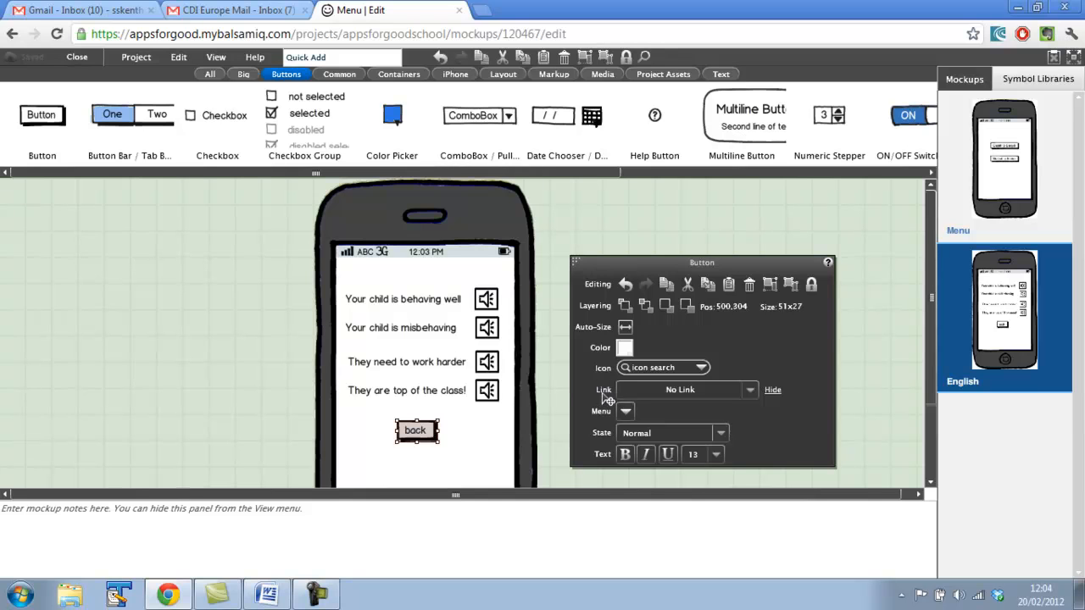
{"action": "mouse_move", "coordinate": [614, 401]}
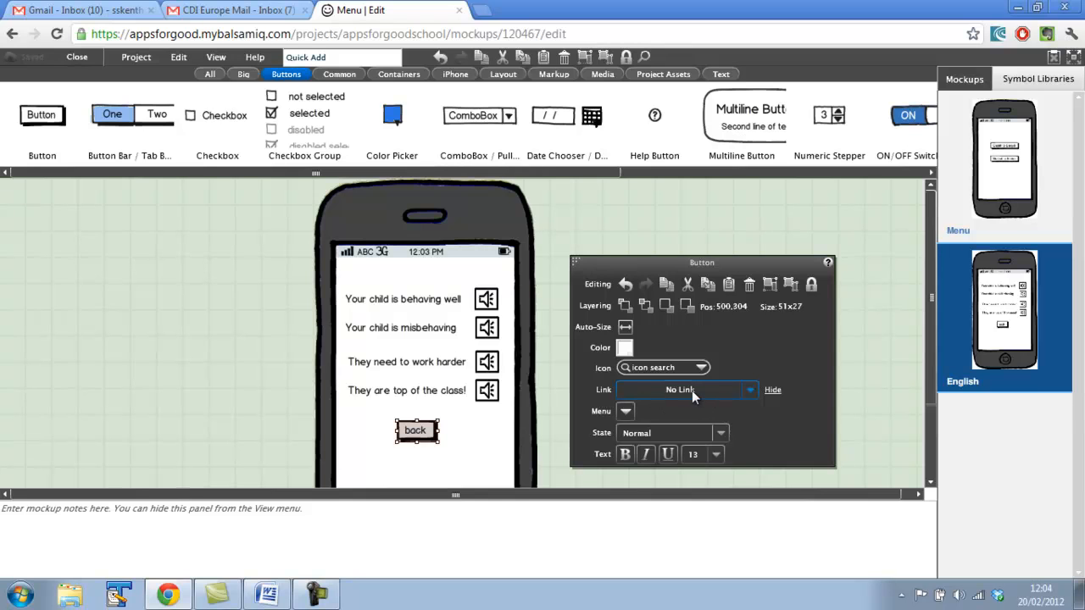
{"action": "mouse_move", "coordinate": [723, 399]}
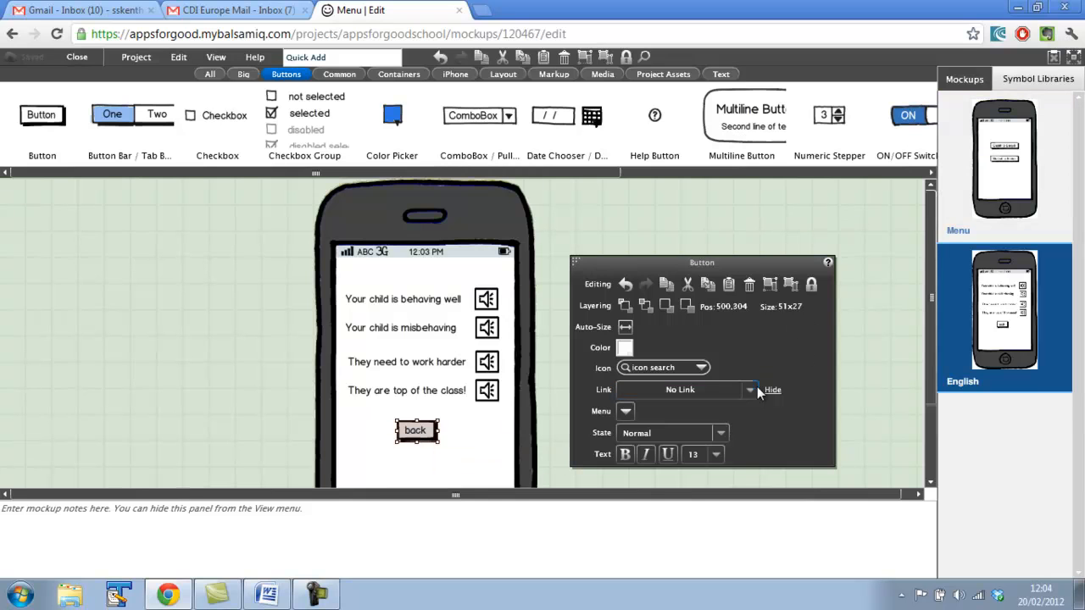
{"action": "left_click", "coordinate": [750, 390]}
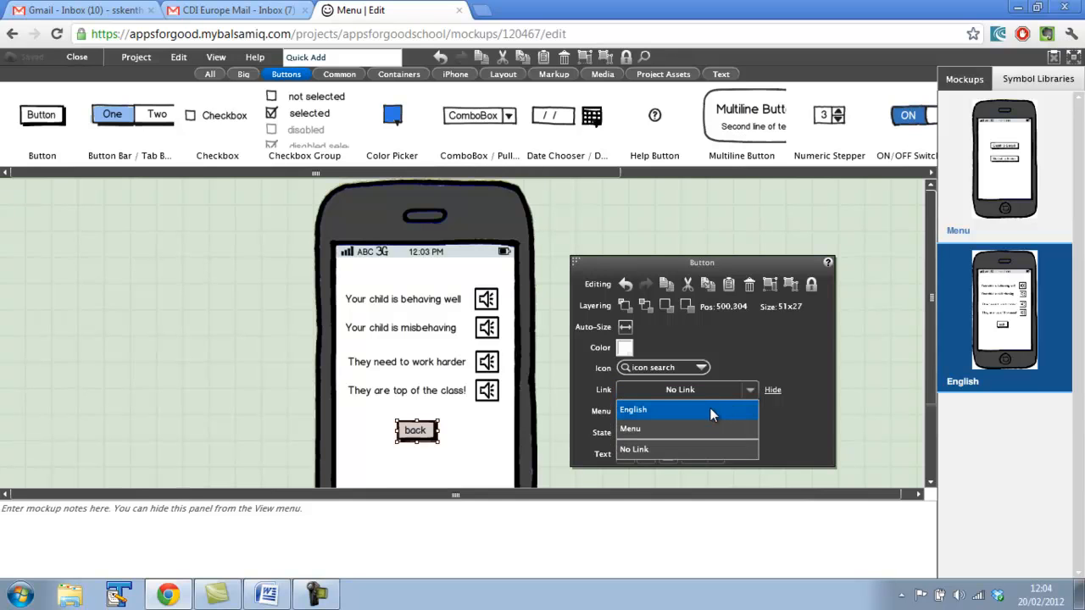
{"action": "mouse_move", "coordinate": [704, 420]}
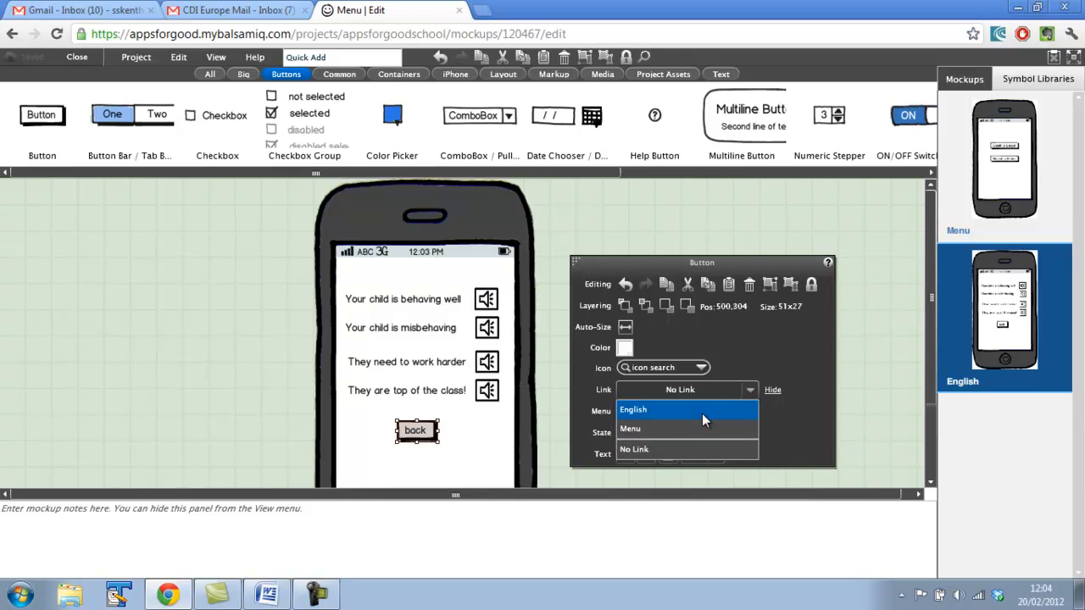
{"action": "mouse_move", "coordinate": [699, 428]}
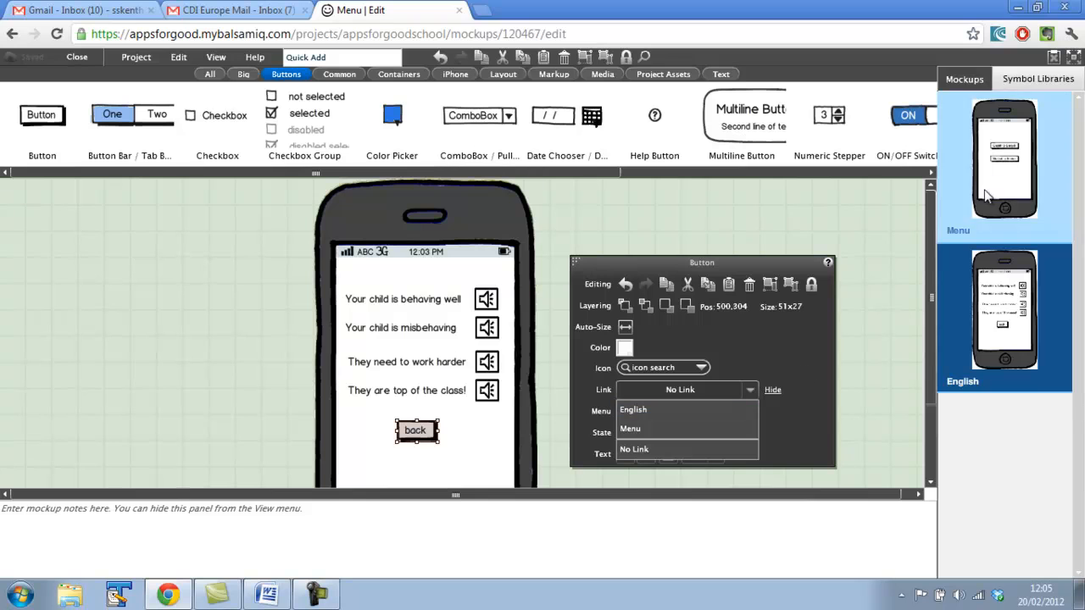
{"action": "mouse_move", "coordinate": [963, 238]}
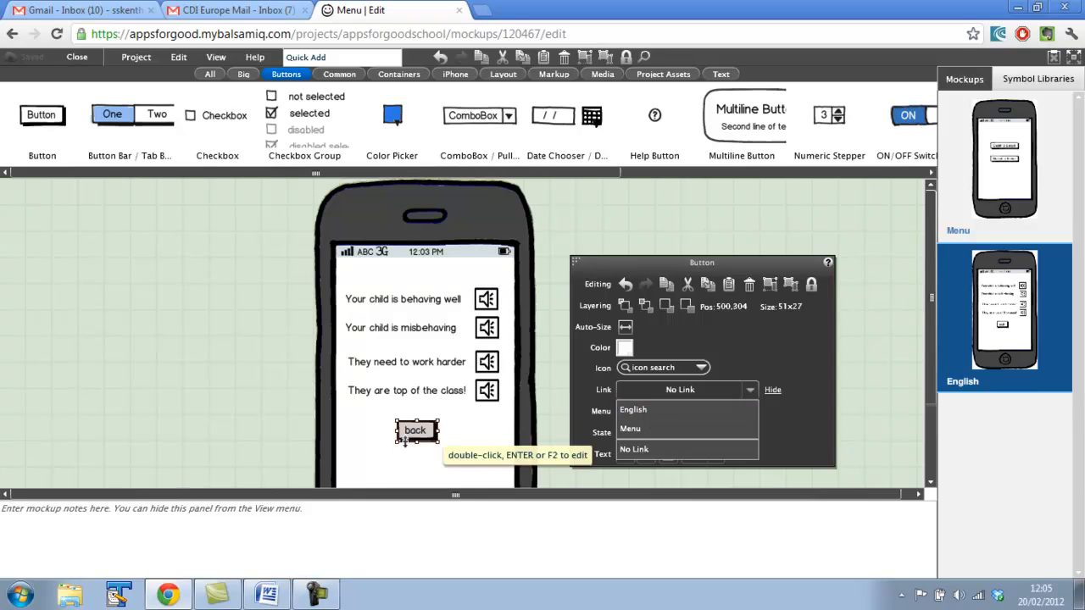
{"action": "mouse_move", "coordinate": [597, 430]}
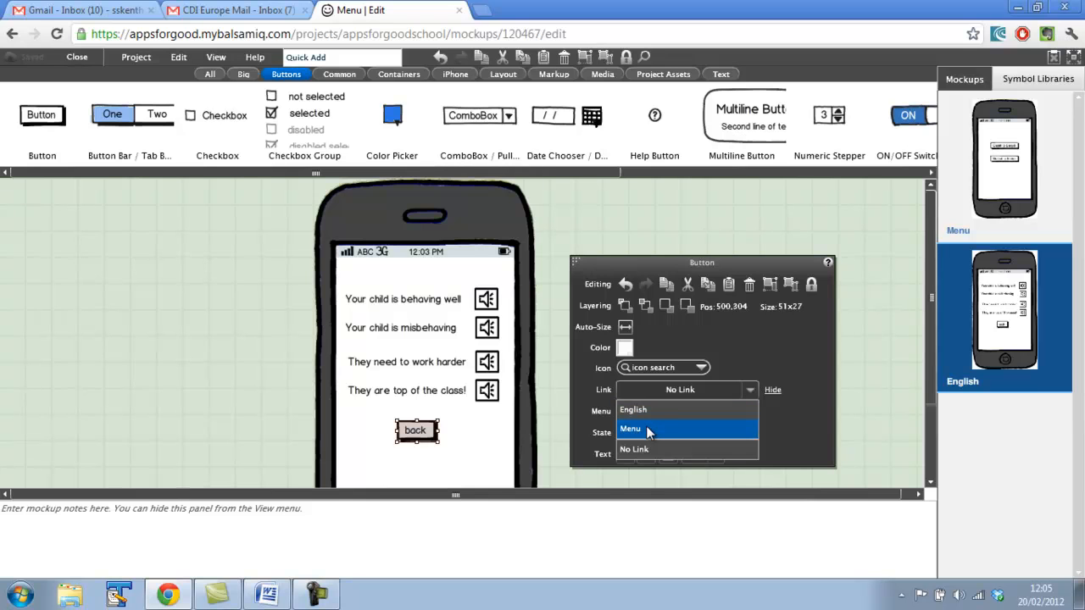
{"action": "left_click", "coordinate": [630, 428]}
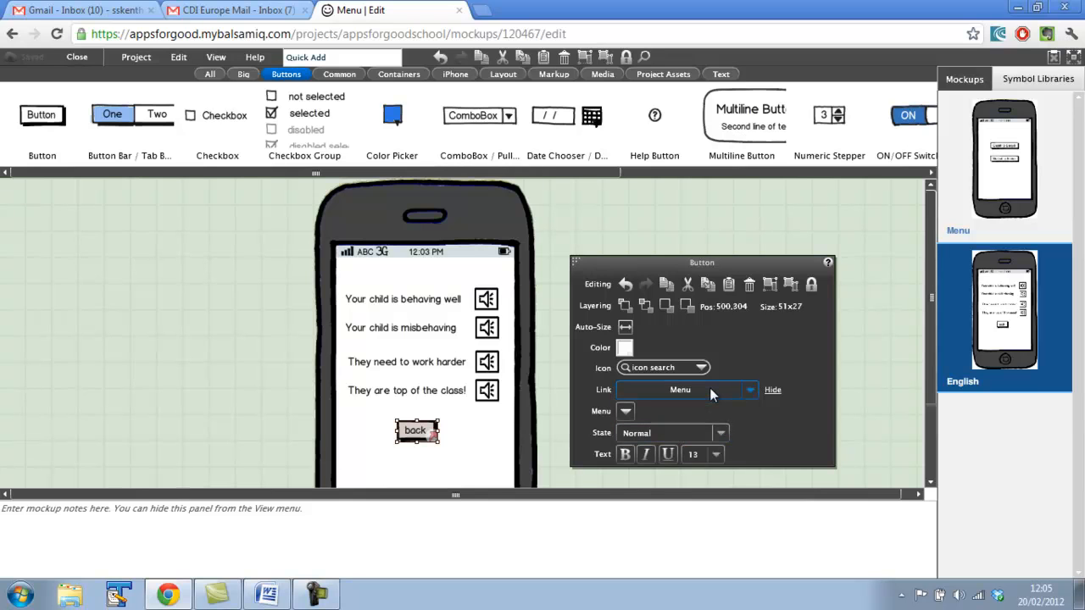
{"action": "left_click", "coordinate": [1004, 311]}
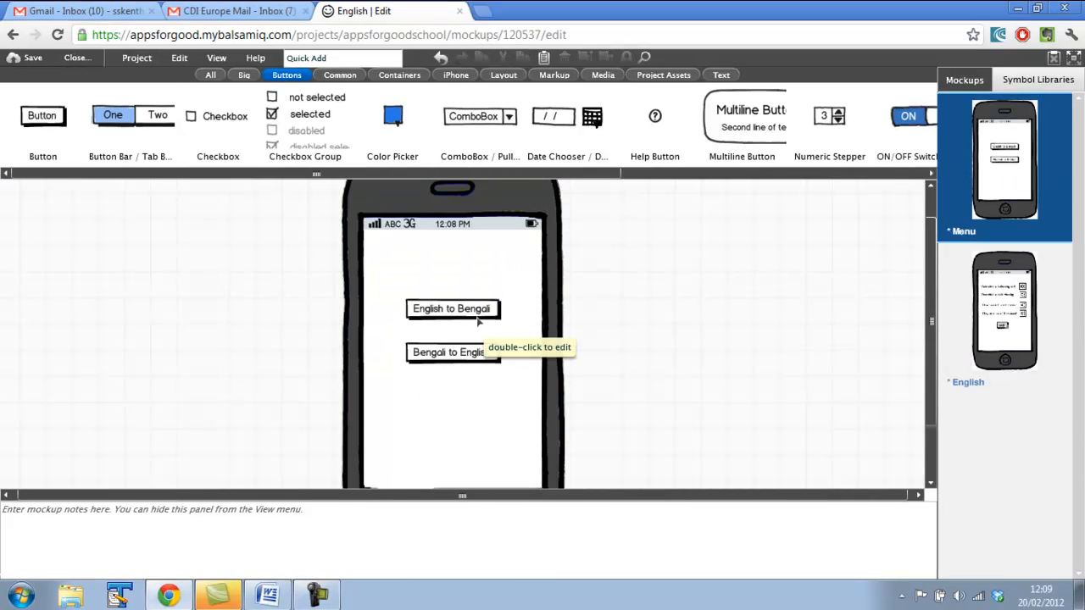
Link the 'English to Bengali' button on Menu to the English mockup.
{"action": "left_click", "coordinate": [452, 308]}
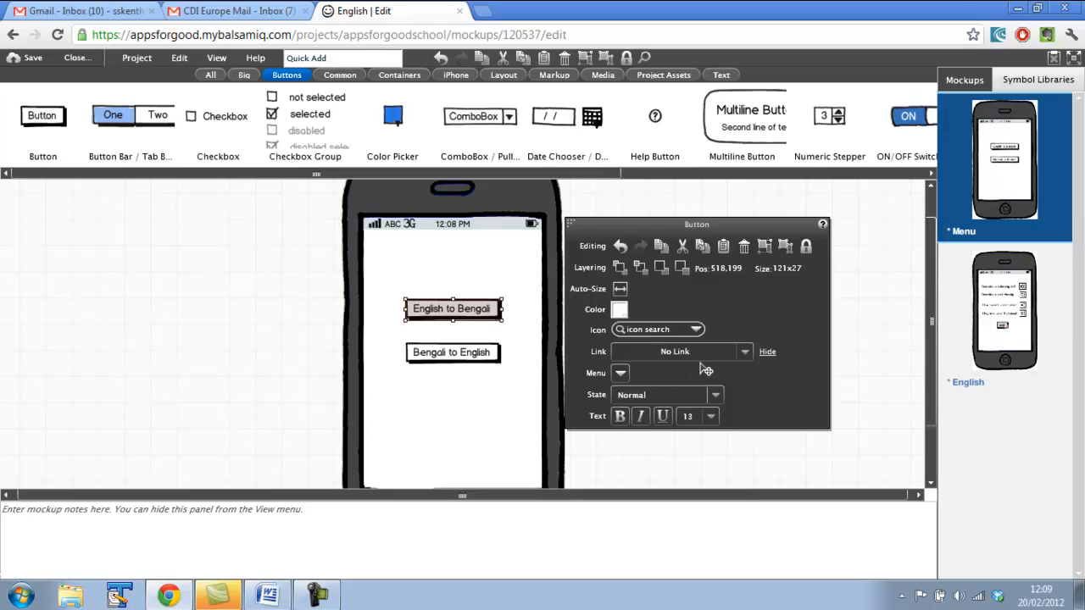
{"action": "left_click", "coordinate": [620, 373]}
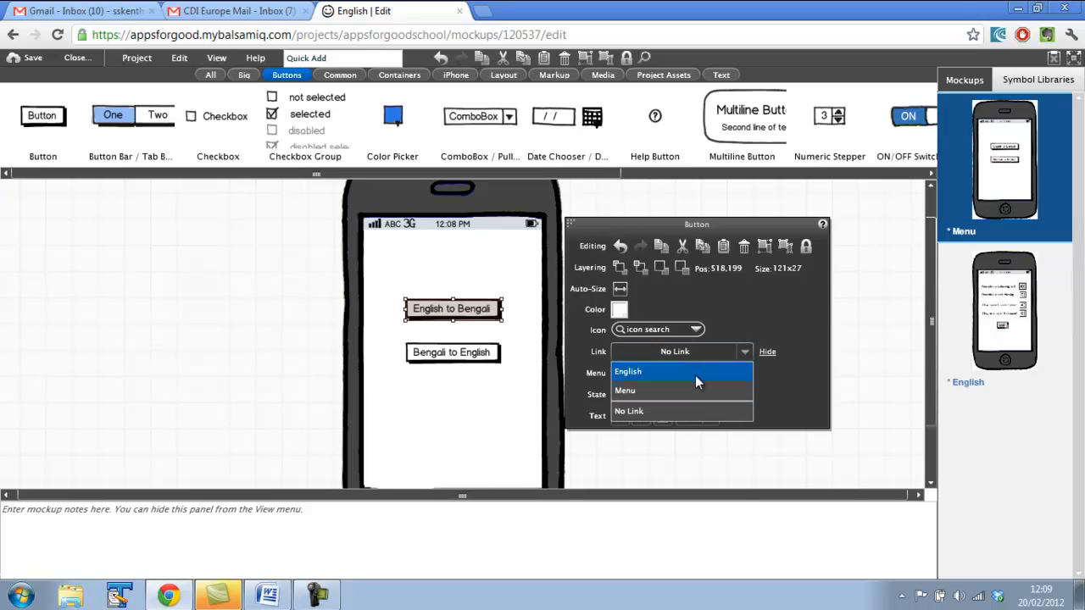
{"action": "left_click", "coordinate": [627, 371]}
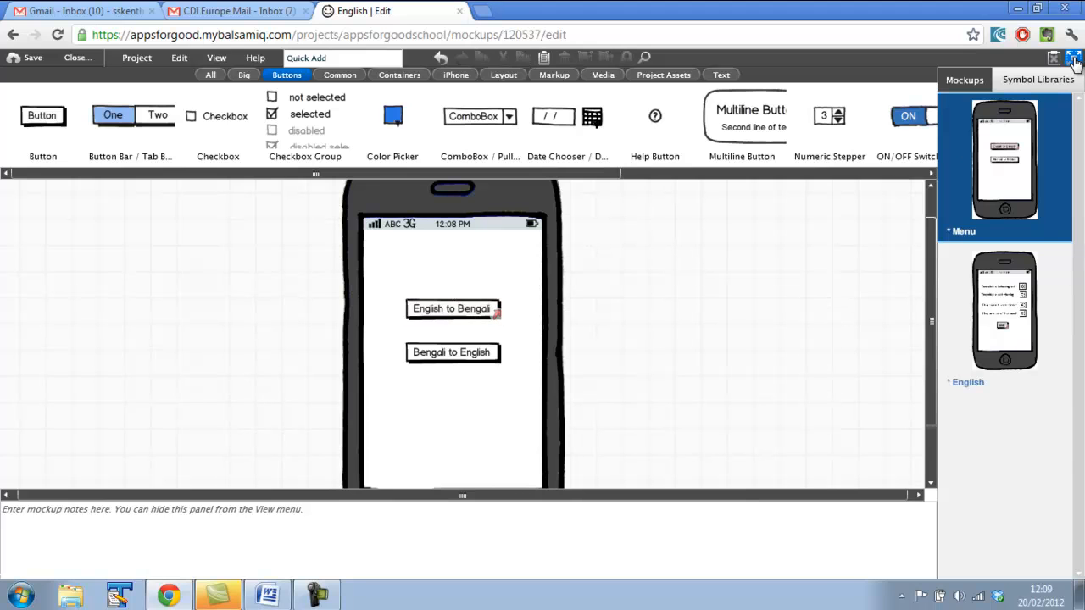
In presentation mode, follow 'English to Bengali' to the phrases and 'back' to Menu.
{"action": "left_click", "coordinate": [1074, 58]}
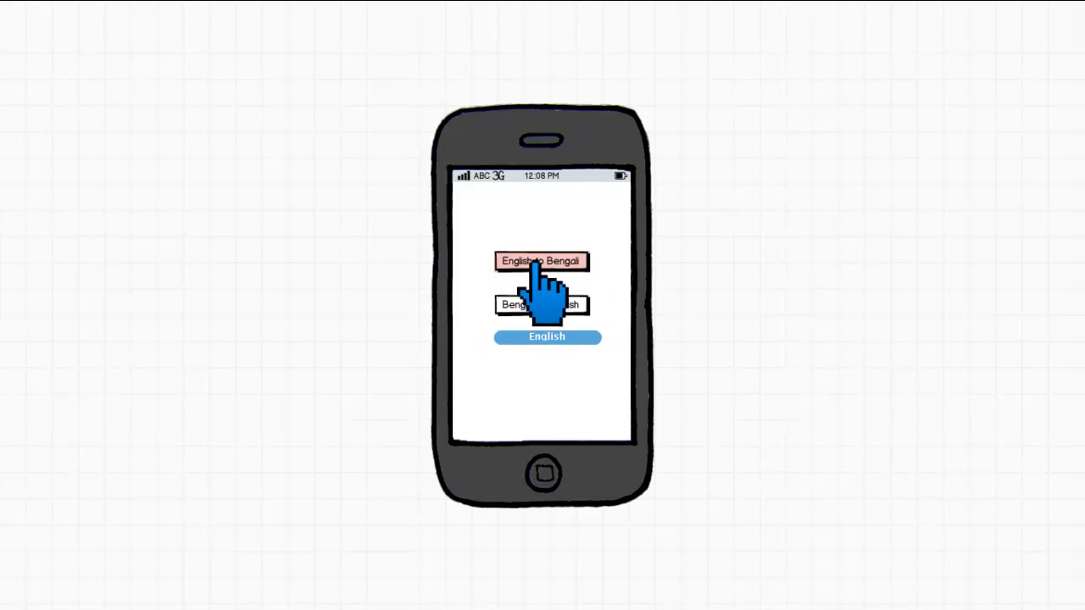
{"action": "left_click", "coordinate": [541, 261]}
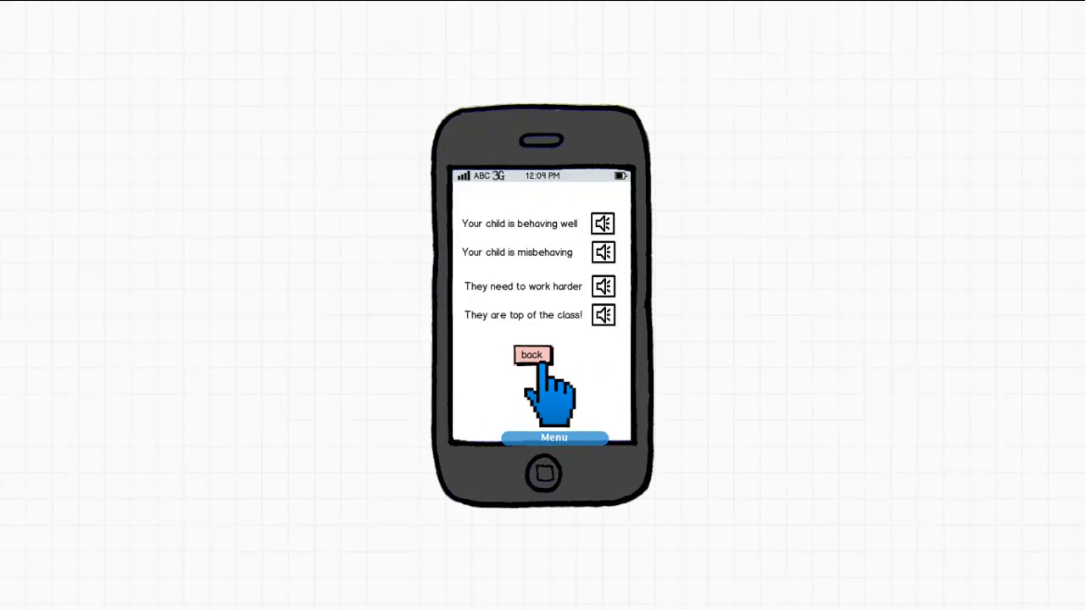
{"action": "left_click", "coordinate": [531, 354]}
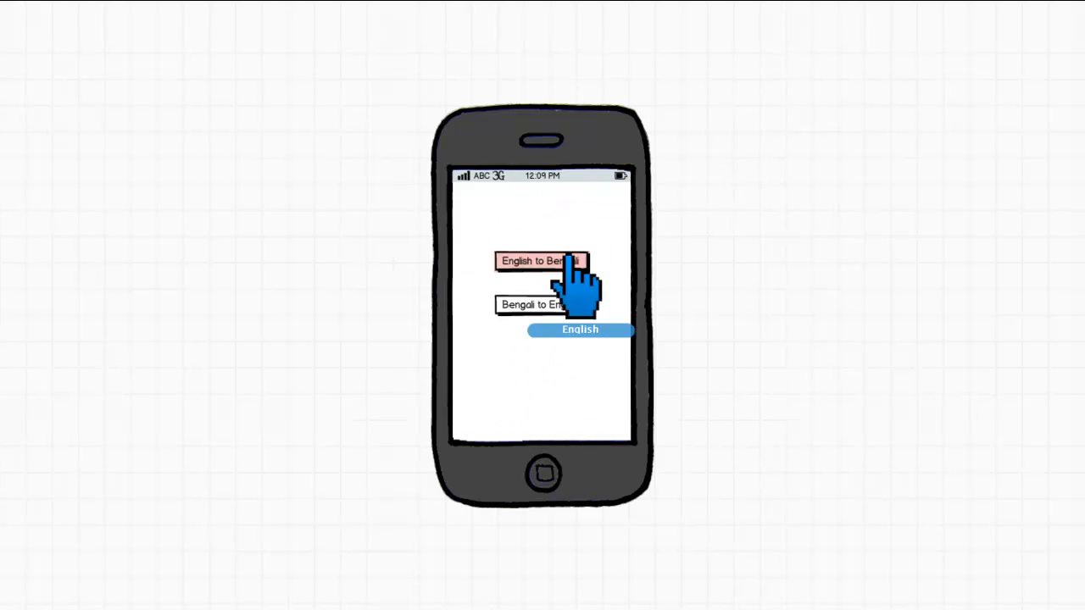